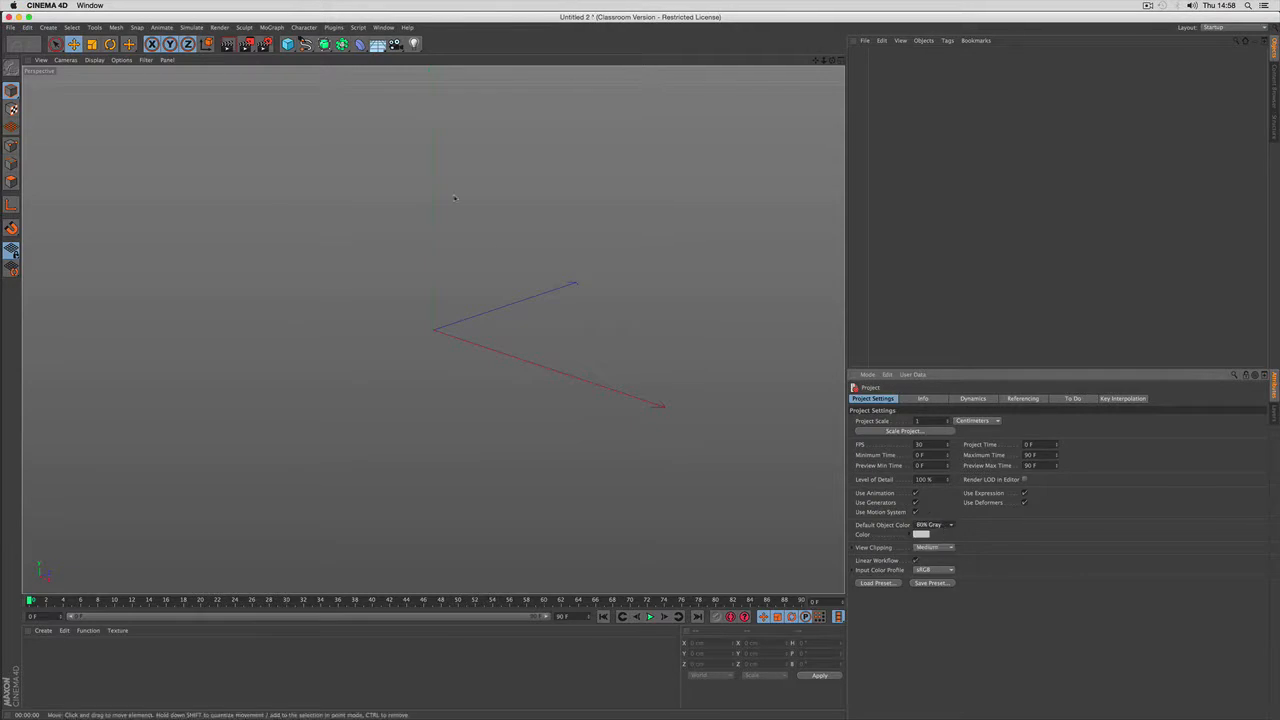
Add a Disc primitive and scale it up across the scene.
left_click(288, 44)
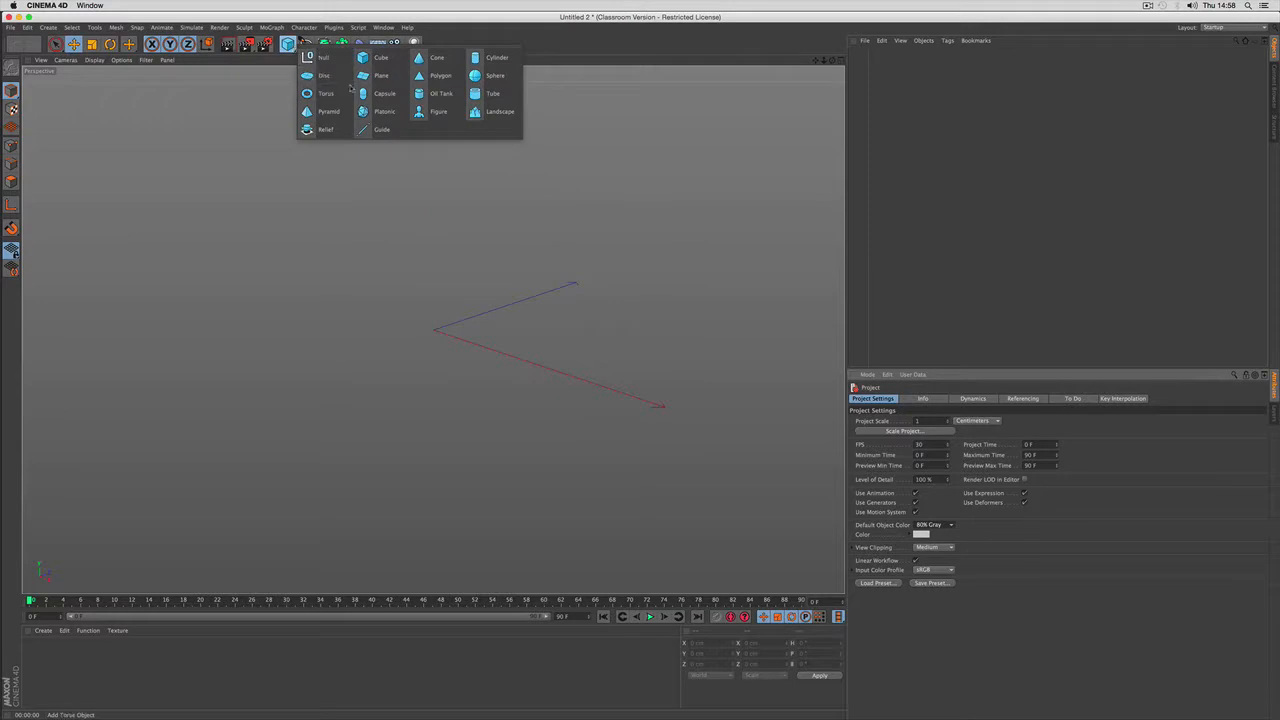
left_click(324, 76)
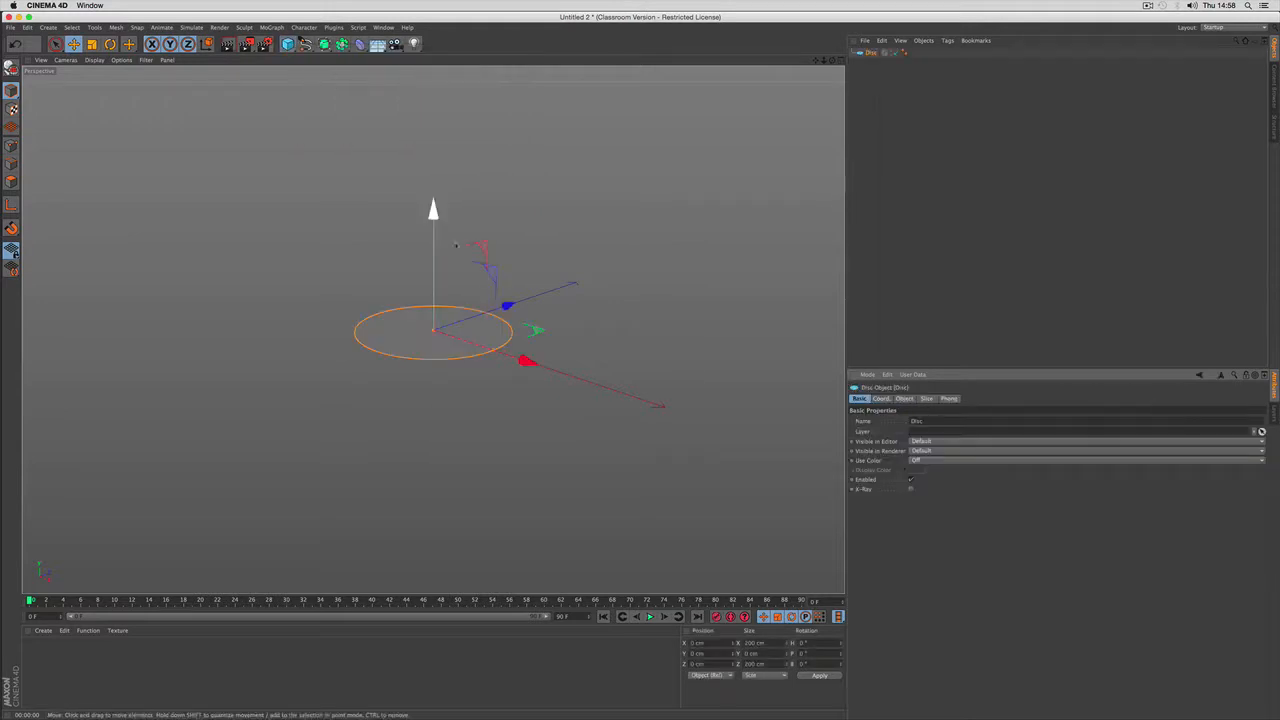
left_click(94, 60)
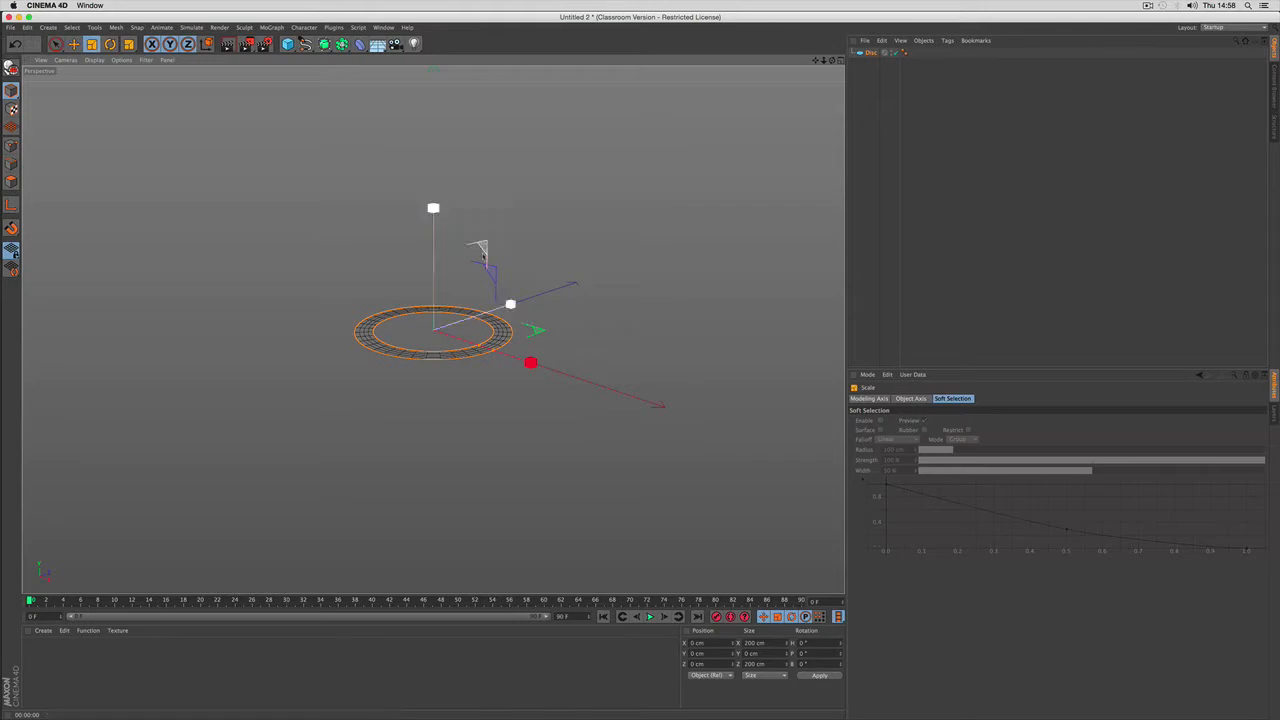
left_click_drag(530, 364, 718, 236)
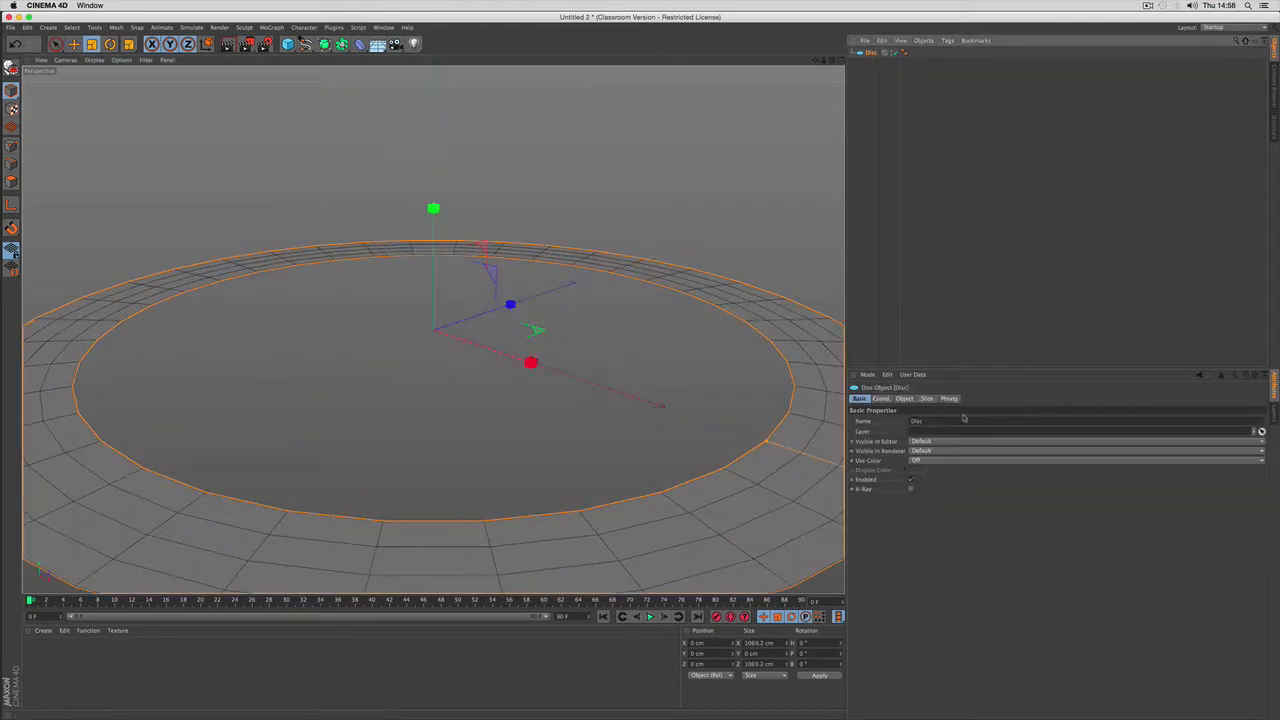
Set the disc's segments to 288 and 44 and its outer radius to 750.
left_click(904, 398)
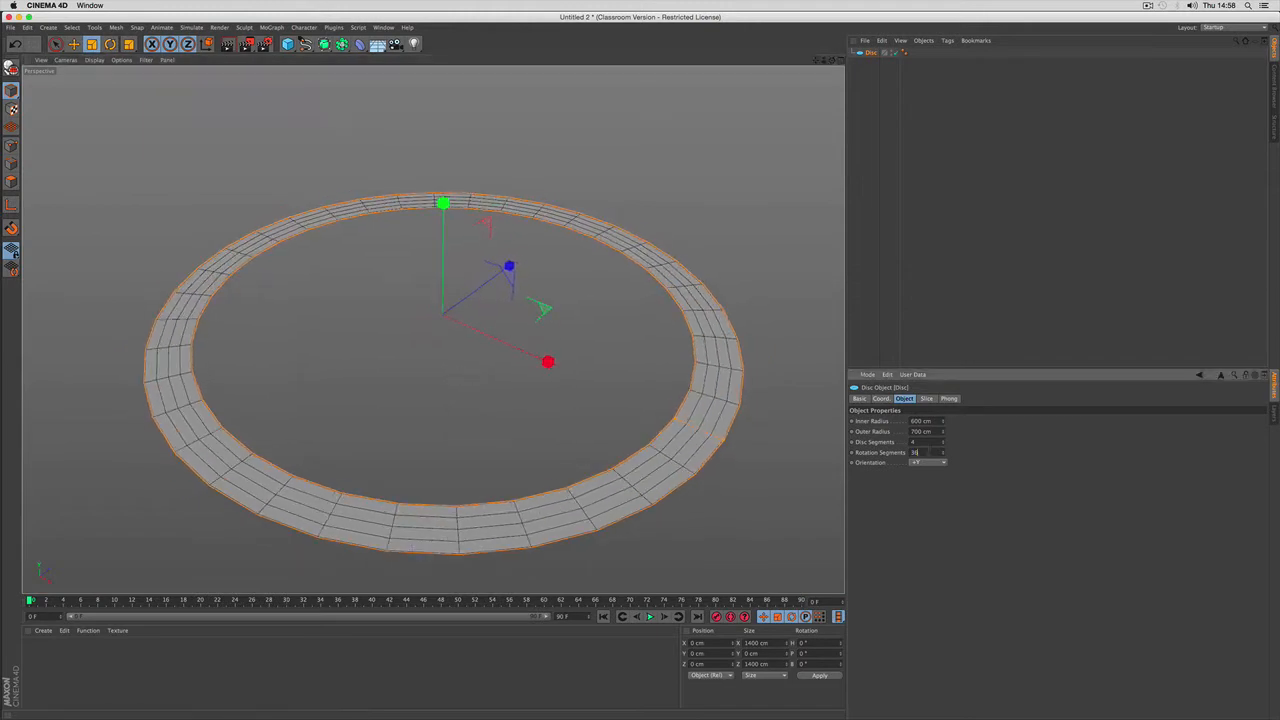
type("288")
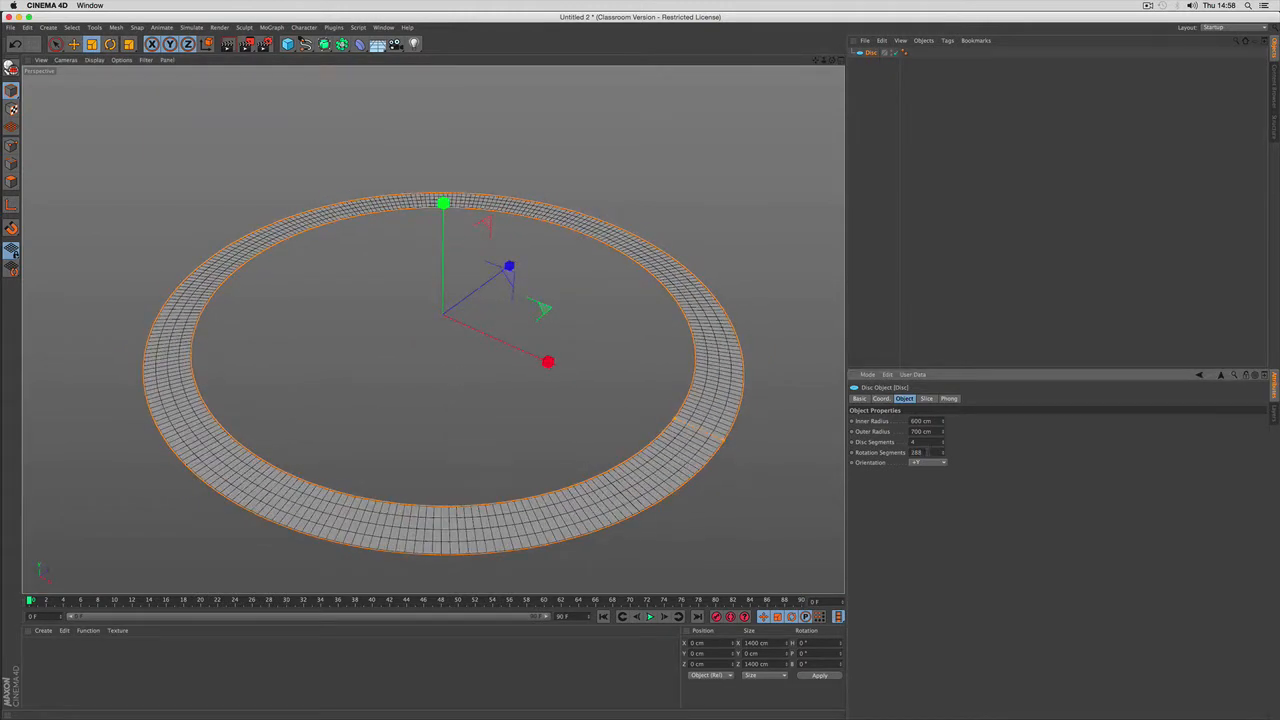
type("44")
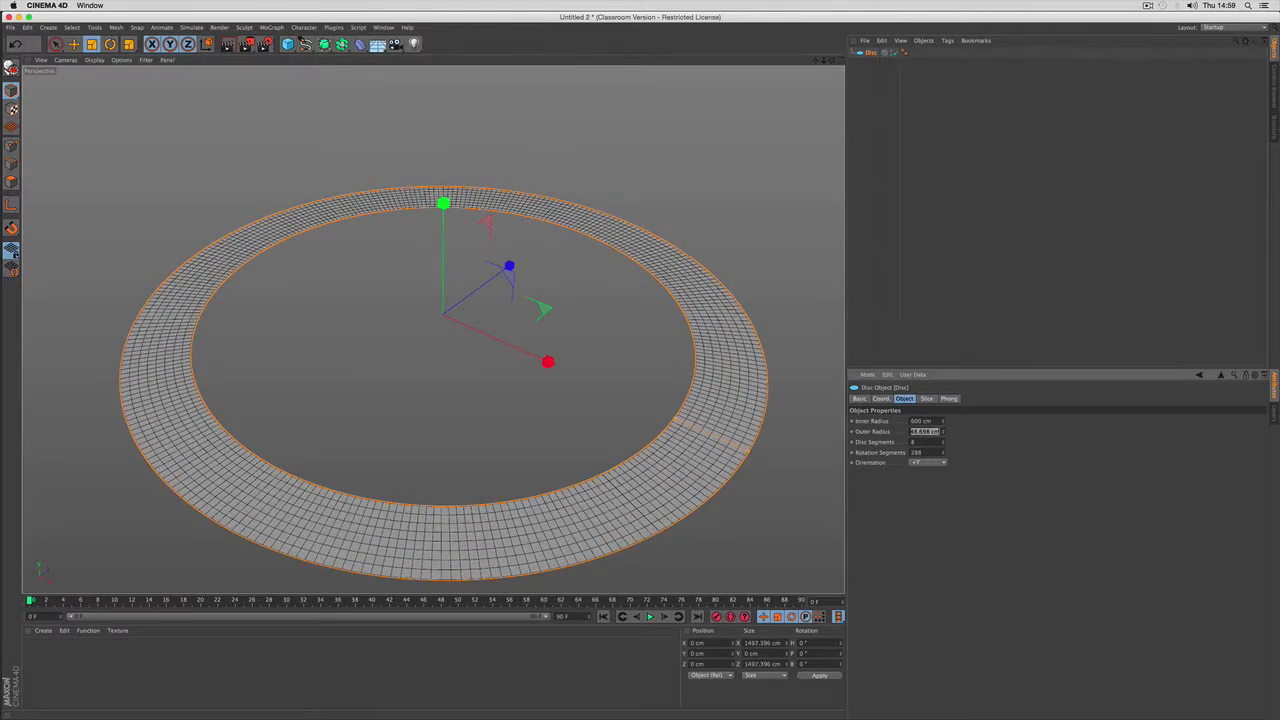
type("750 cm")
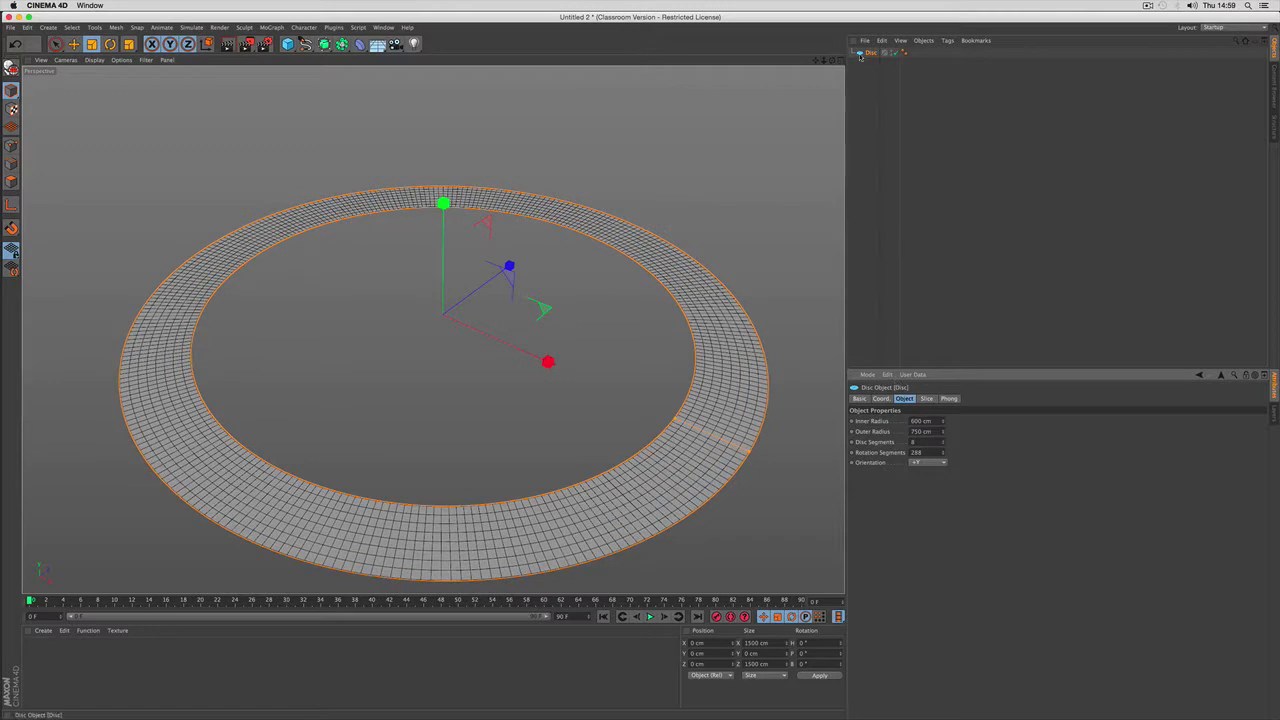
Add a Displacer deformer with a Noise shader and a torus-shaped falloff.
left_click(360, 44)
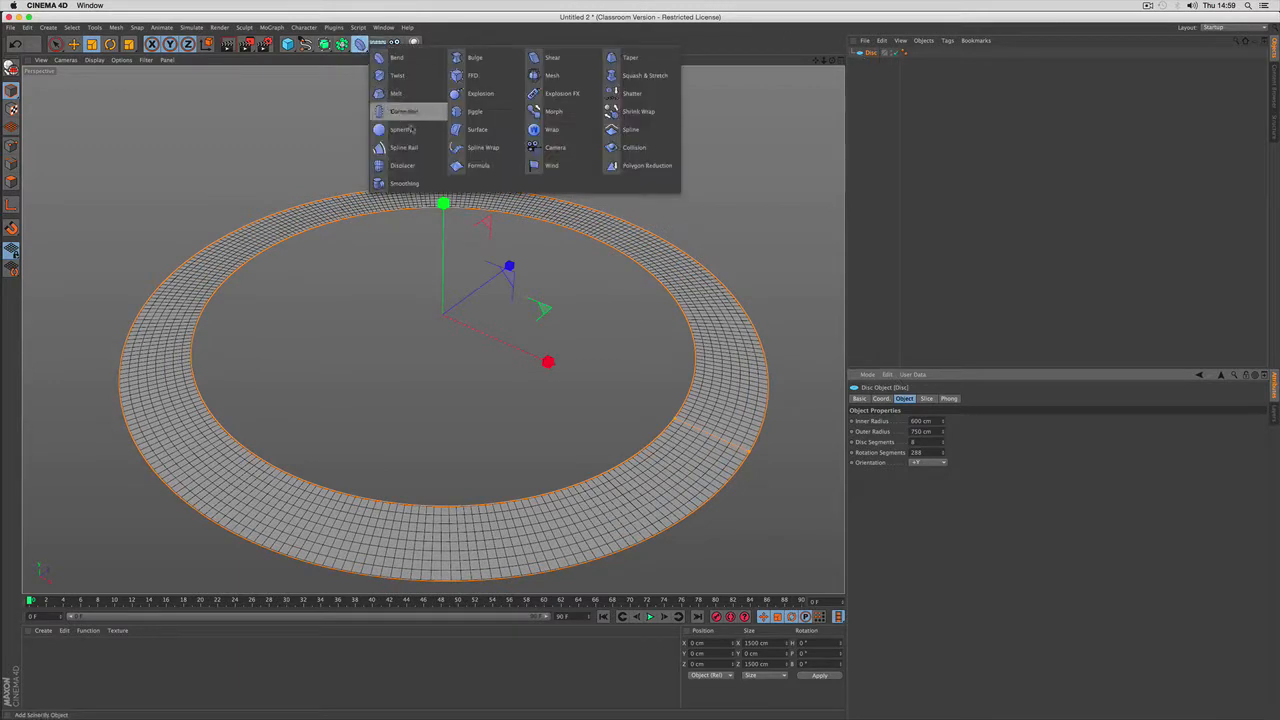
left_click(402, 112)
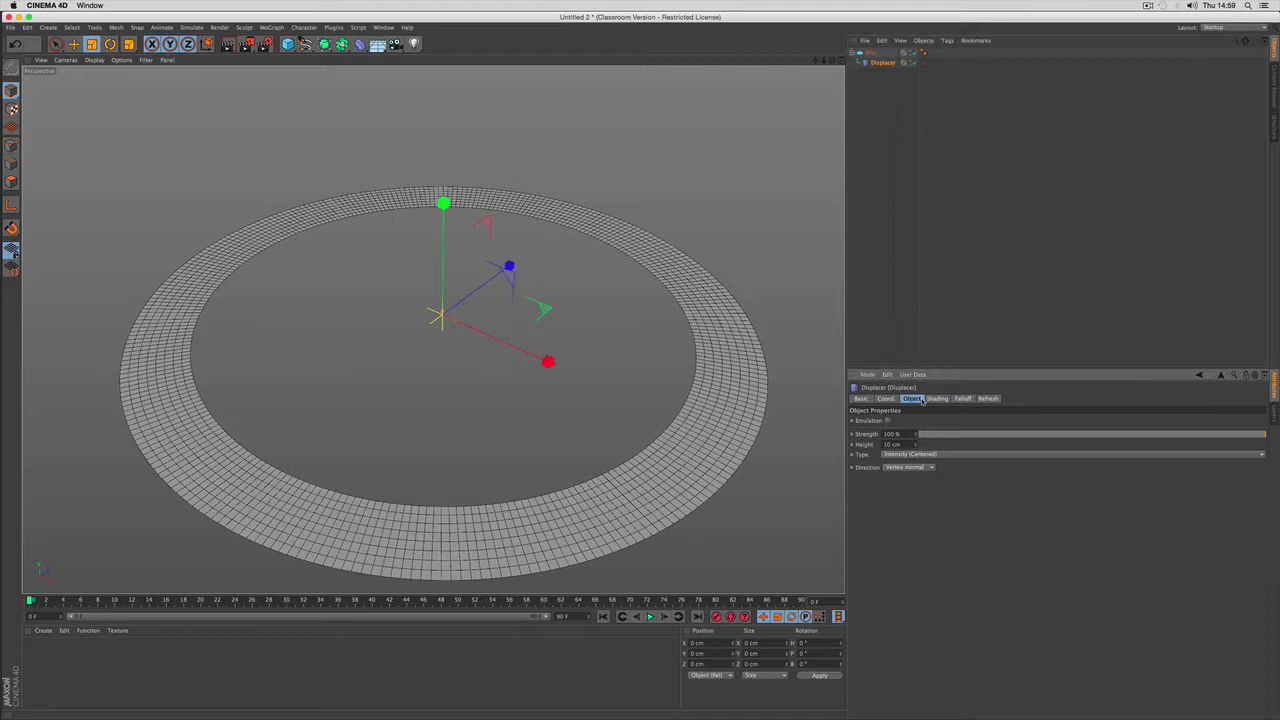
left_click(936, 398)
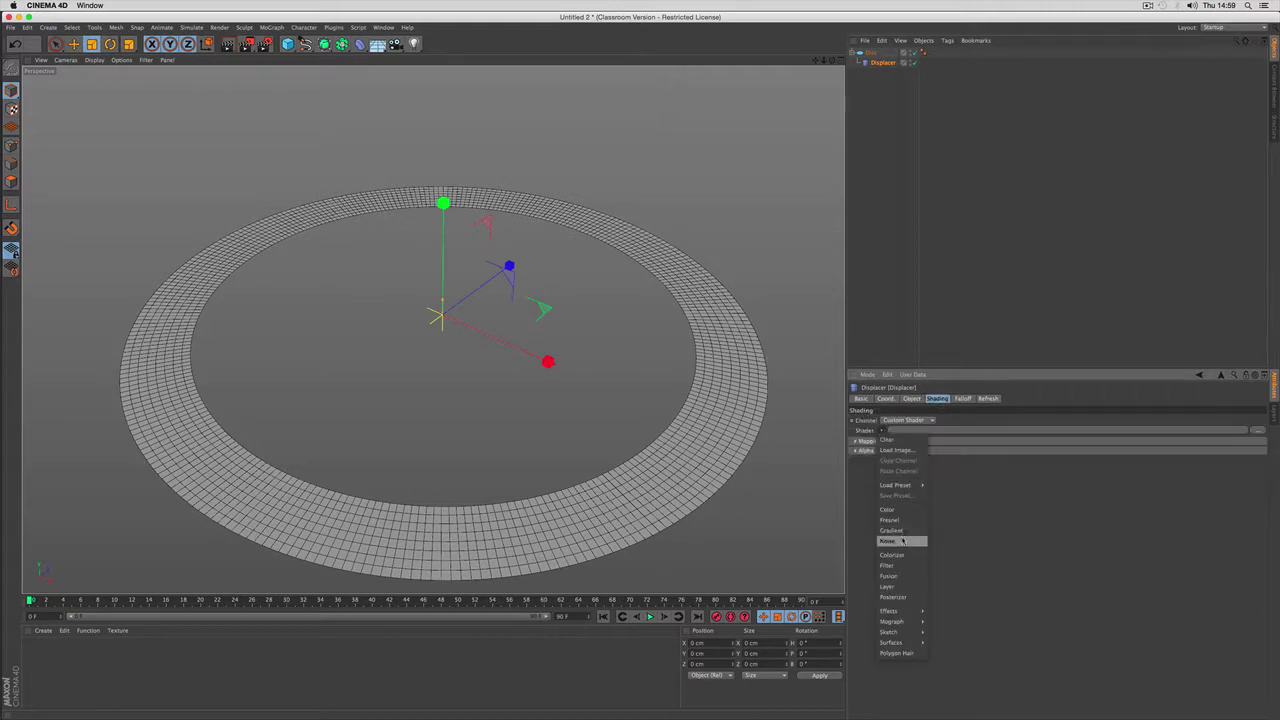
left_click(888, 540)
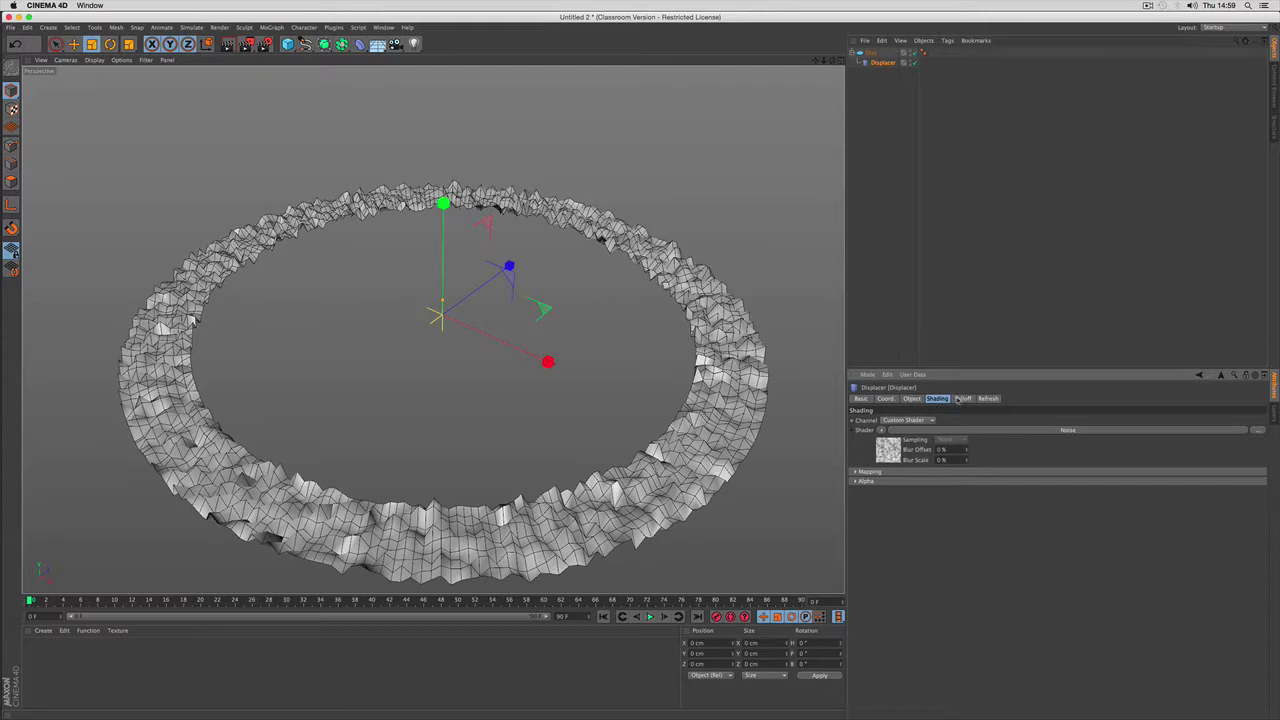
left_click(962, 398)
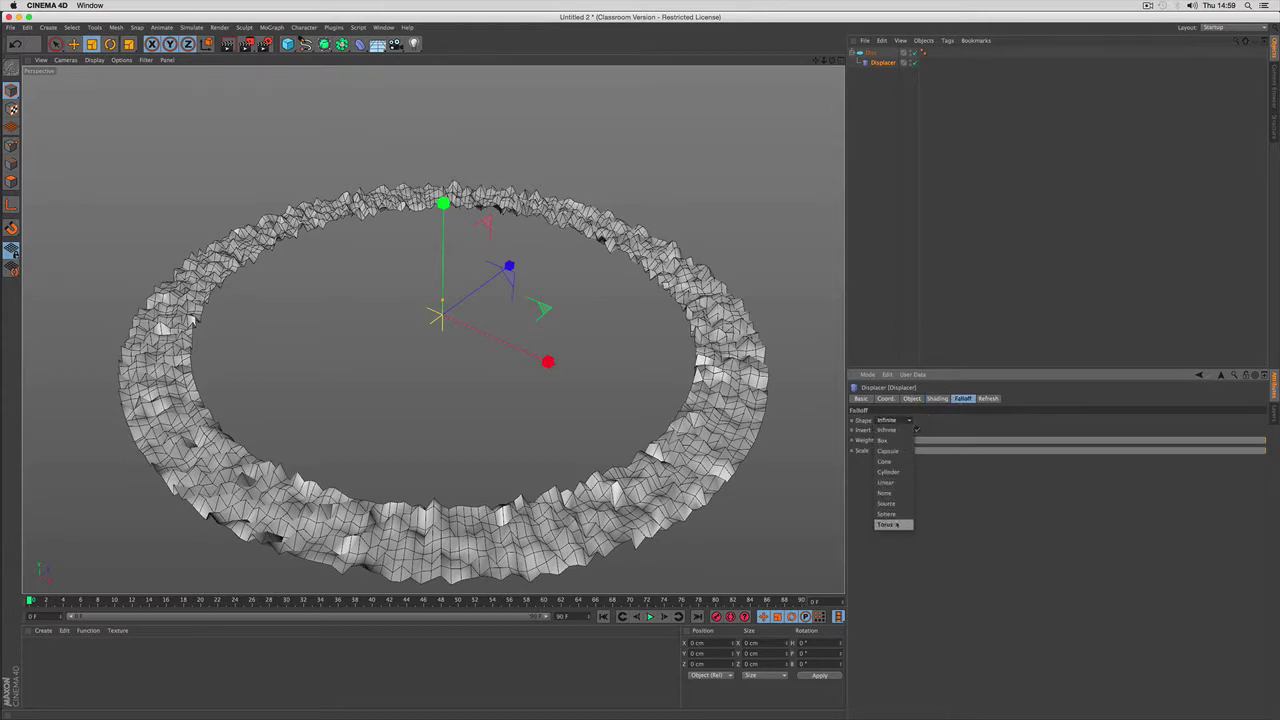
left_click(888, 524)
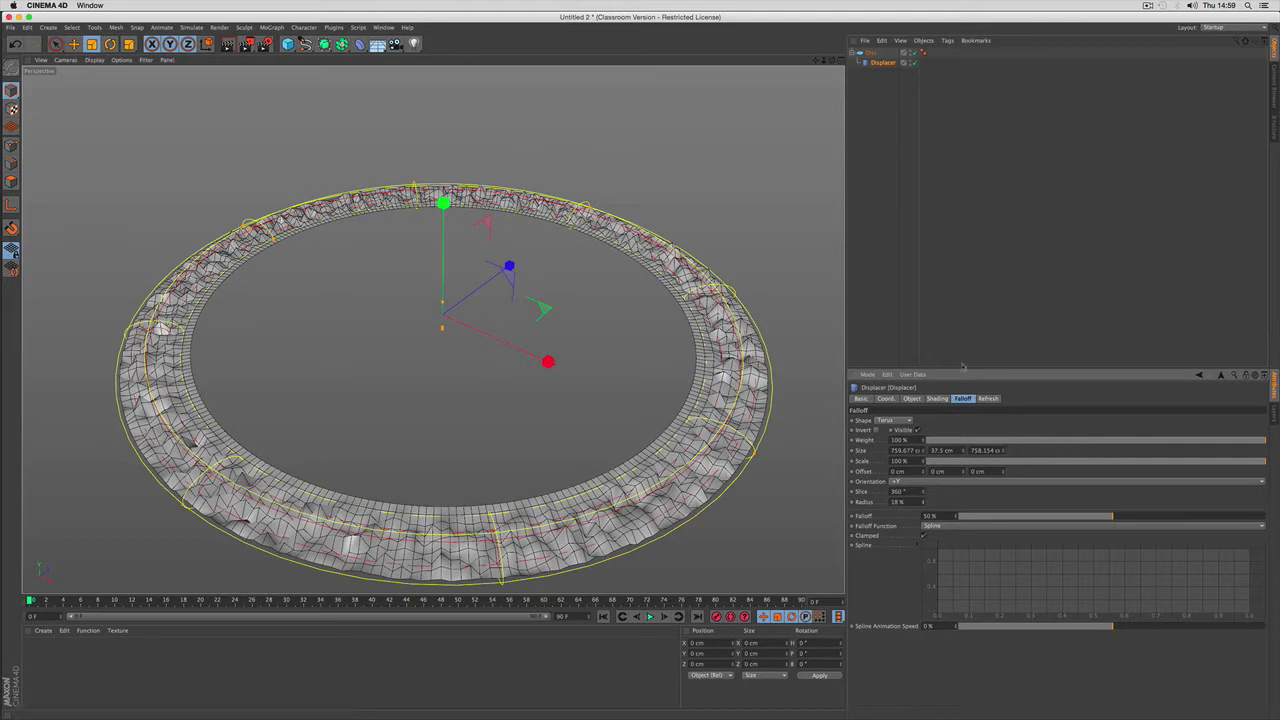
Raise the displacer's height and change its displacement type.
left_click(912, 398)
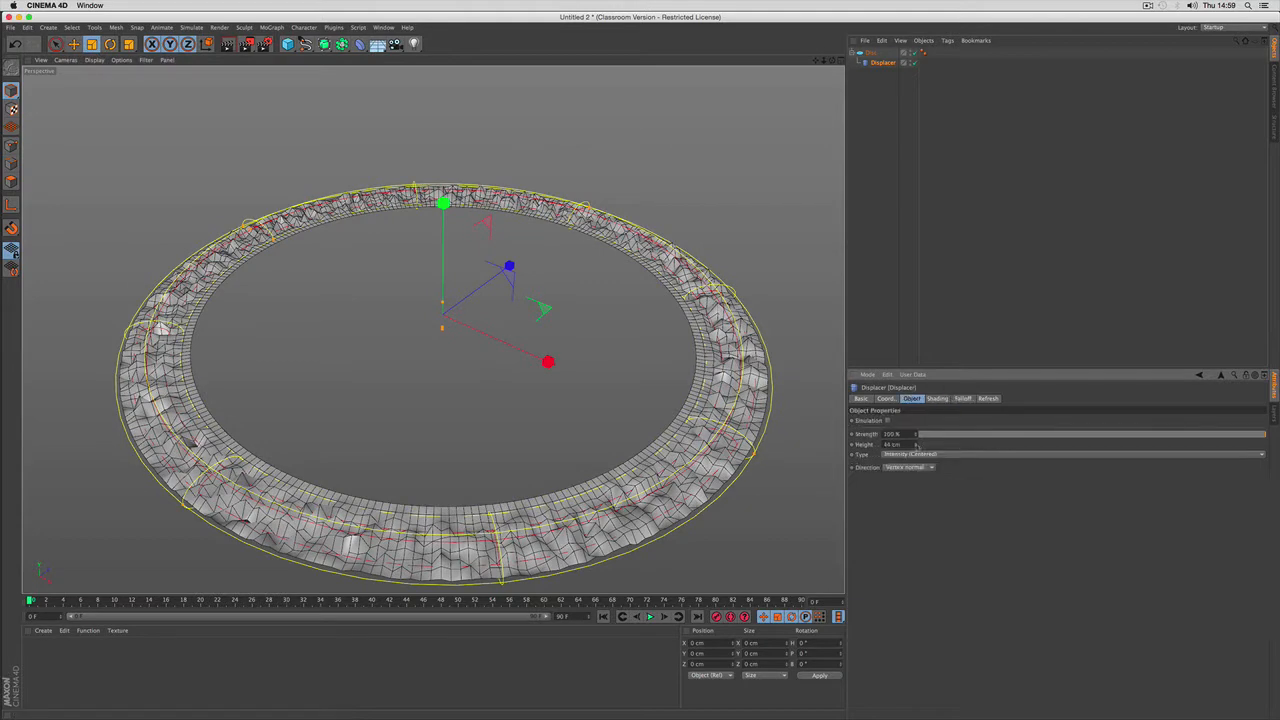
left_click_drag(890, 444, 910, 444)
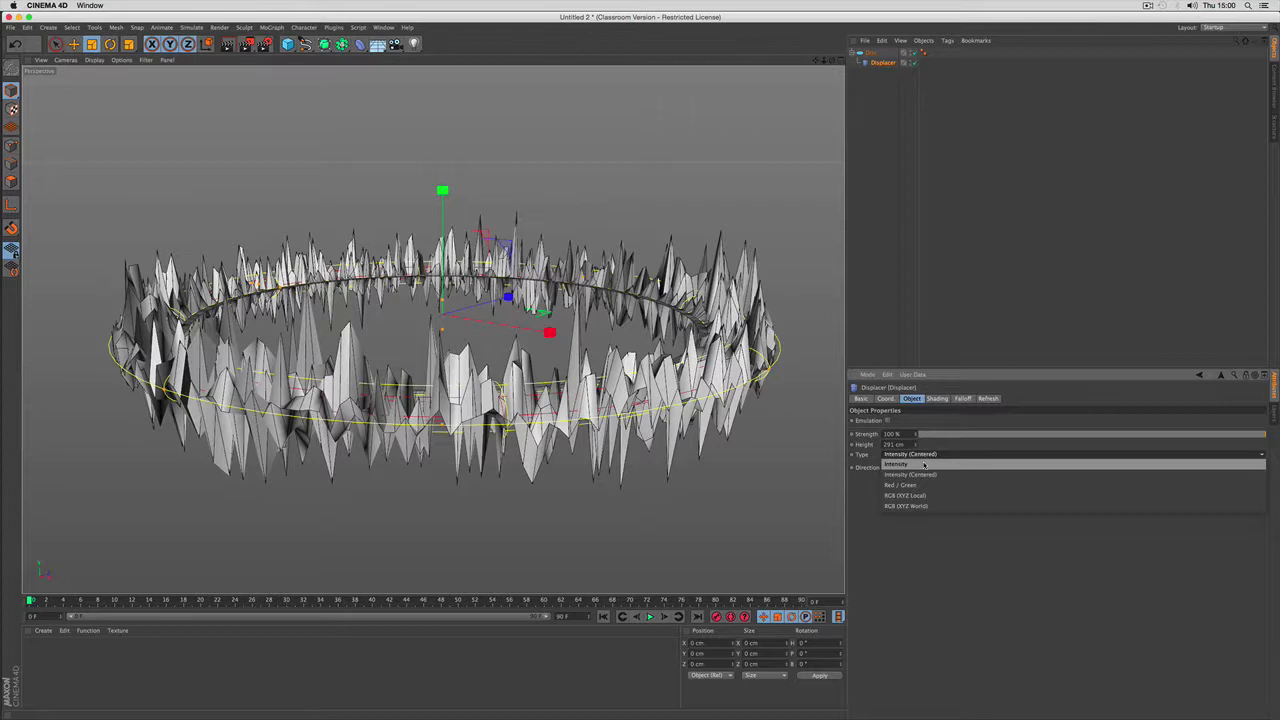
left_click(896, 464)
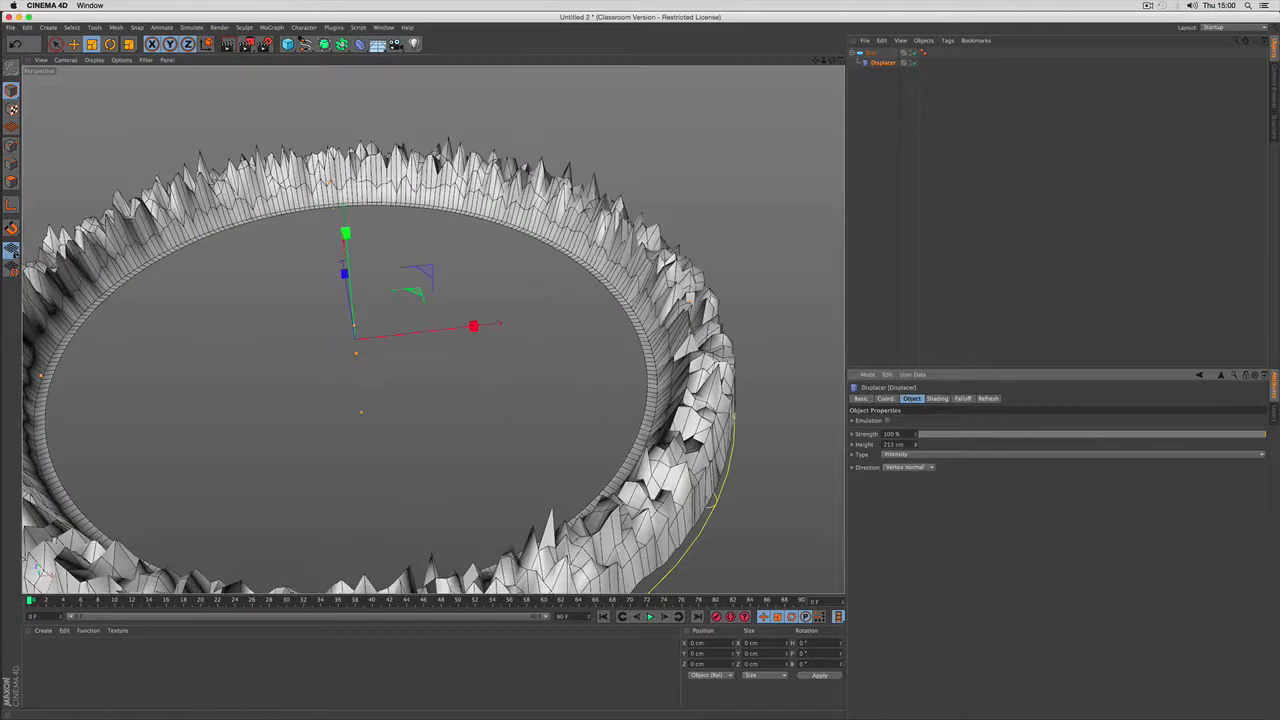
Adjust the noise shader's Low and High Clip for sparser, rockier peaks.
left_click(936, 398)
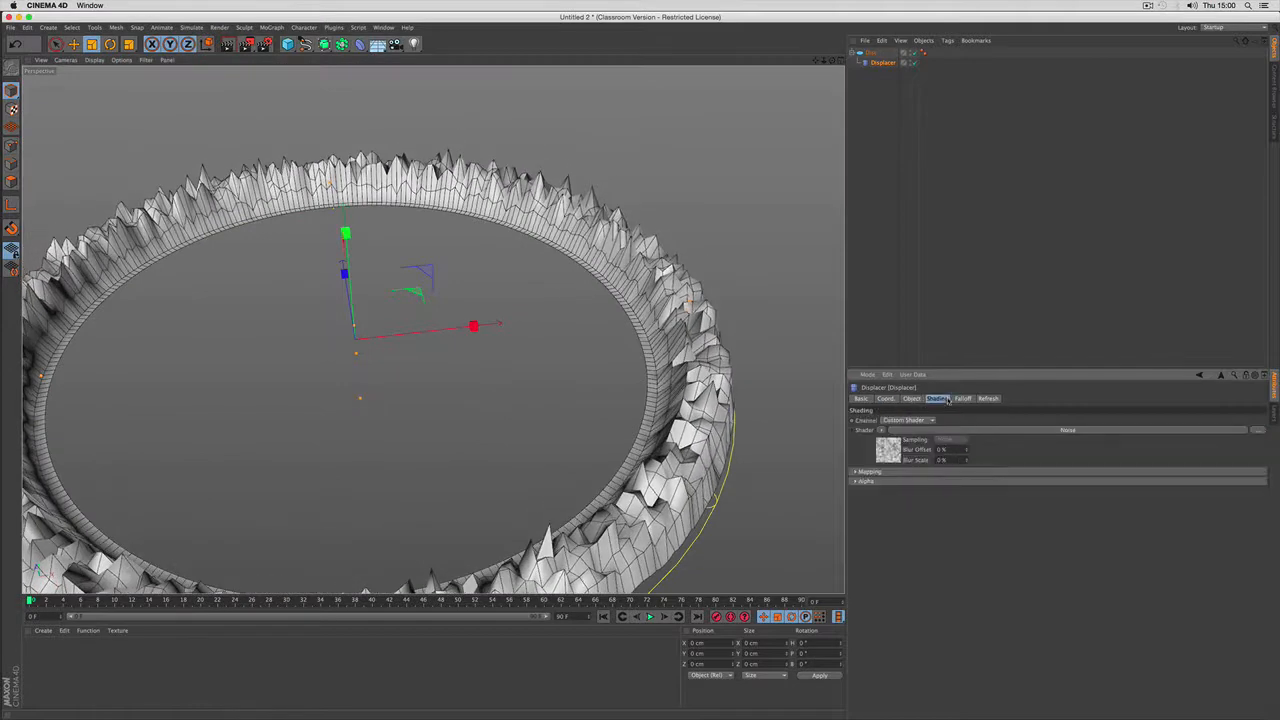
left_click(888, 448)
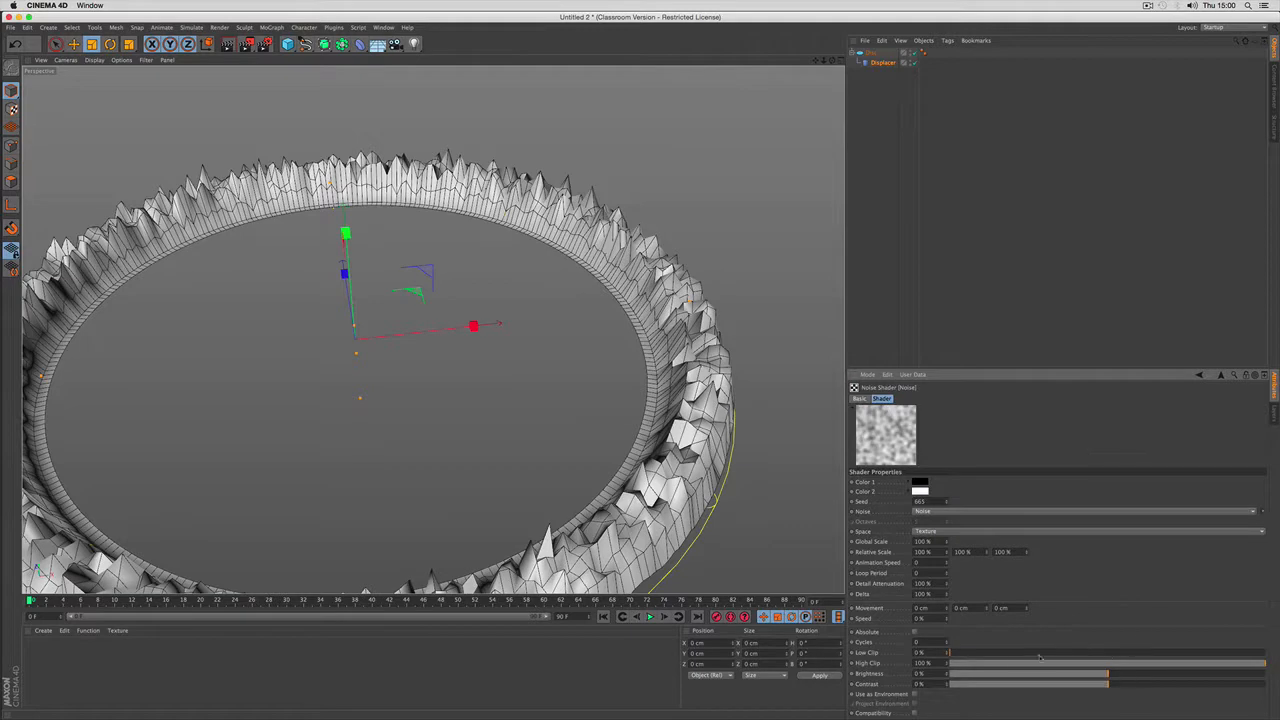
left_click_drag(950, 652, 1036, 652)
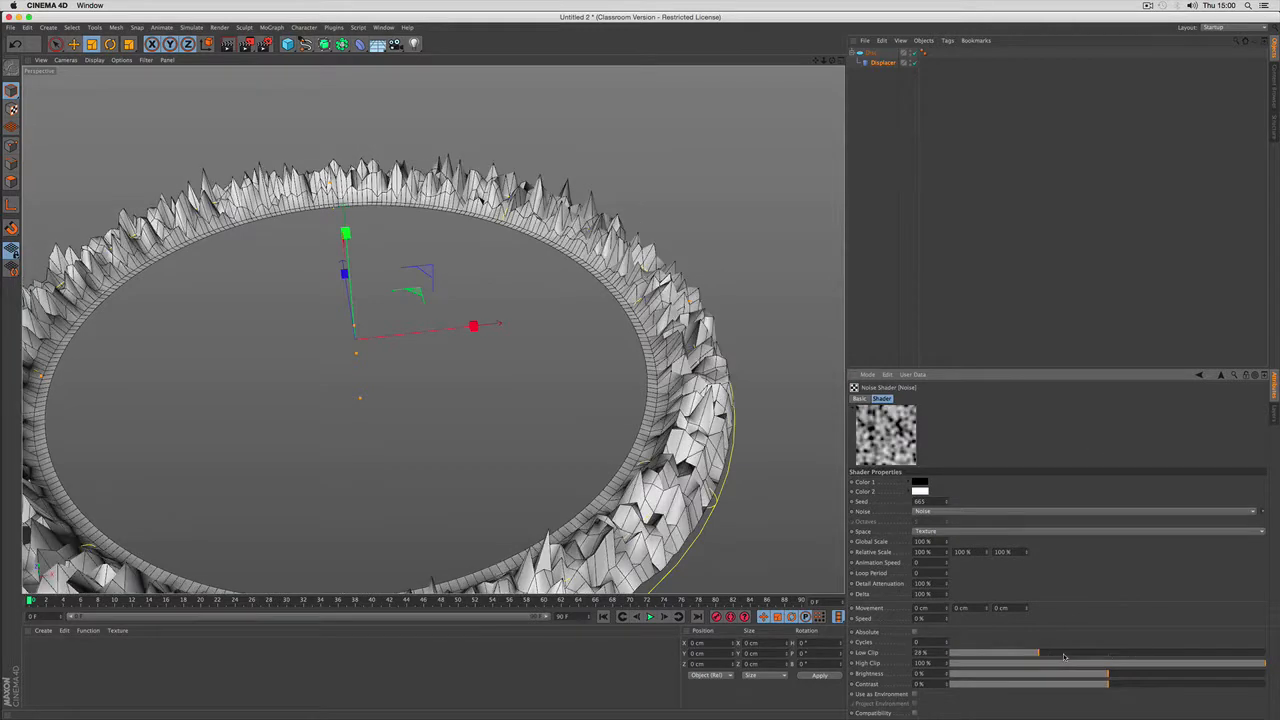
left_click_drag(1036, 652, 1108, 652)
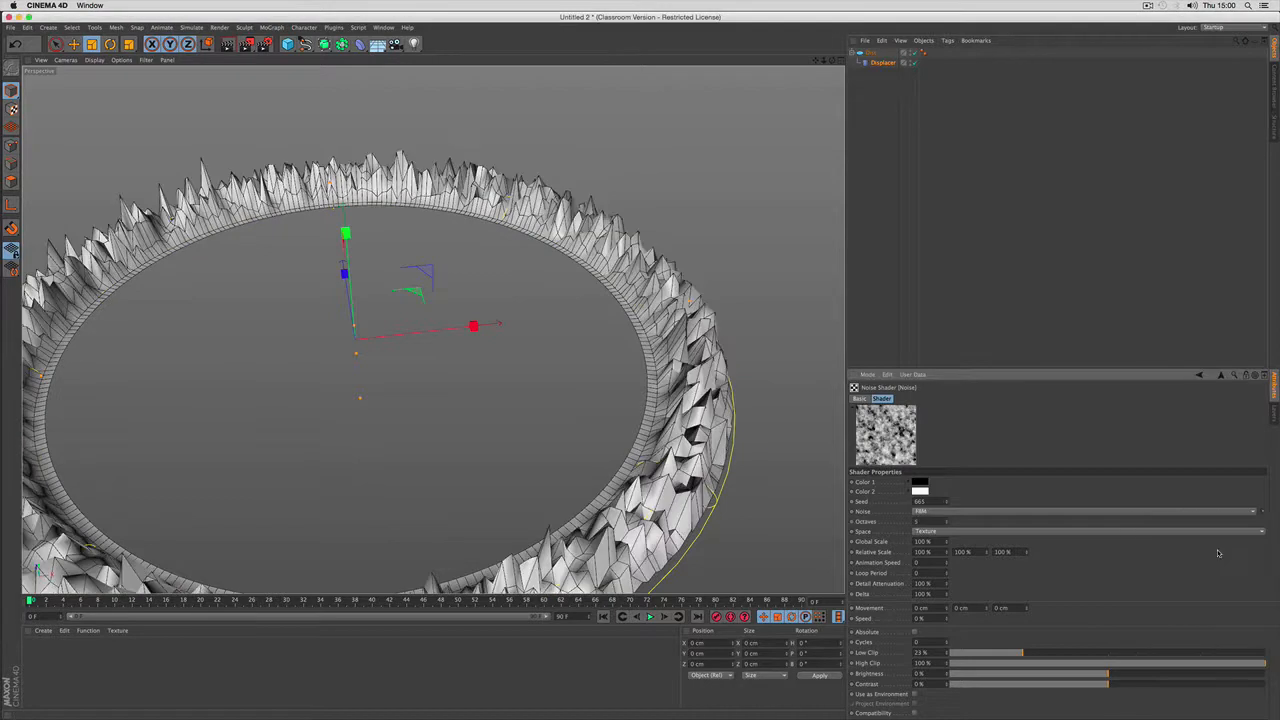
mouse_move(948, 548)
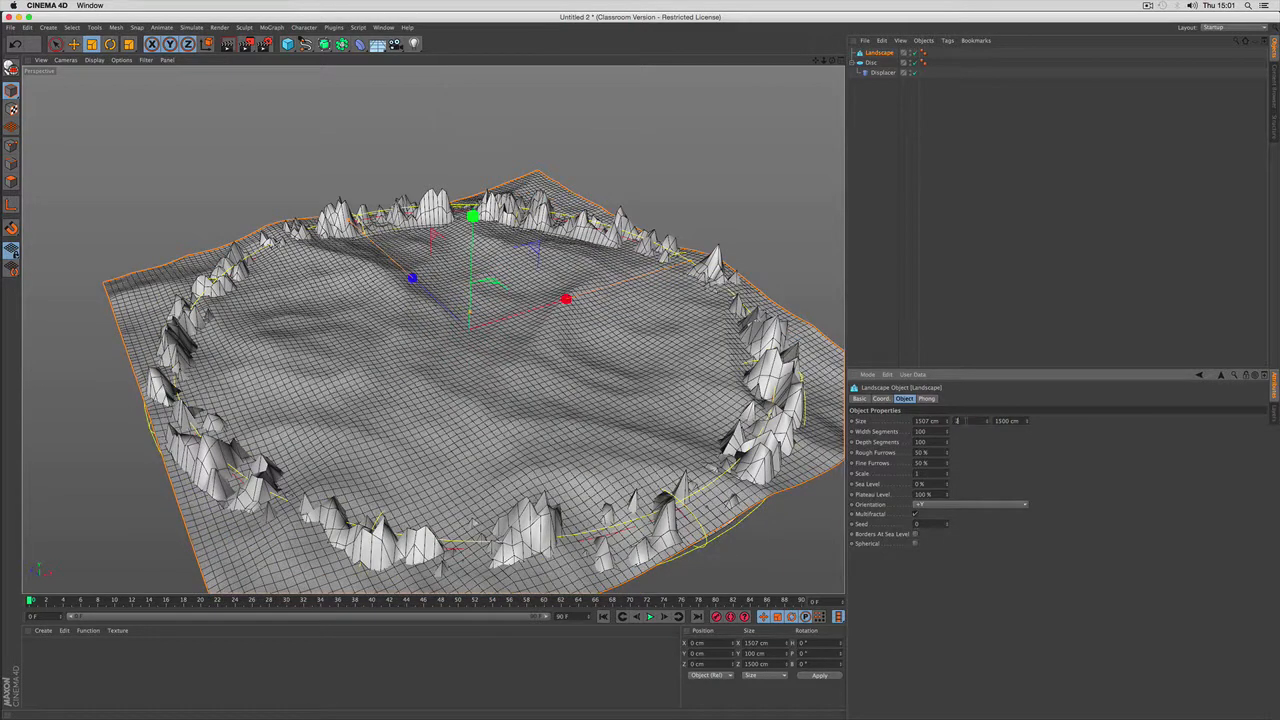
Set a Landscape value to 25 and add a Camera to the scene.
type("25")
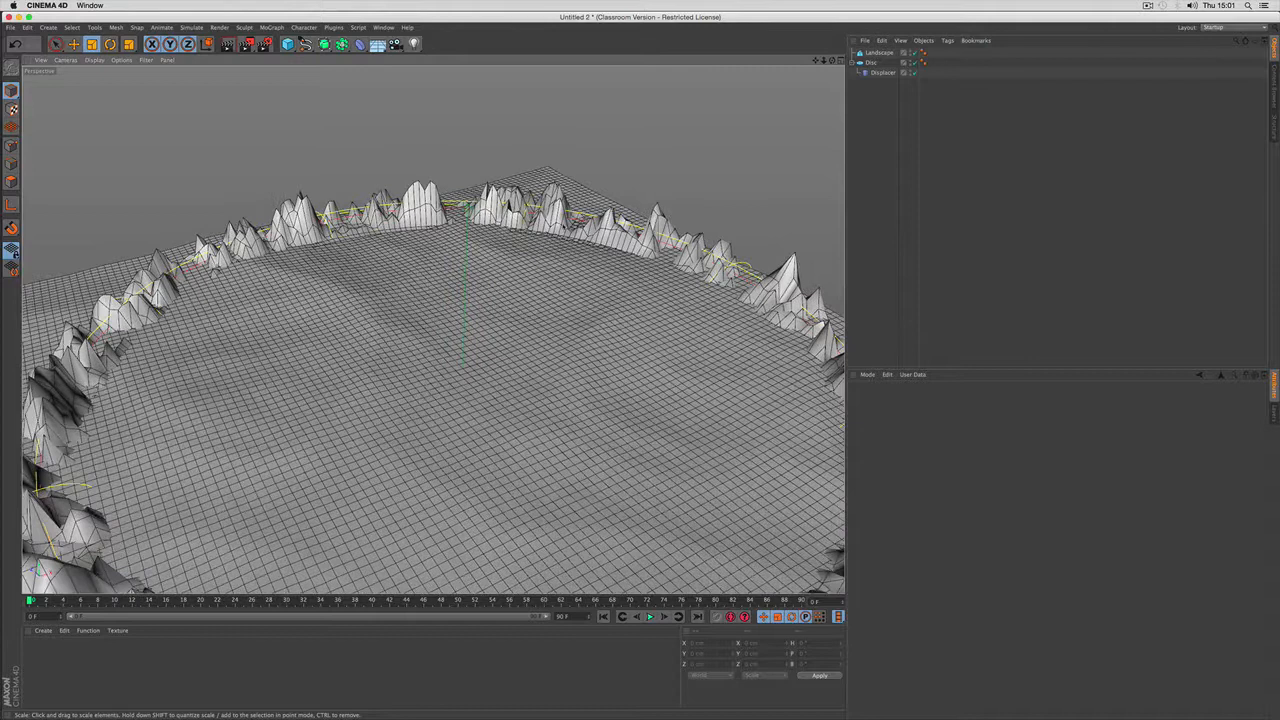
left_click(872, 62)
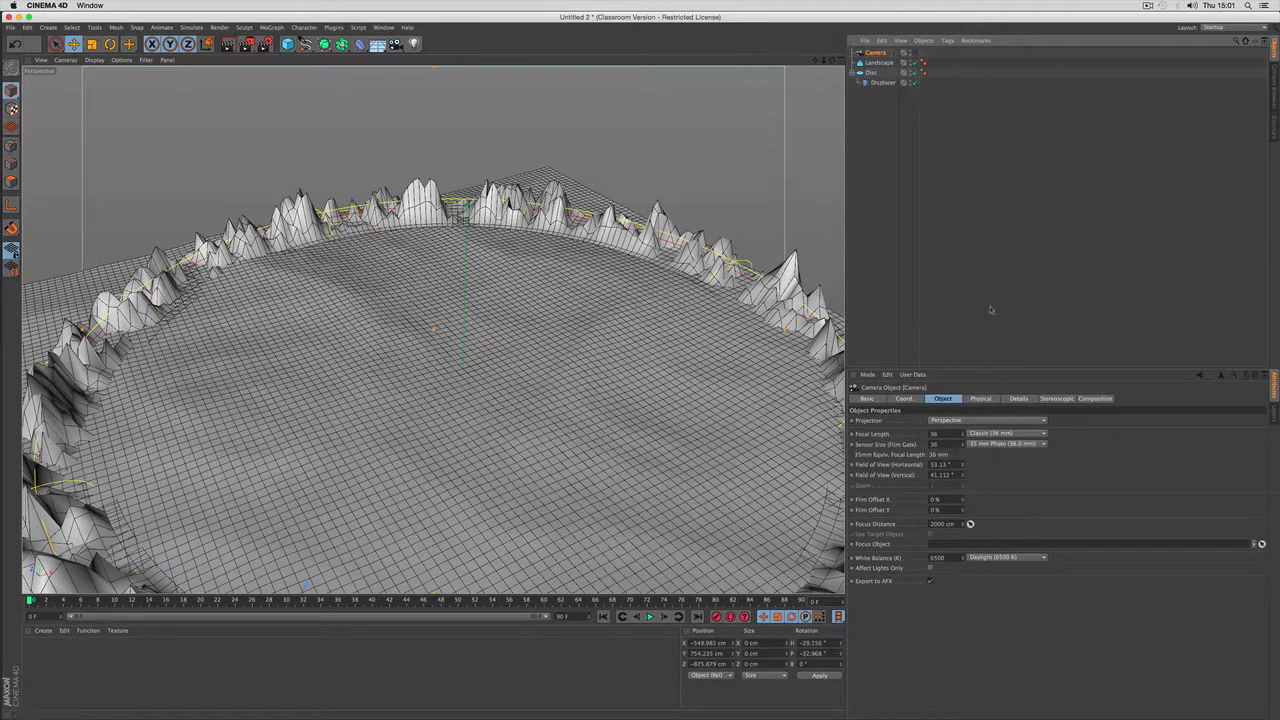
Review the camera's coordinates, clear the selection and open the Sky/environment flyout.
left_click(904, 398)
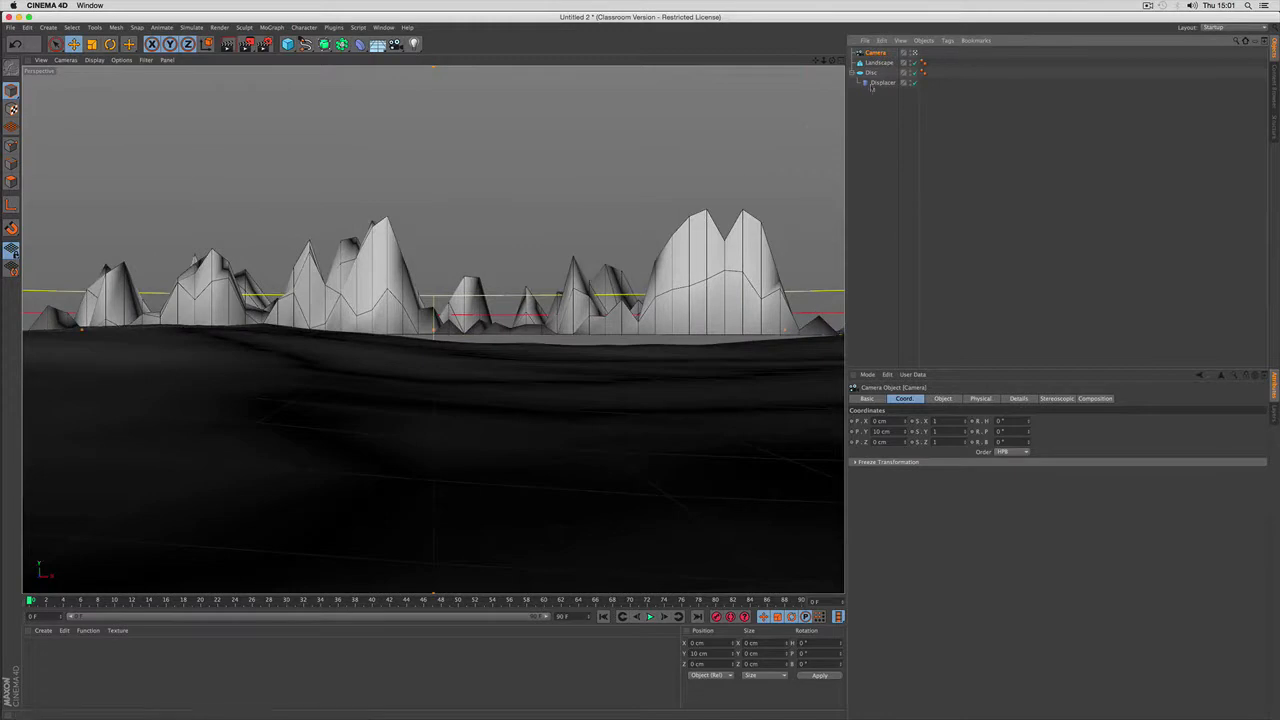
left_click(880, 62)
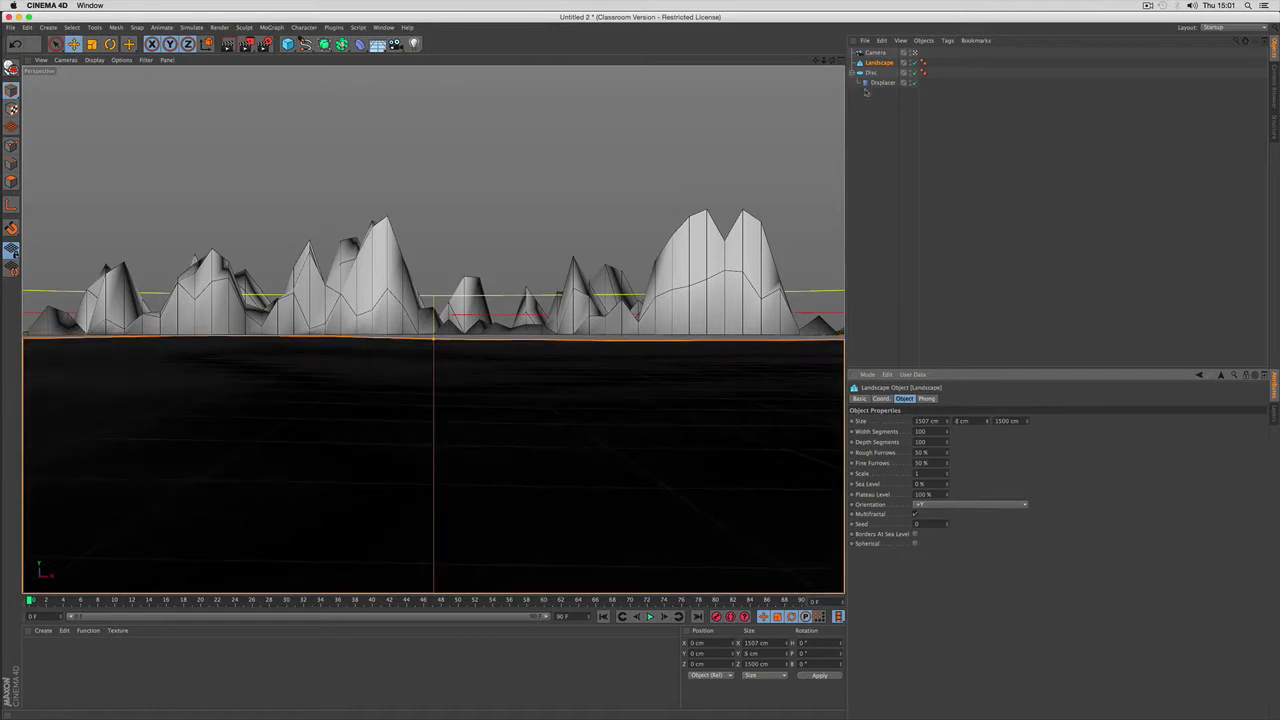
left_click(872, 72)
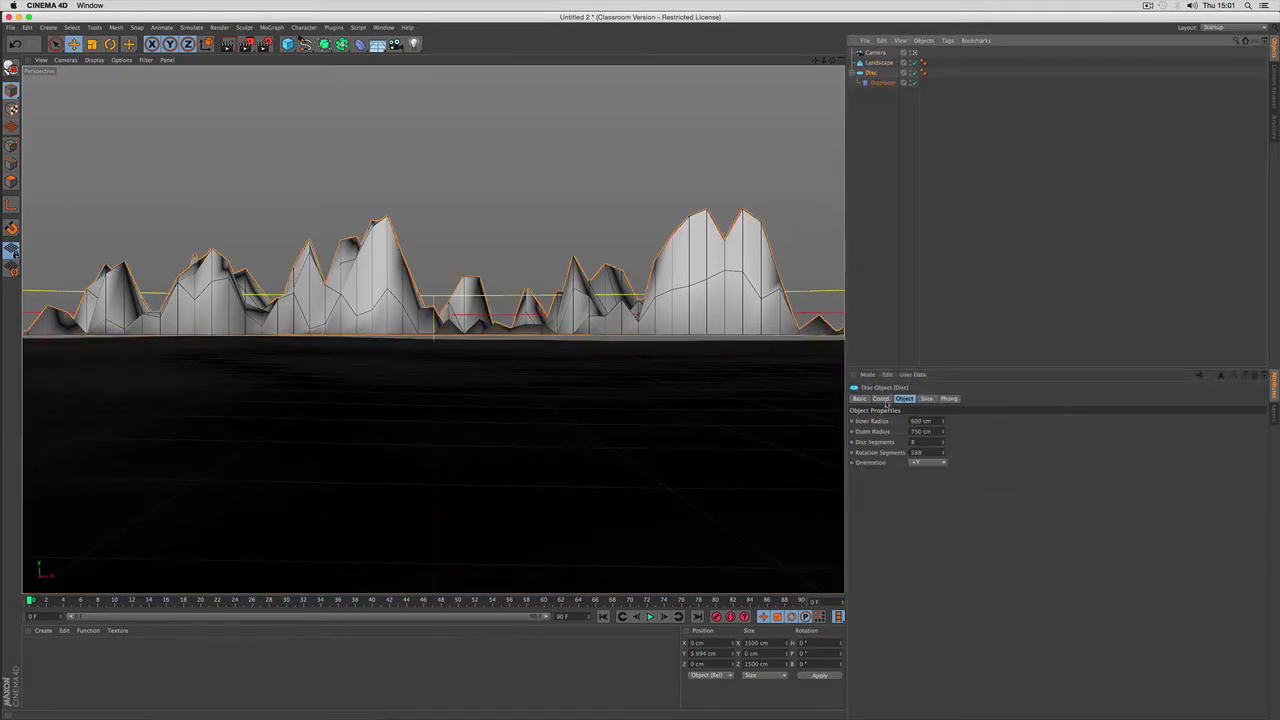
left_click(880, 398)
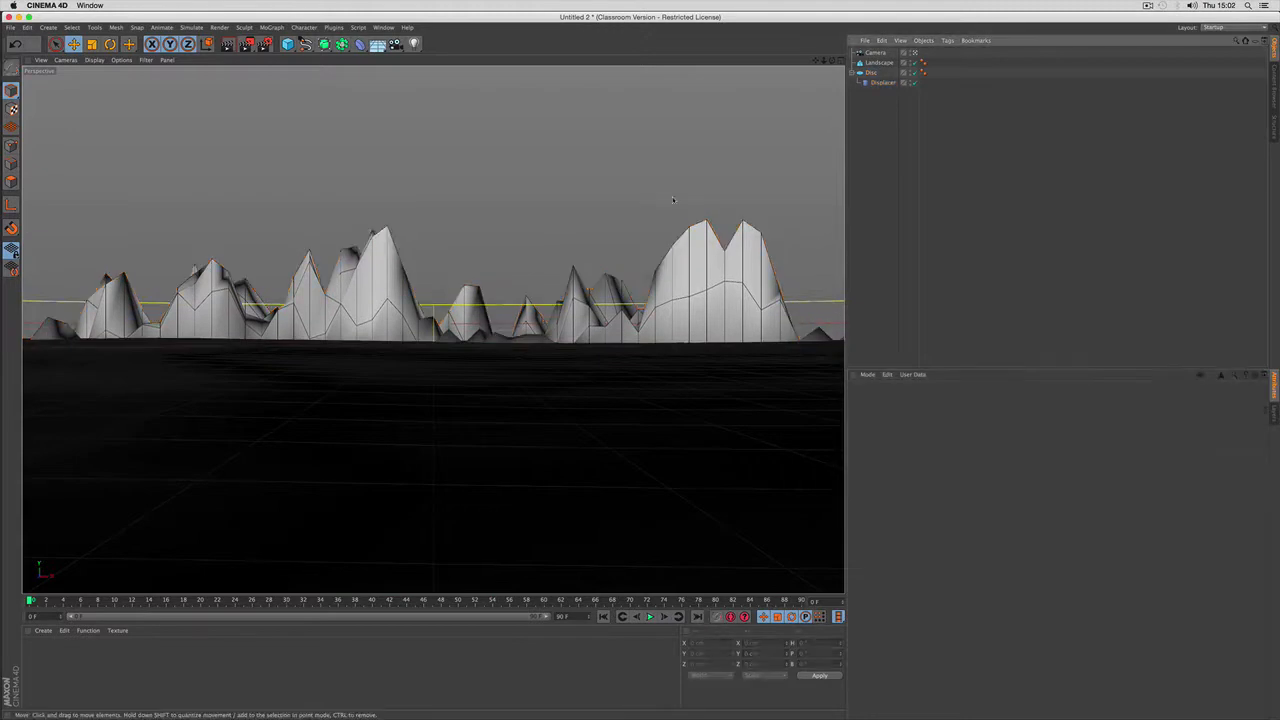
left_click(376, 44)
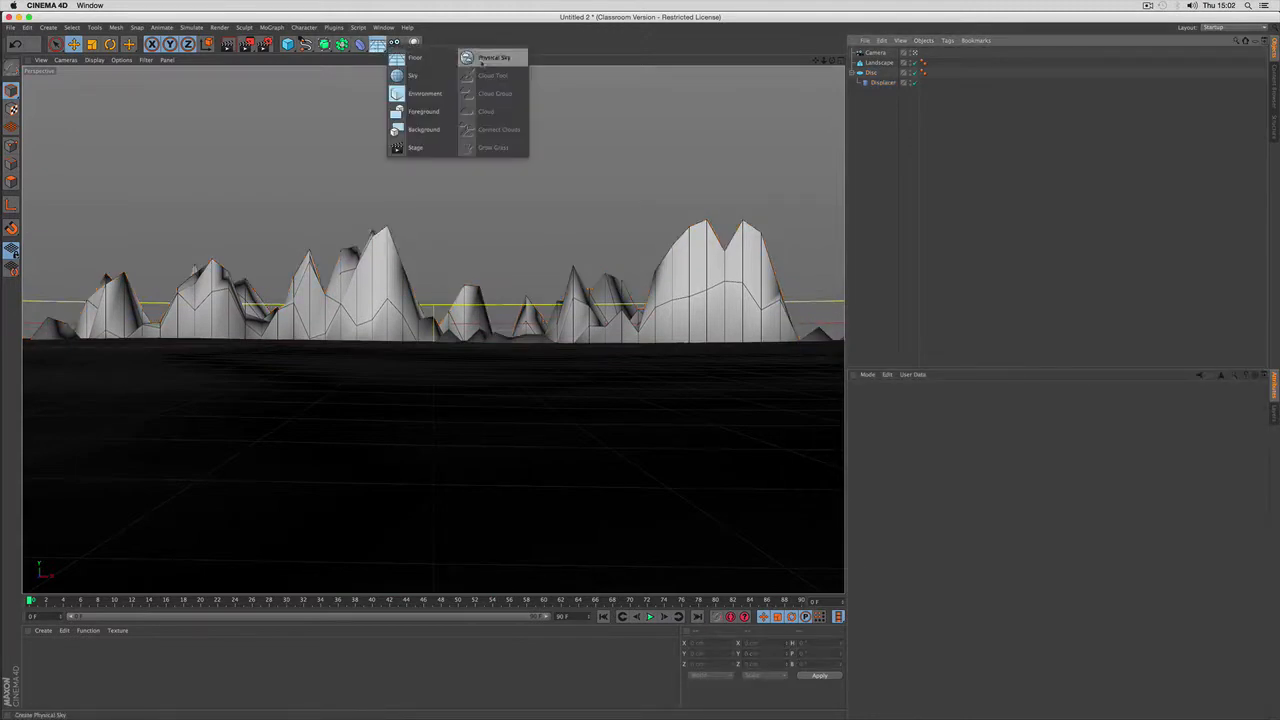
Add a Physical Sky and create a new material.
left_click(494, 56)
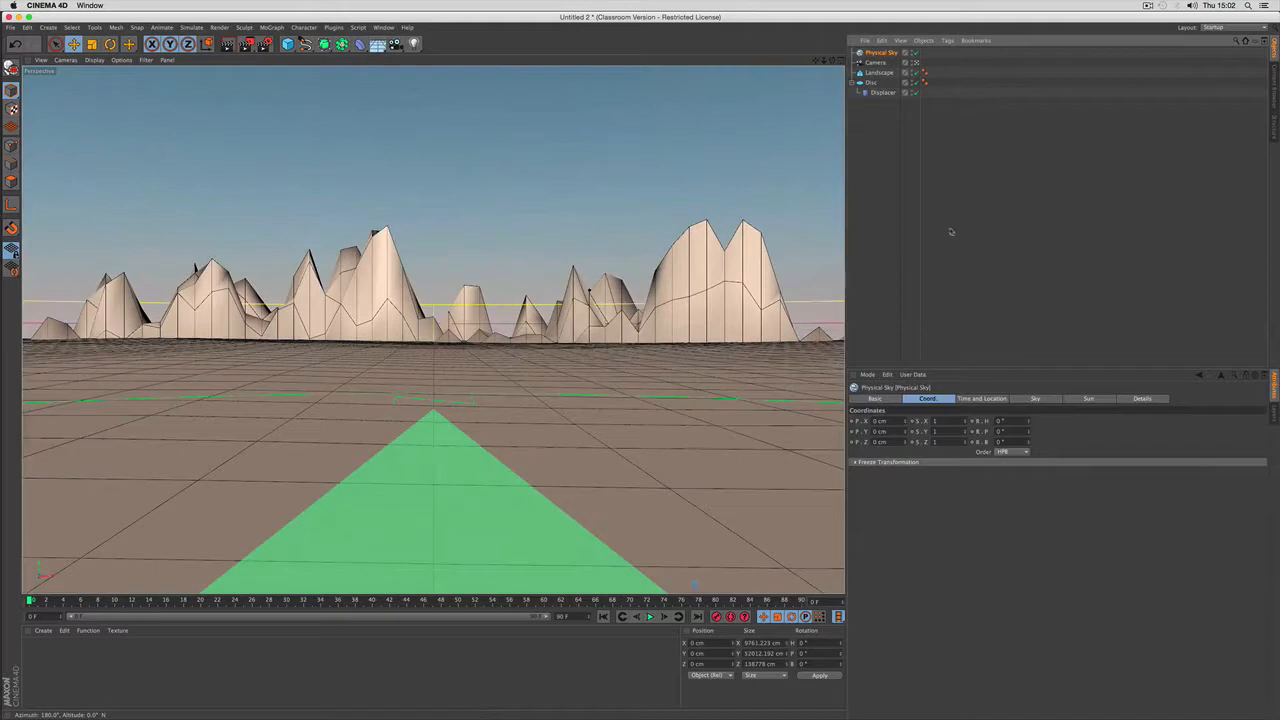
left_click(876, 398)
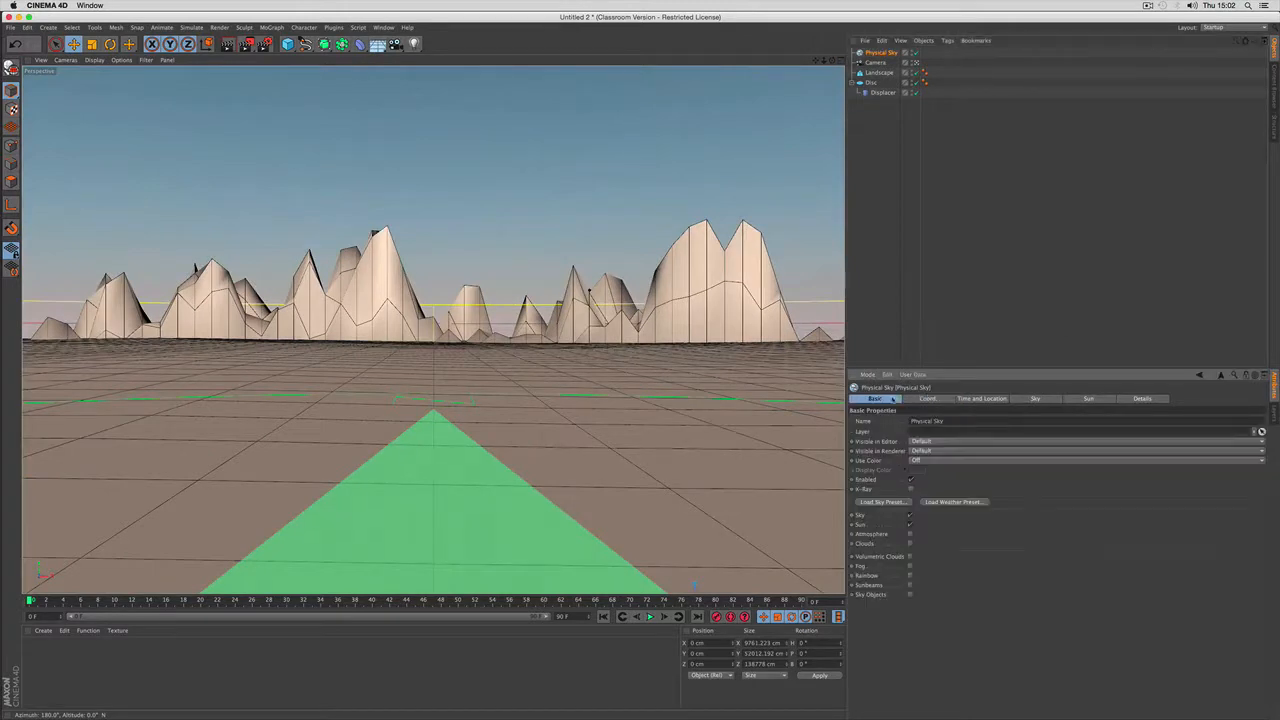
left_click(1142, 398)
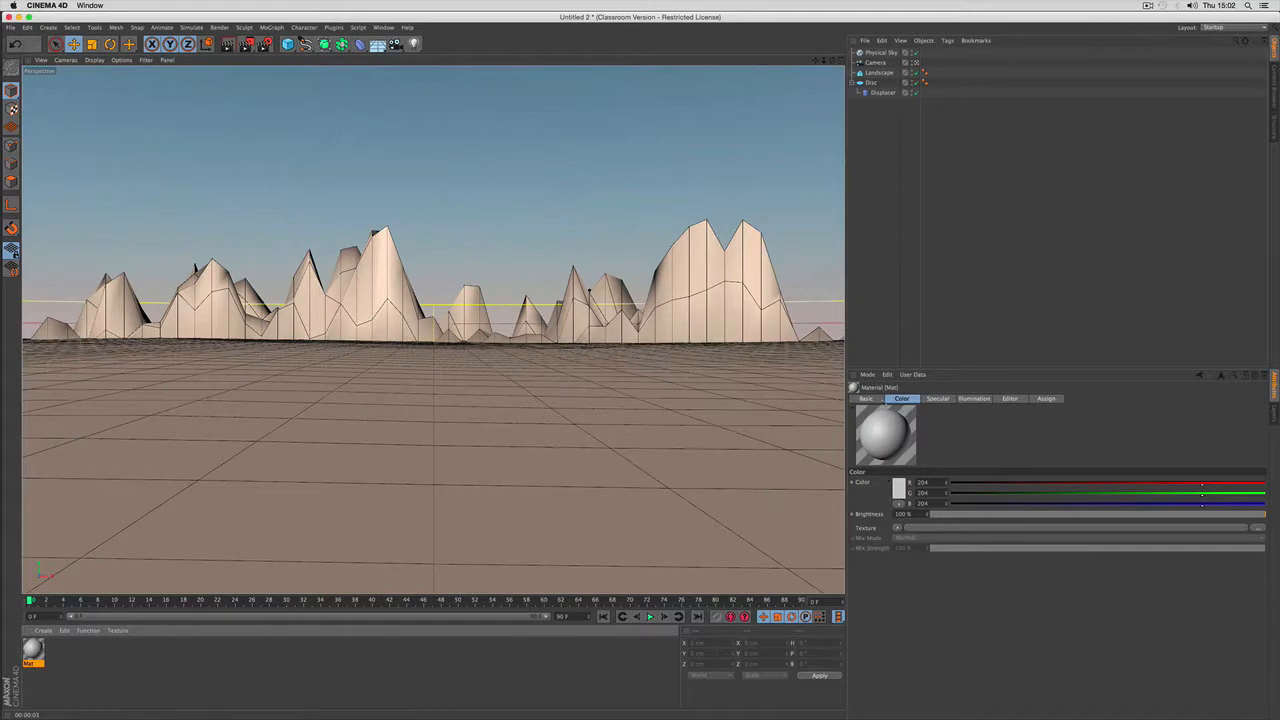
Load Noise into the material's displacement channel and set its displacement type.
left_click(866, 398)
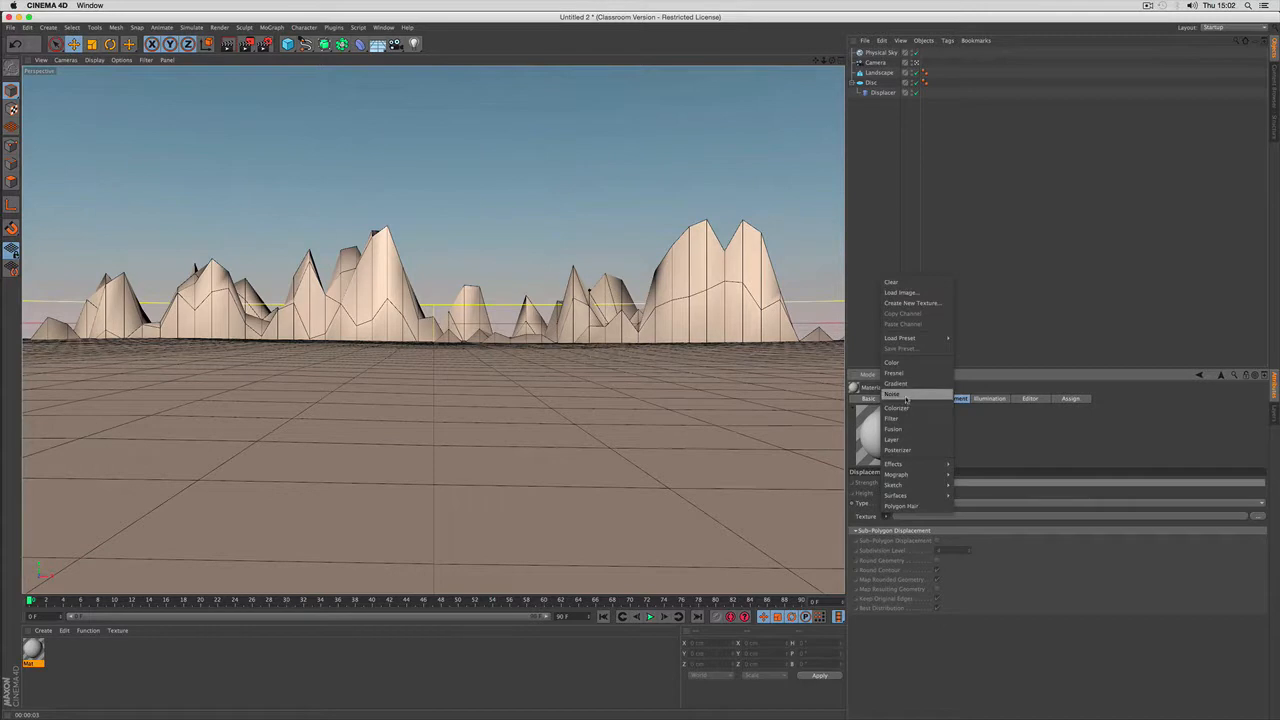
left_click(892, 394)
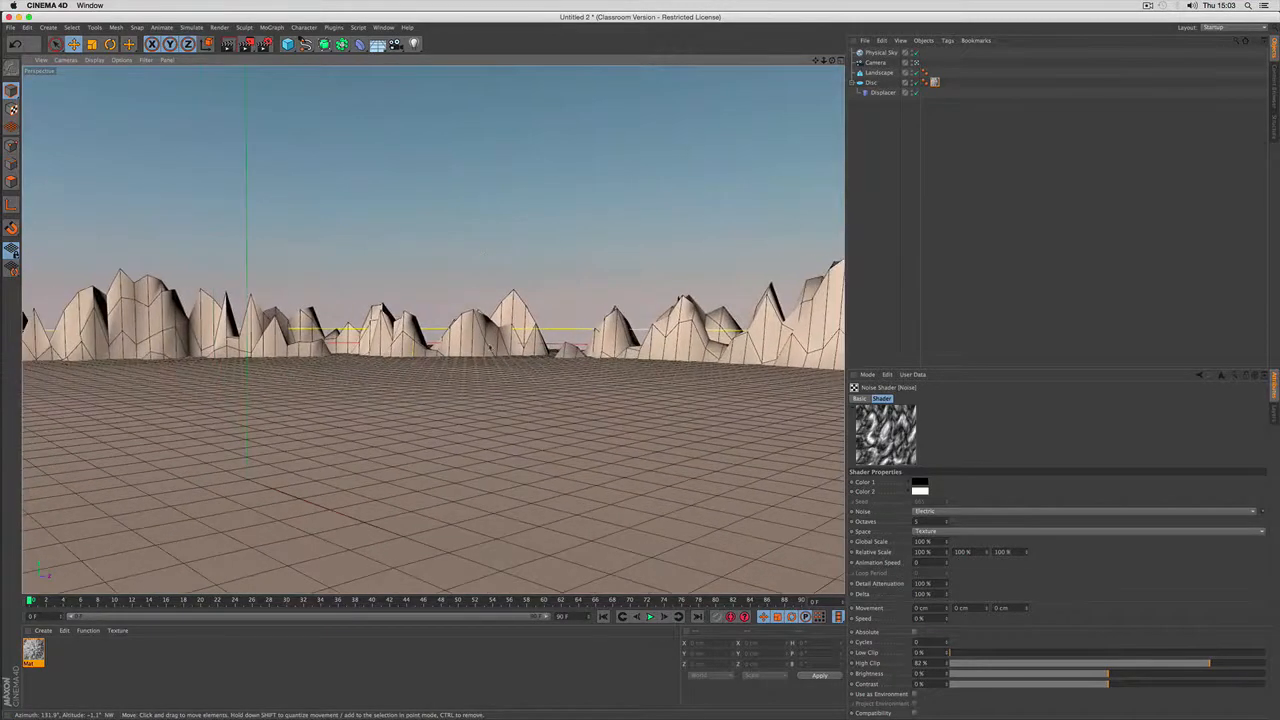
left_click(876, 62)
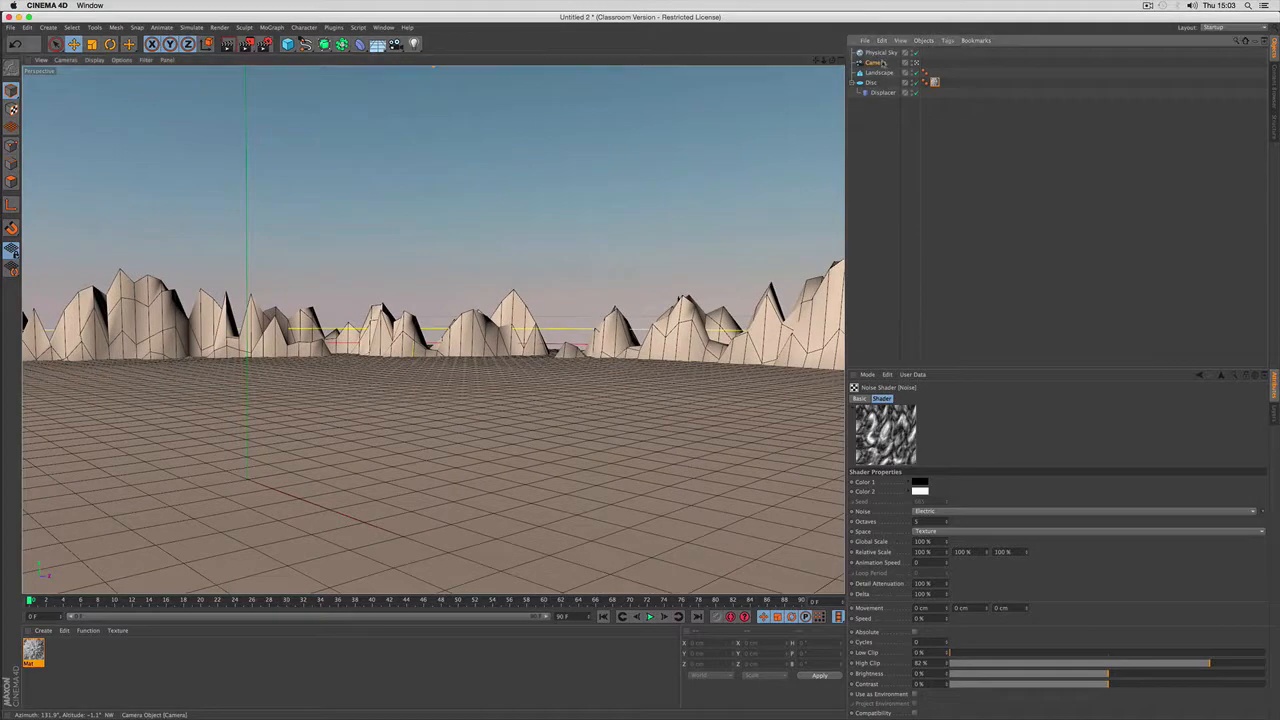
left_click(876, 62)
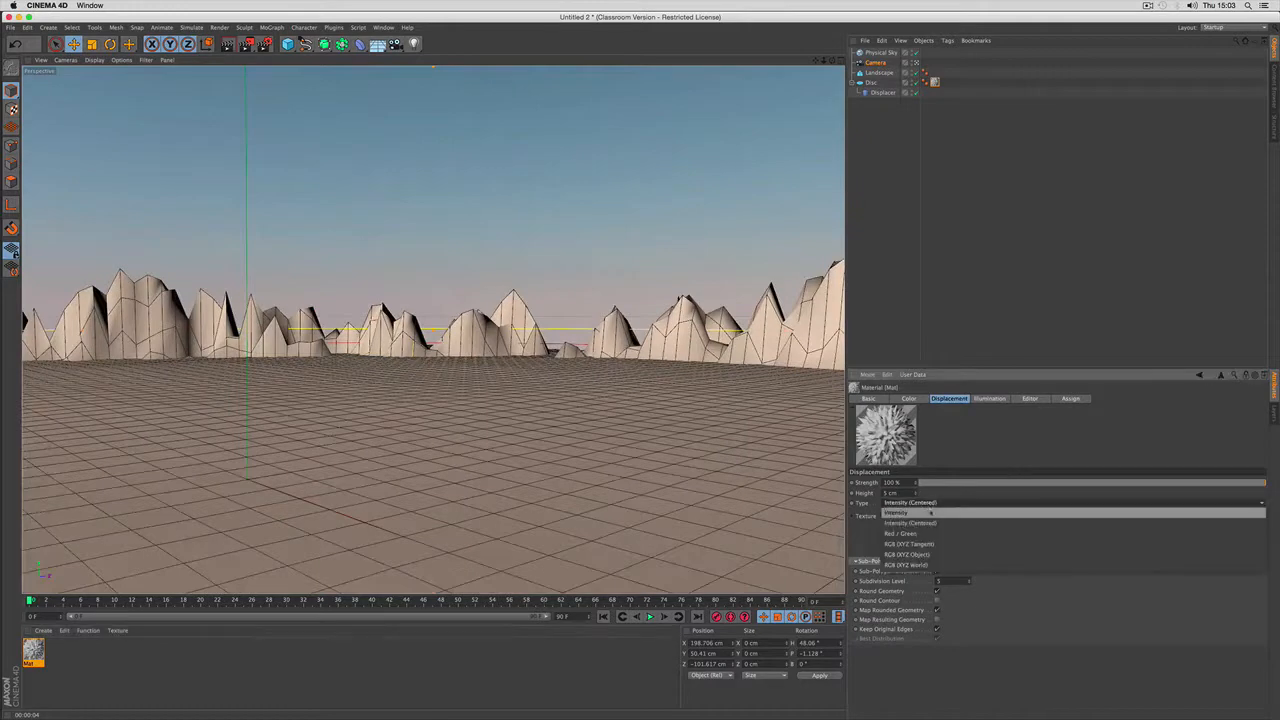
left_click(898, 512)
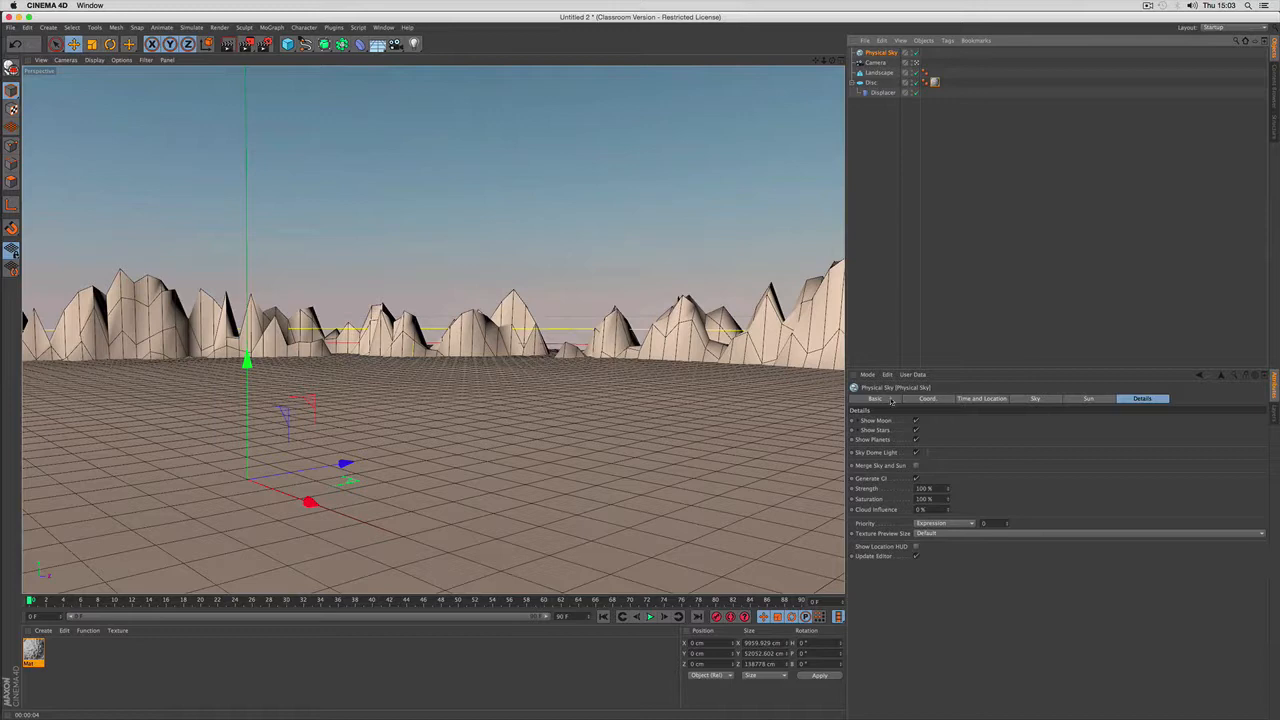
Add a cloudy Sky object behind the mountains.
left_click(874, 398)
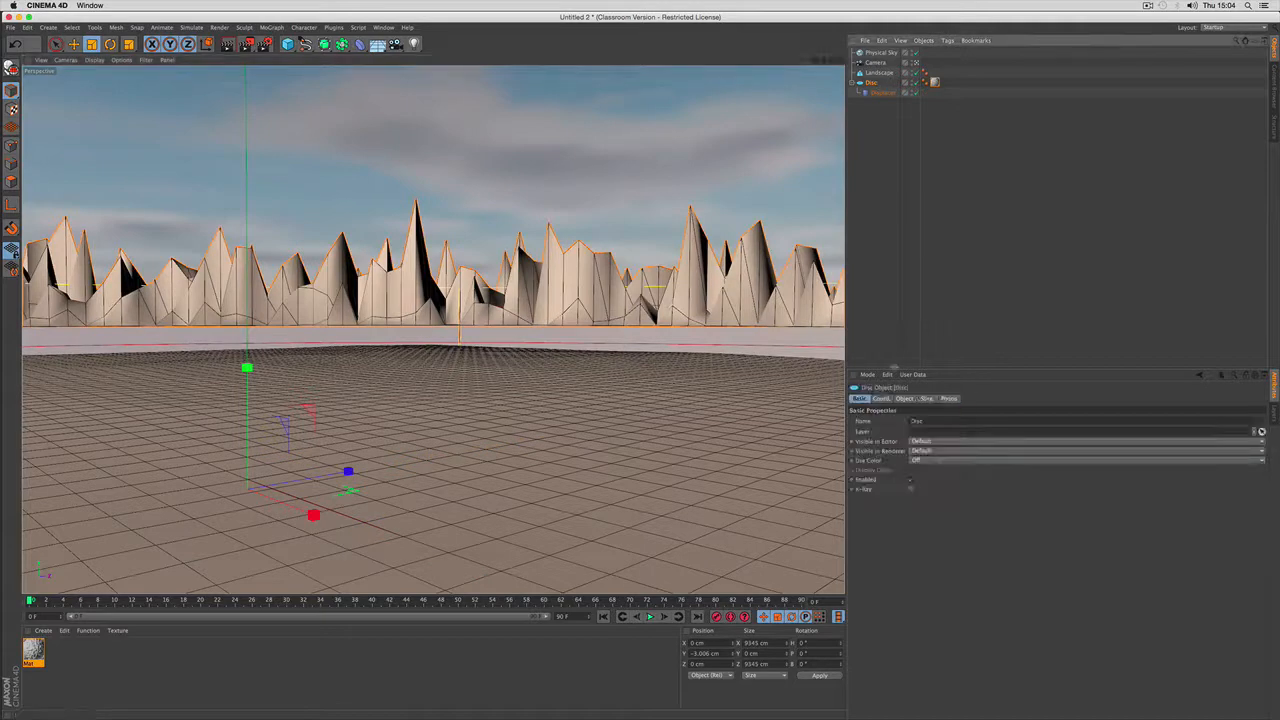
Increase the Landscape's size to a broad terrain, then select the Physical Sky.
left_click(880, 398)
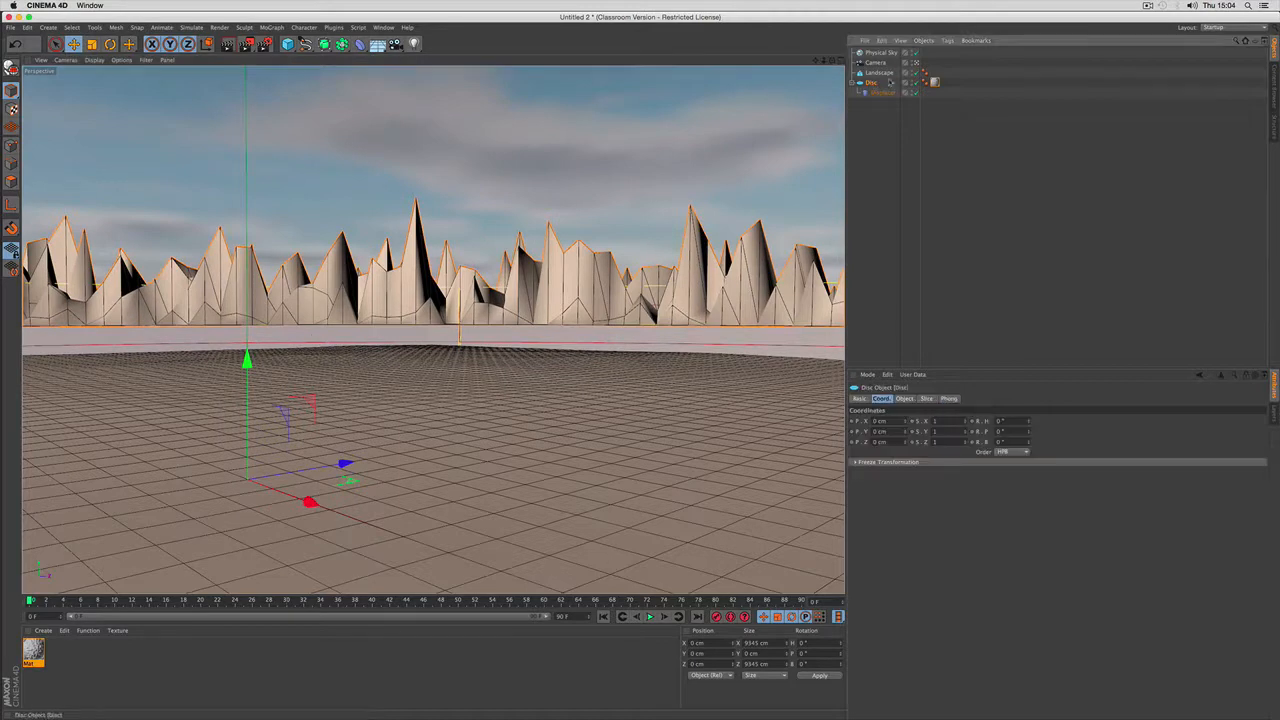
left_click(880, 72)
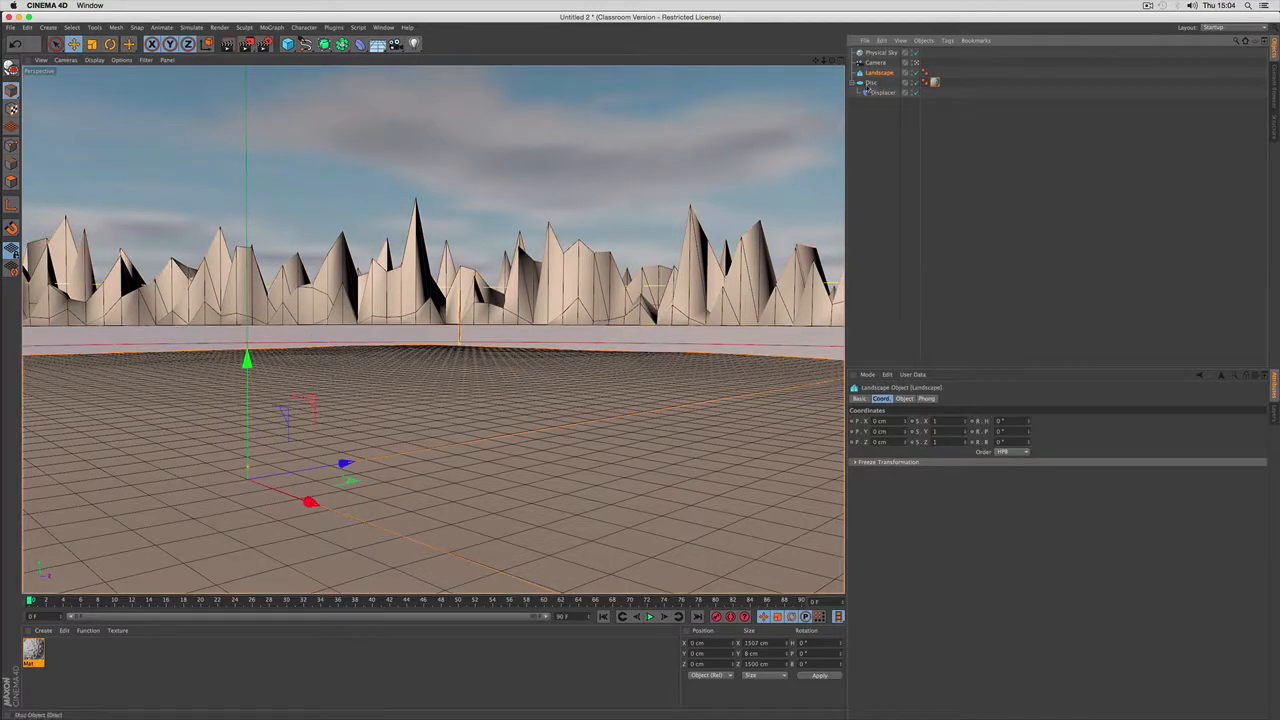
left_click(878, 92)
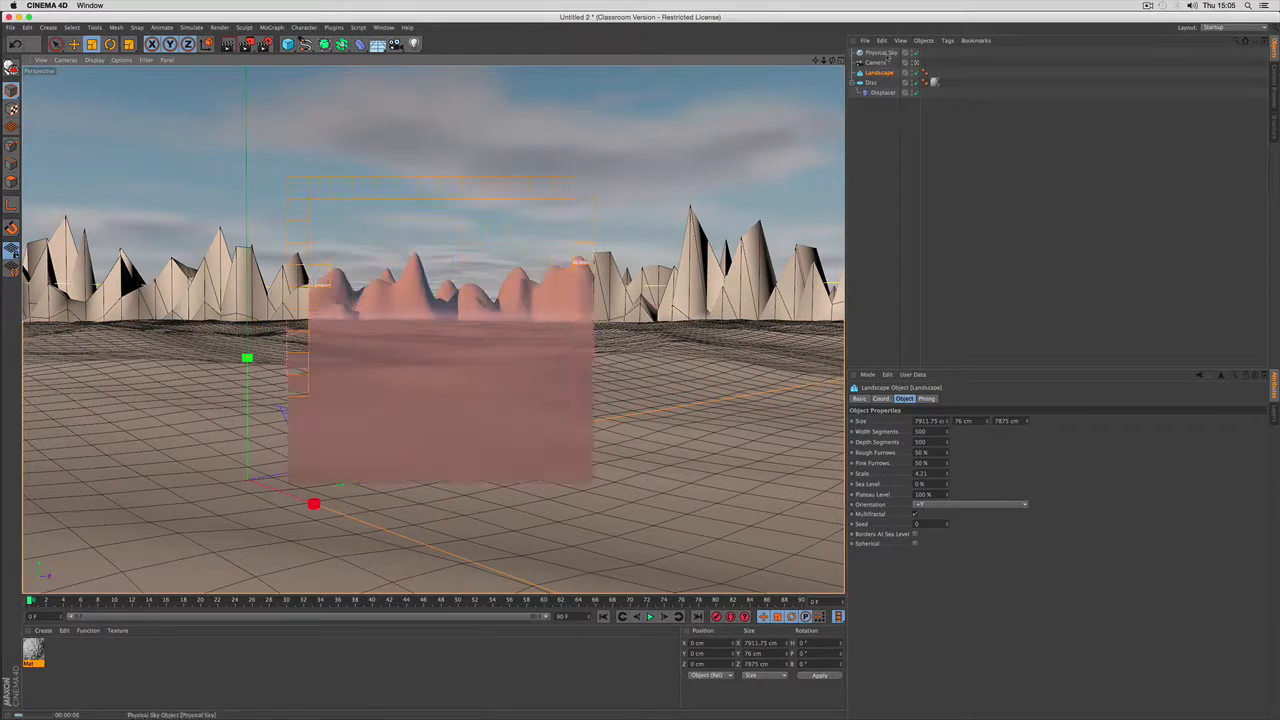
left_click(880, 52)
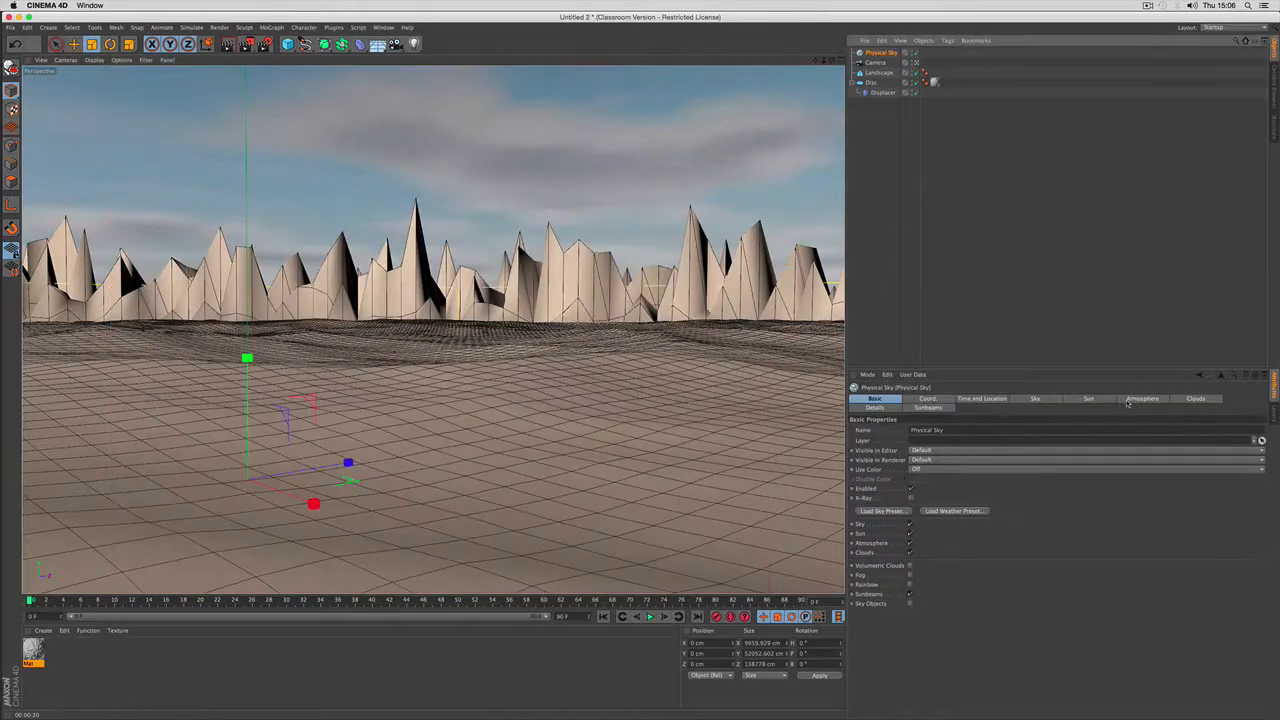
left_click(1142, 398)
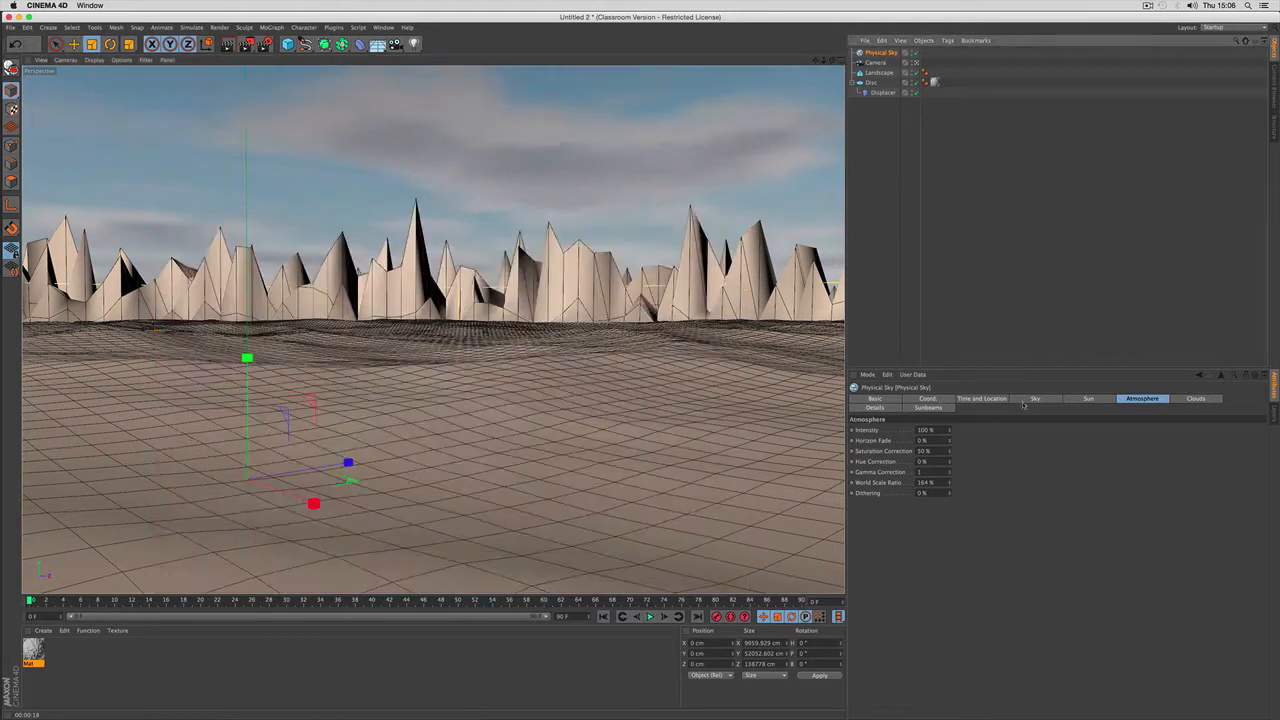
left_click(1088, 398)
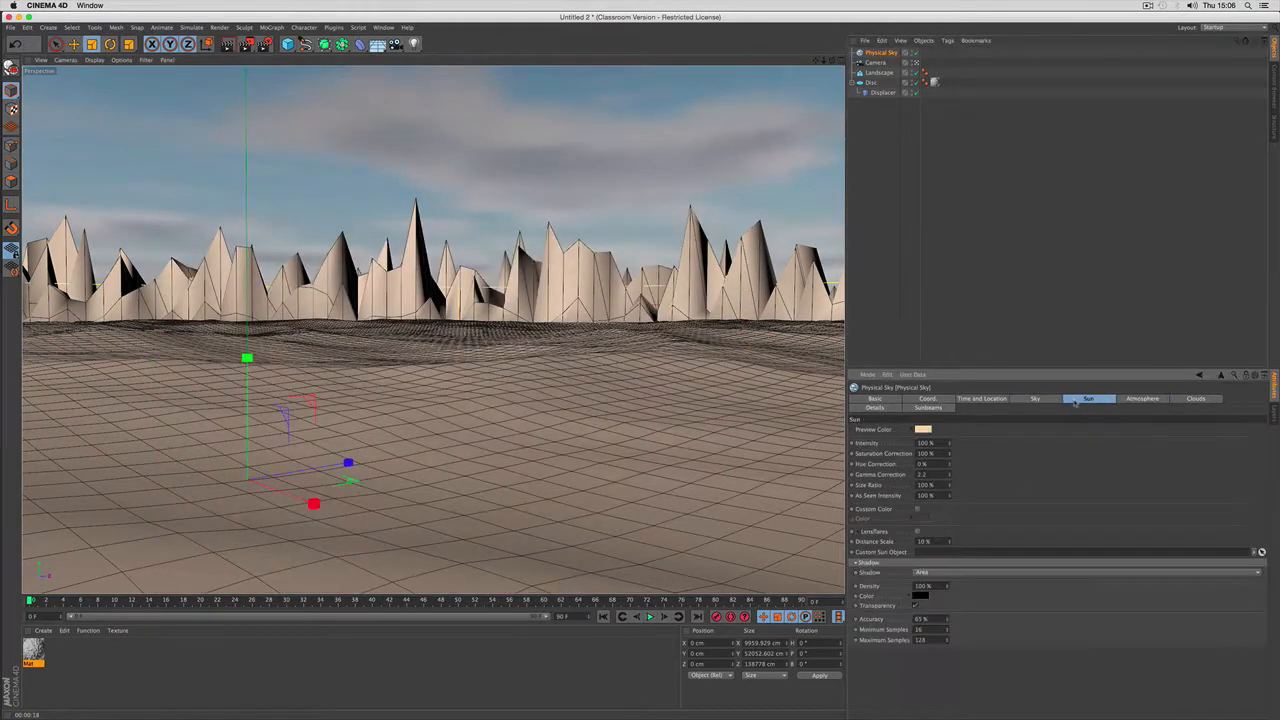
Review the Physical Sky's time and location settings, then select the Camera.
left_click(980, 398)
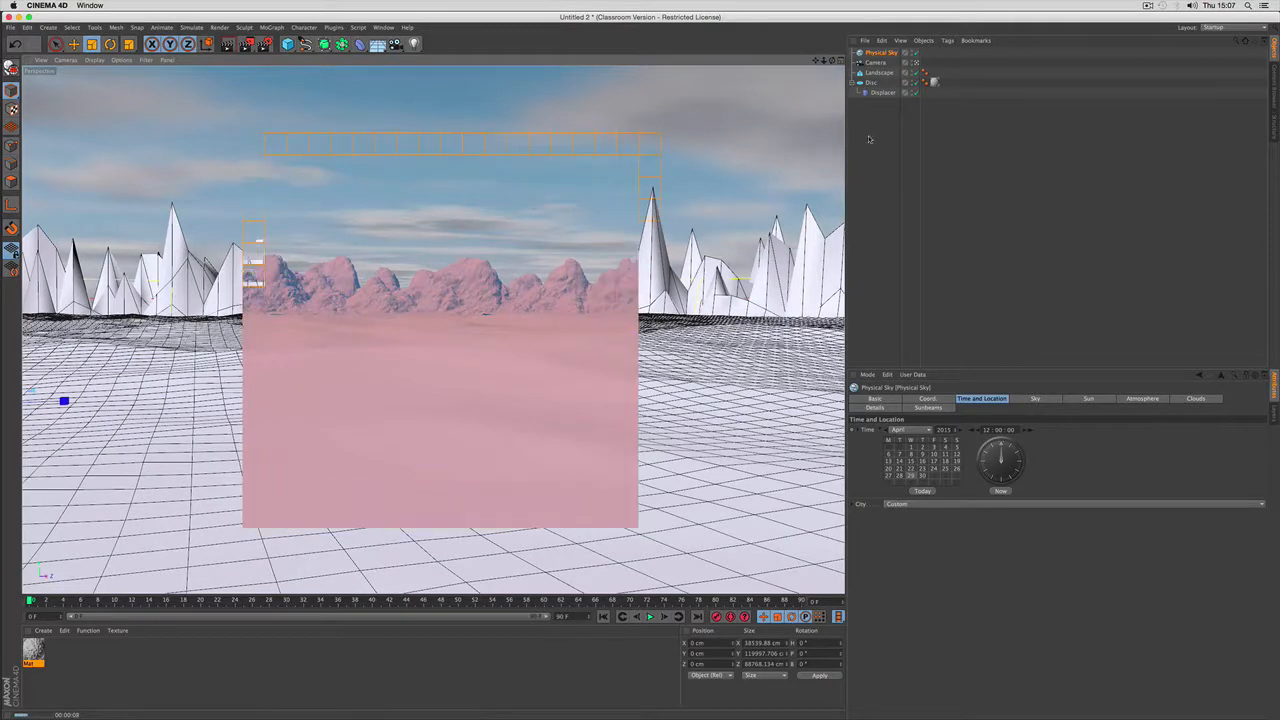
left_click(876, 62)
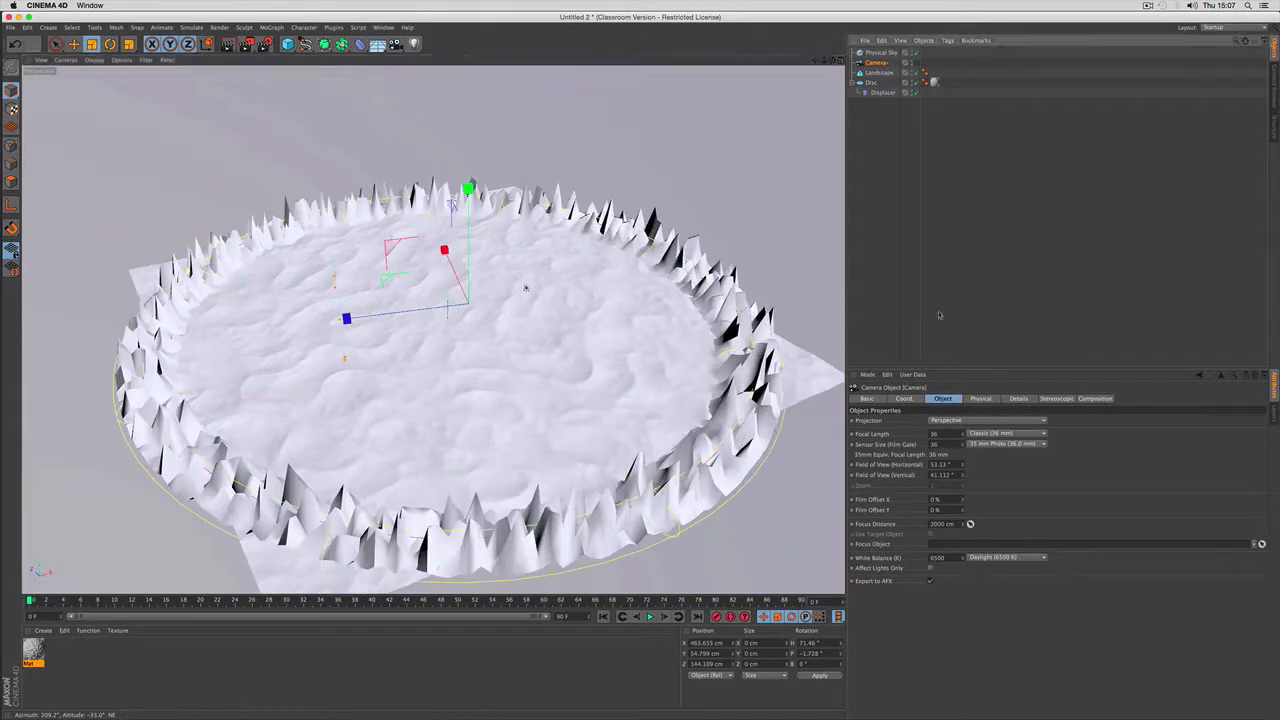
Add a Camera from the Create menu over the terrain and zero its position coordinates.
left_click(904, 398)
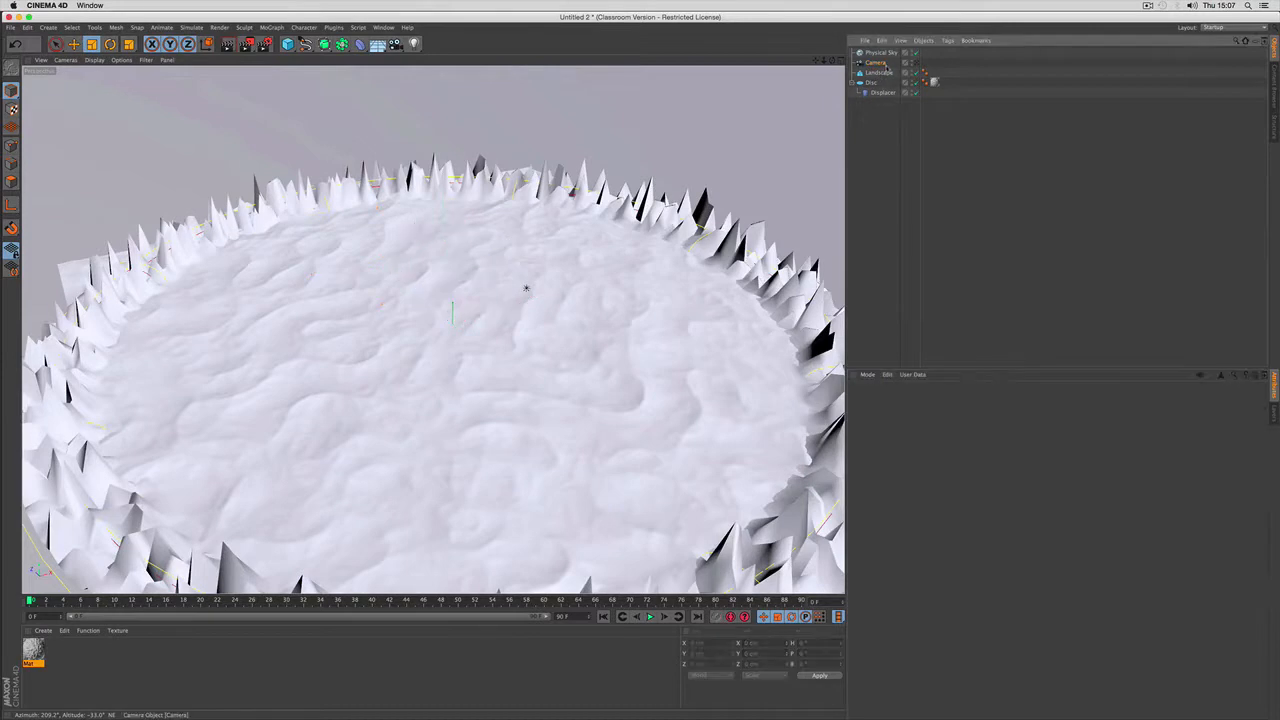
left_click(876, 62)
type("Front")
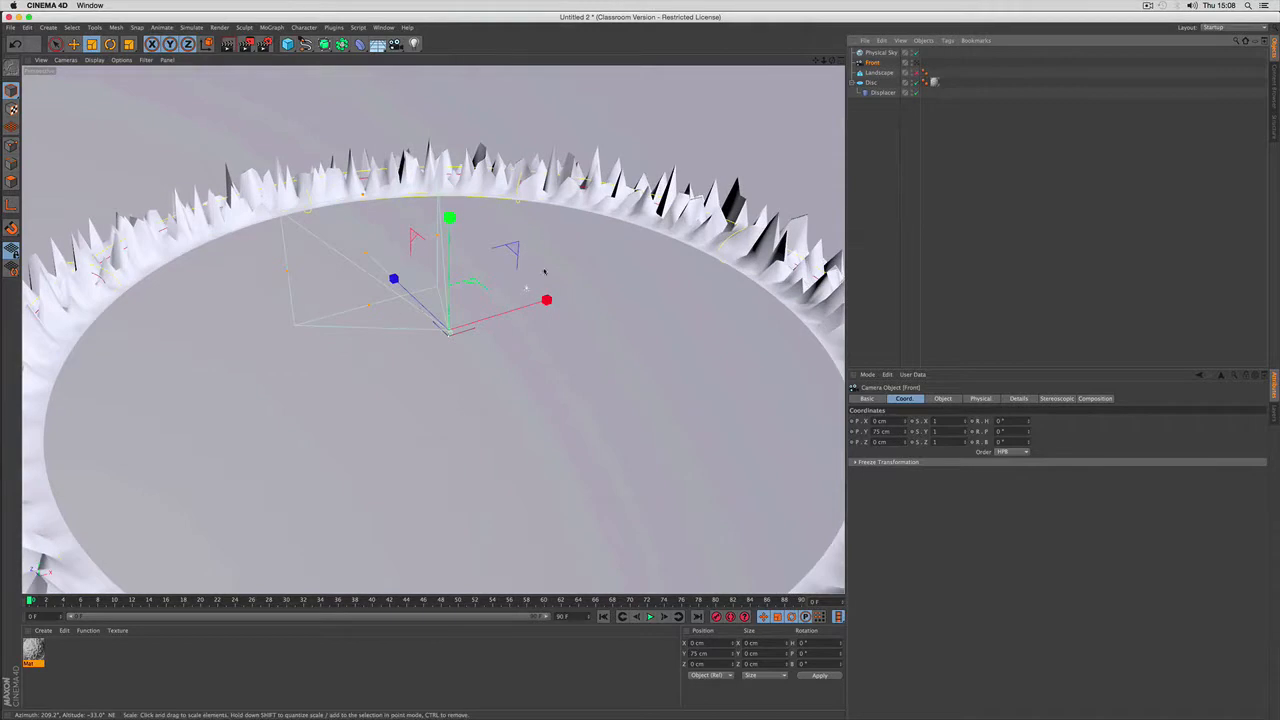
mouse_move(484, 264)
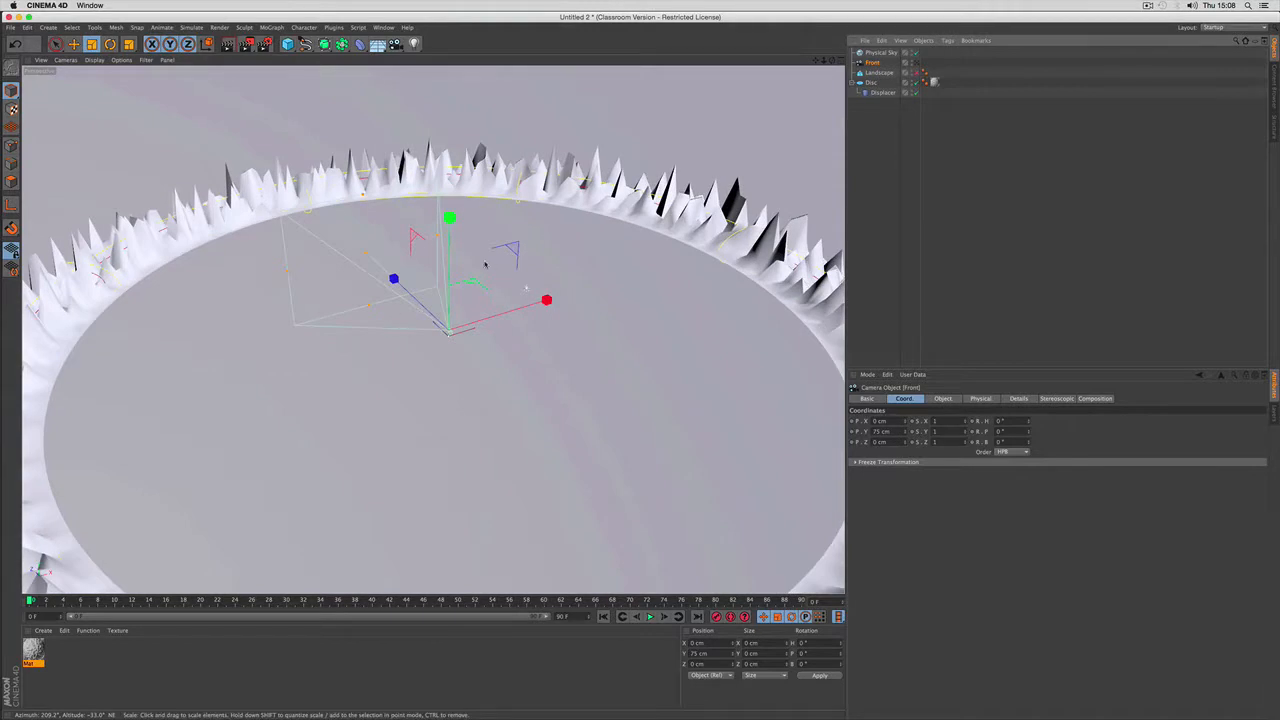
left_click(882, 40)
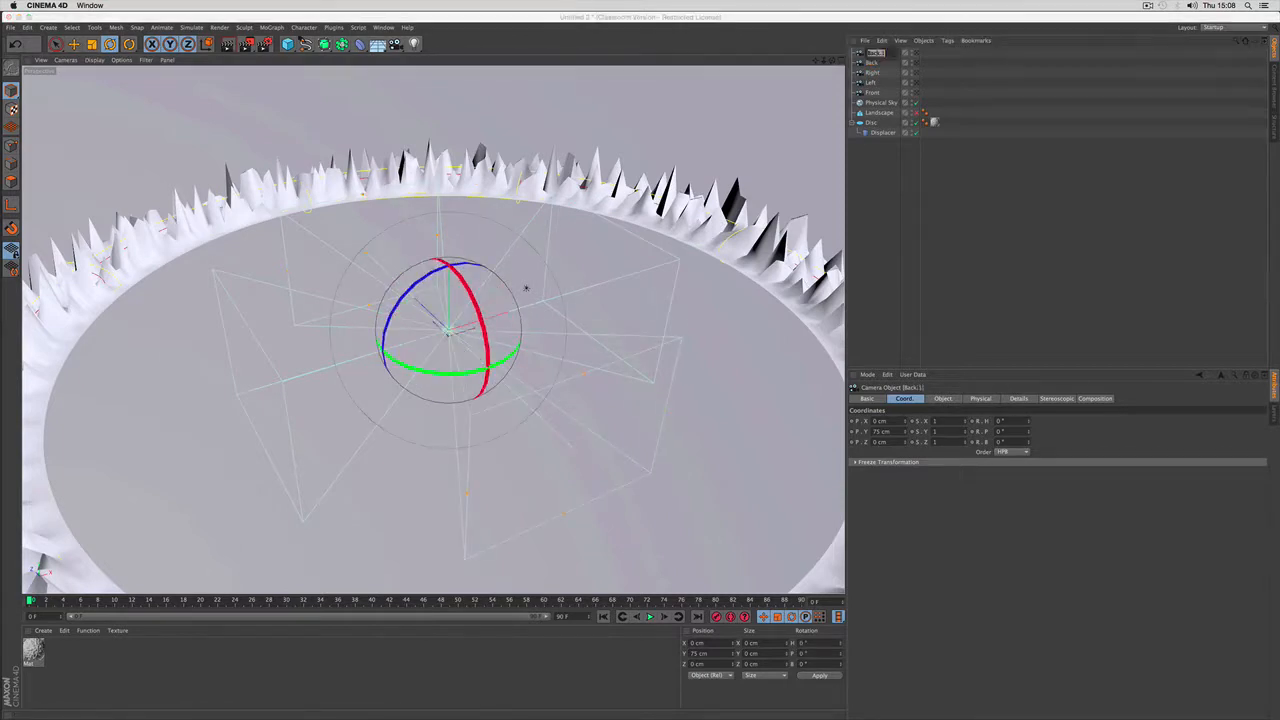
Duplicate and rename the camera into six copies rotated 90° to face front, back, left, right, top and bottom.
left_click(872, 52)
type("Bottom")
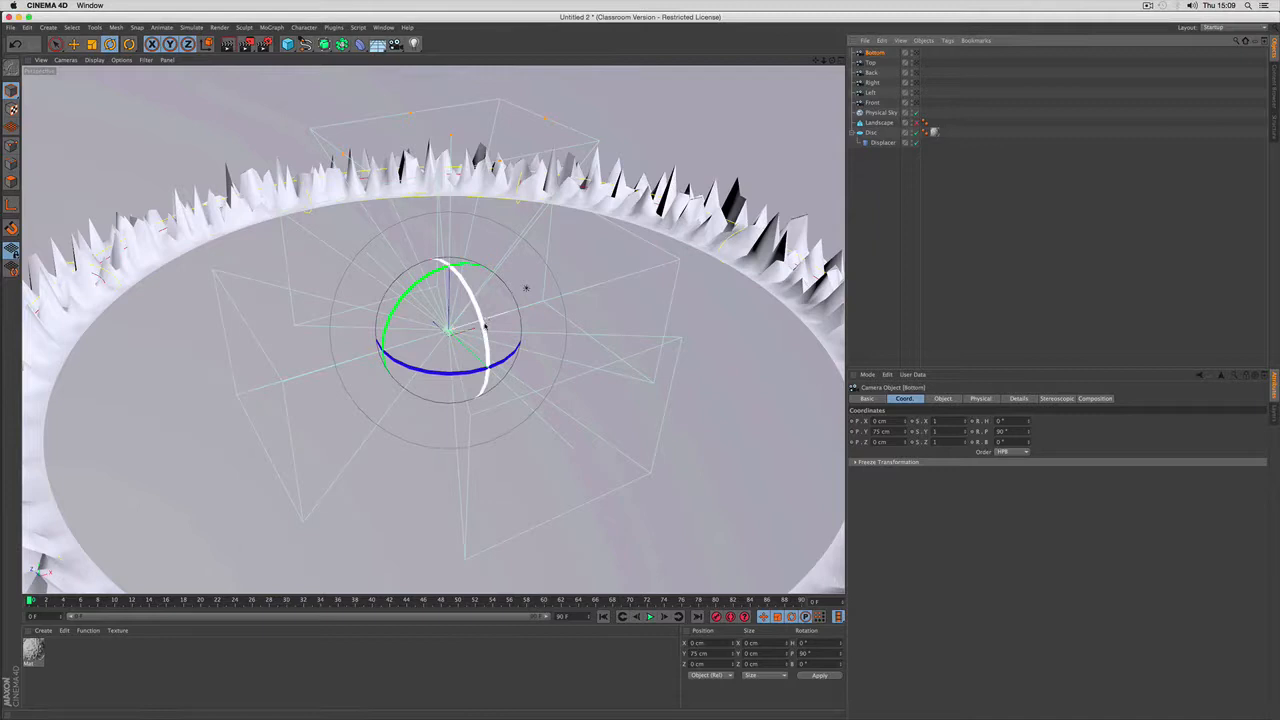
left_click_drag(480, 280, 484, 316)
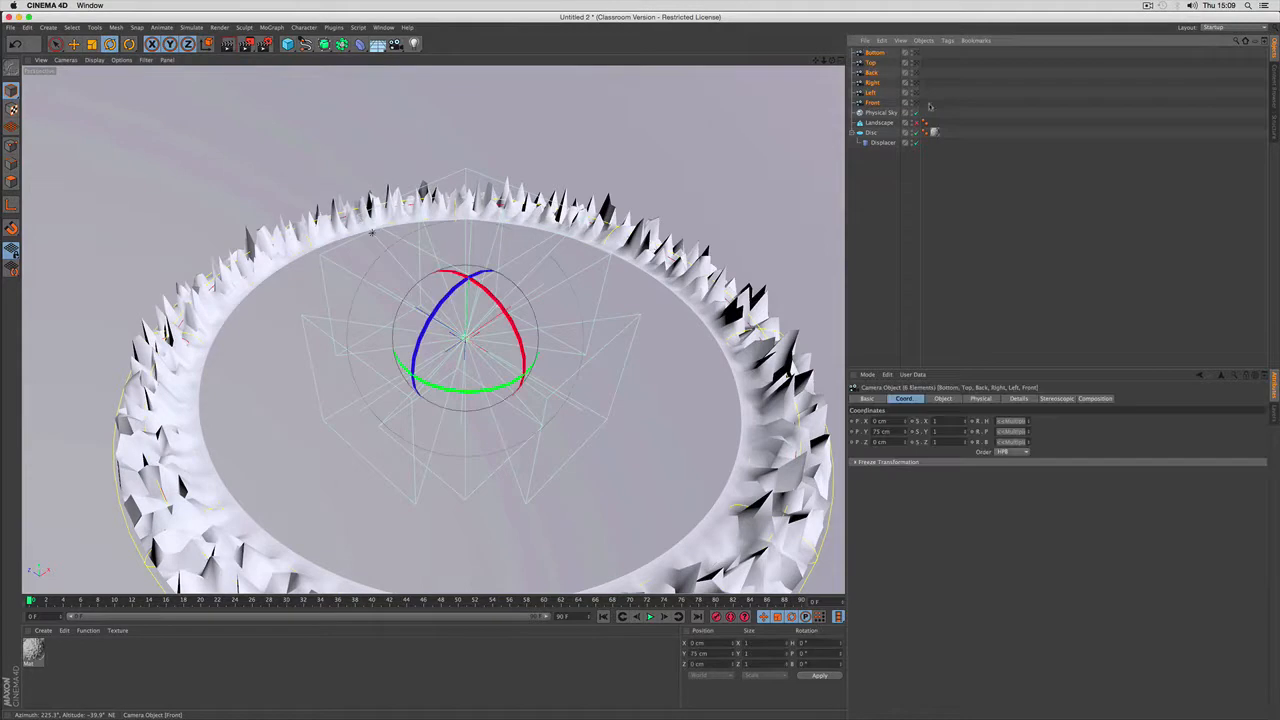
Look through the front camera of the rig using Set Active Object as Camera.
left_click(942, 398)
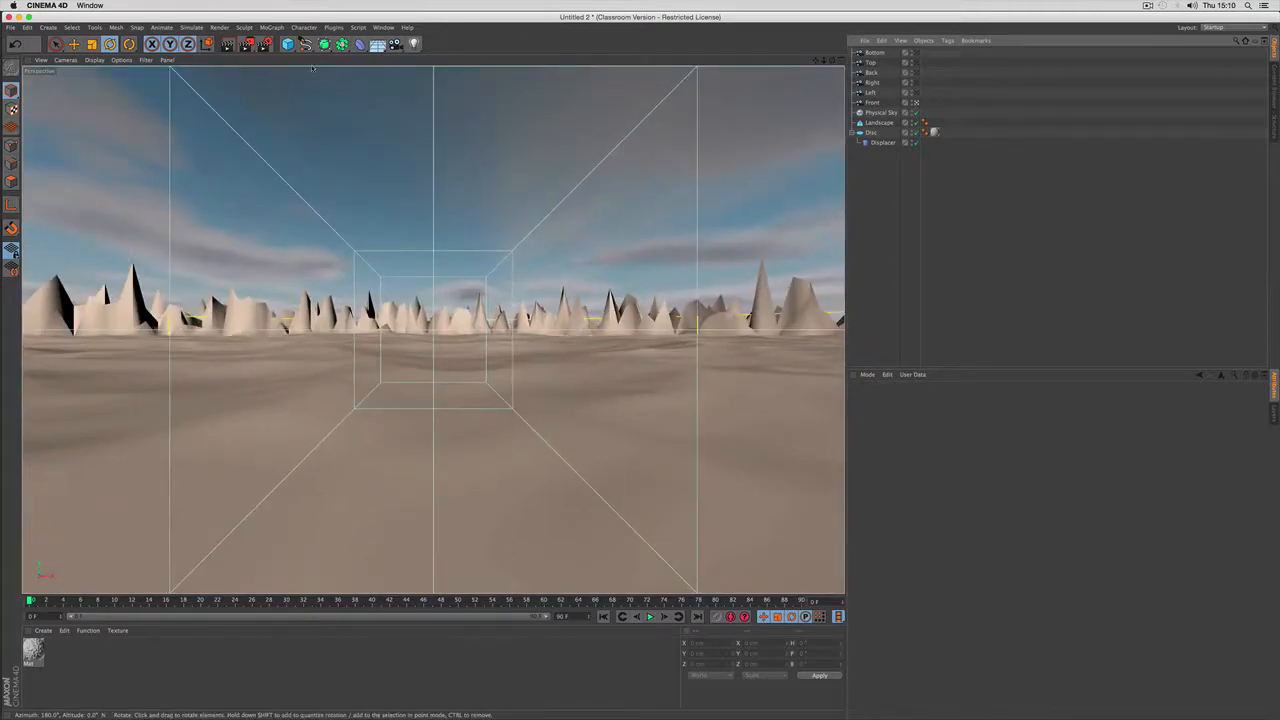
mouse_move(288, 44)
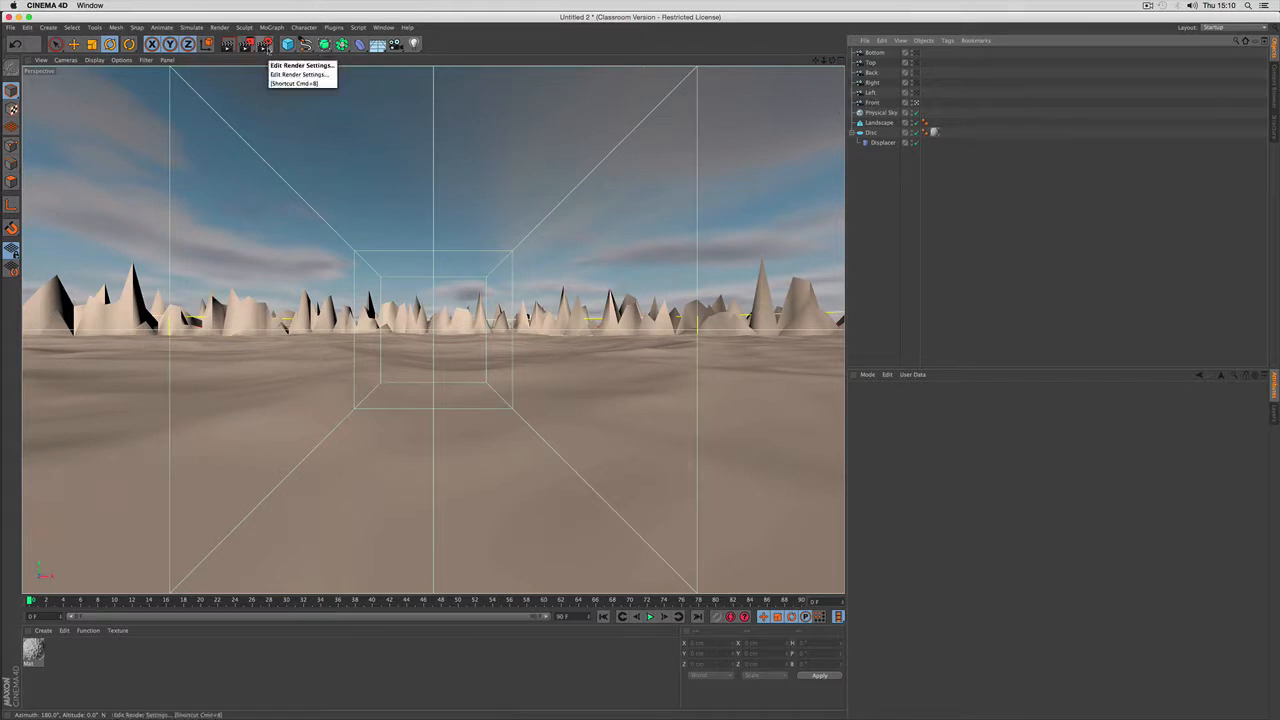
Review the render settings' Output width/height and Anti-Aliasing quality for the cubemap faces.
left_click(300, 64)
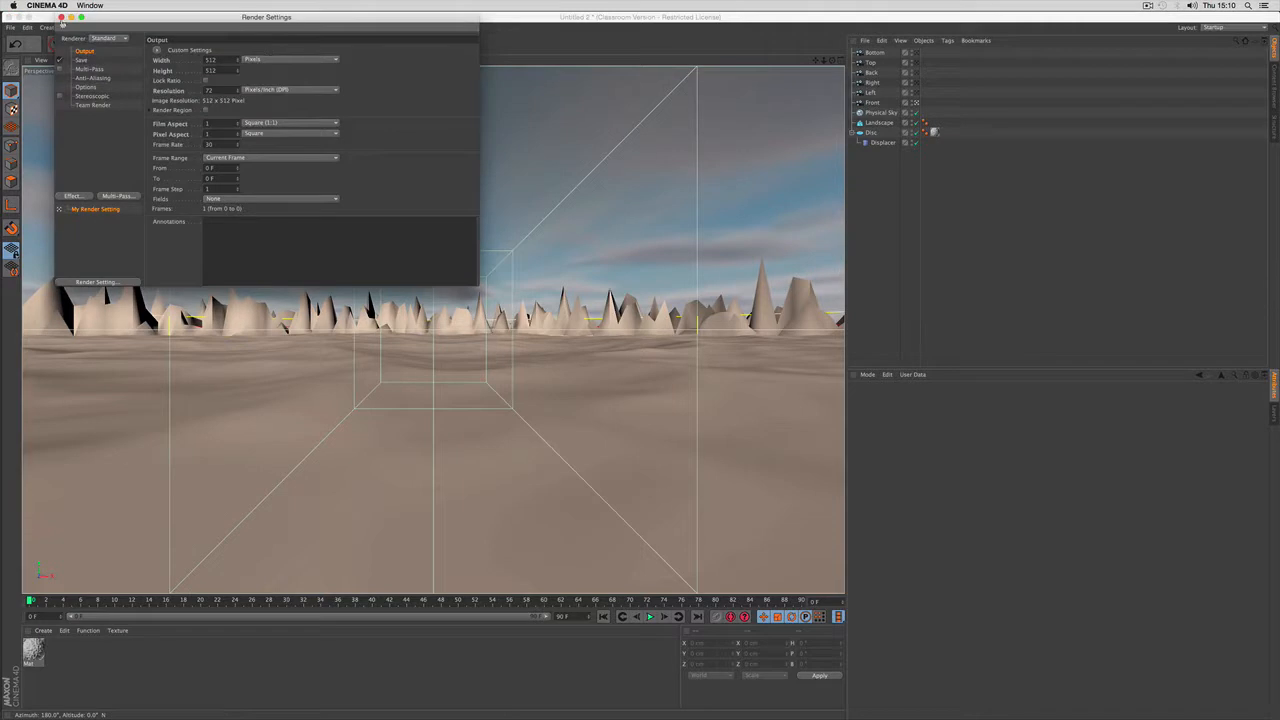
left_click(92, 78)
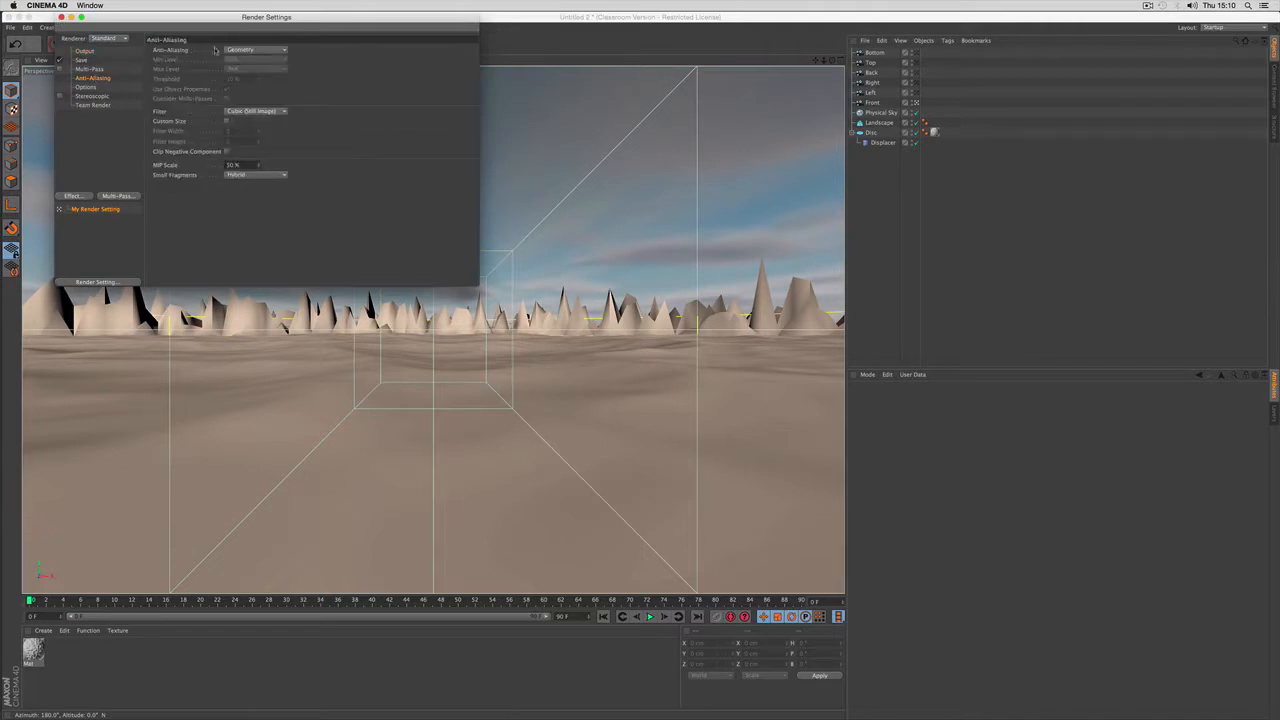
left_click(256, 50)
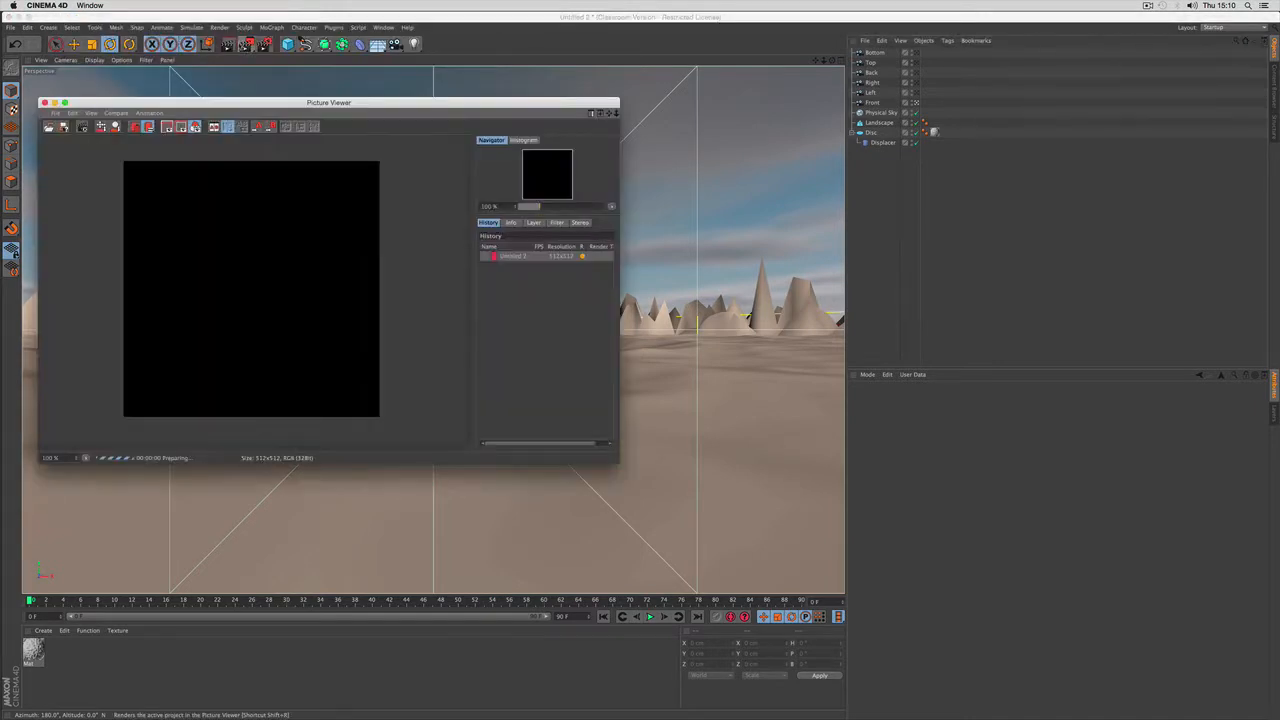
mouse_move(228, 44)
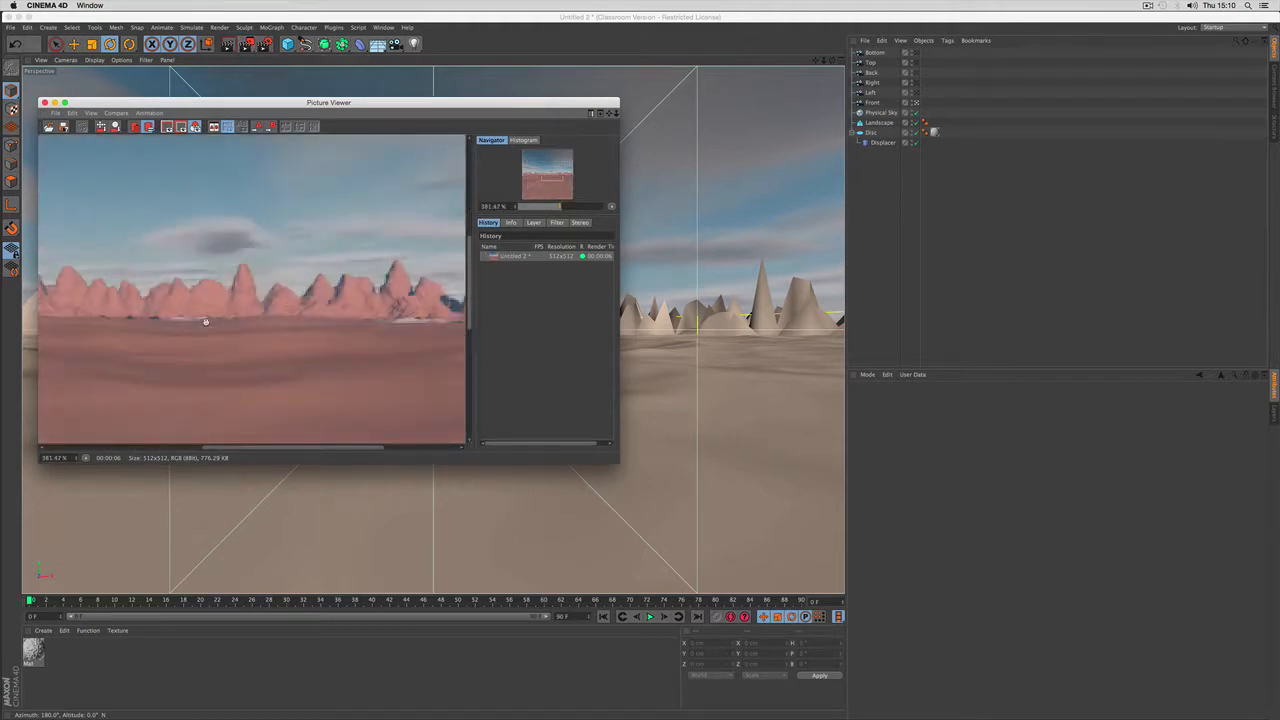
Render the camera's square desert view to the Picture Viewer and close the finished frame.
left_click(44, 102)
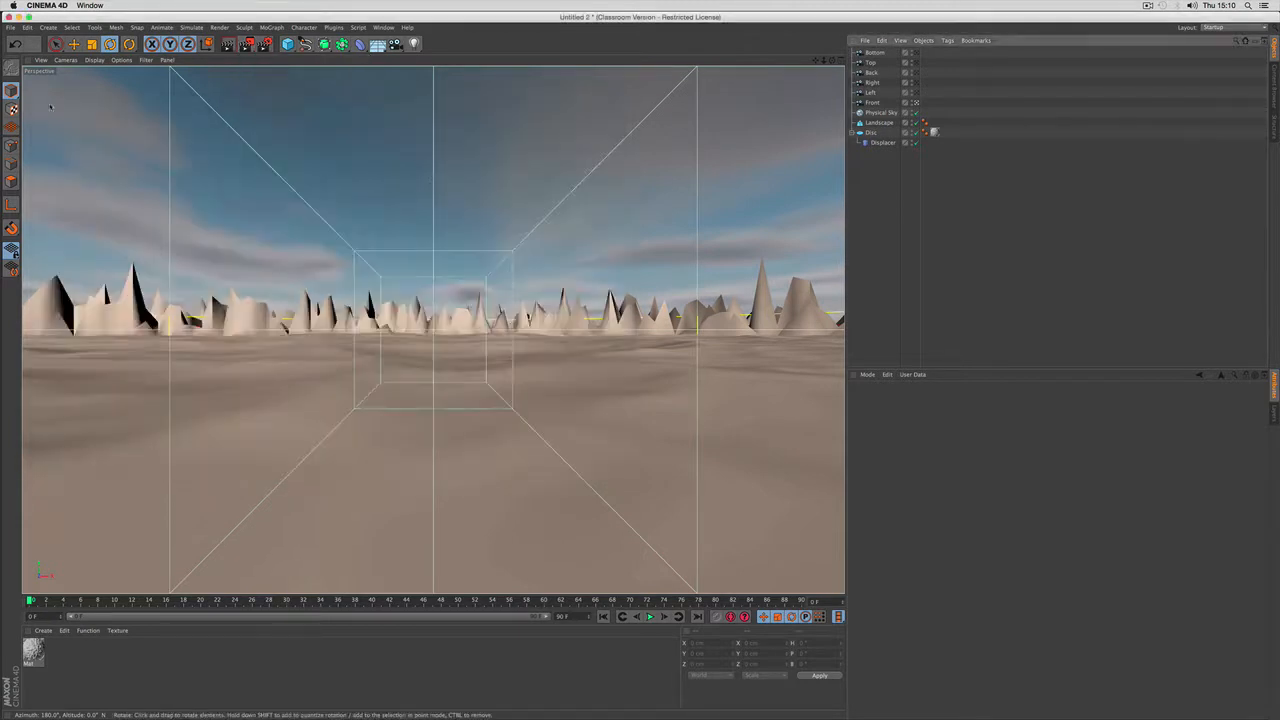
left_click(880, 122)
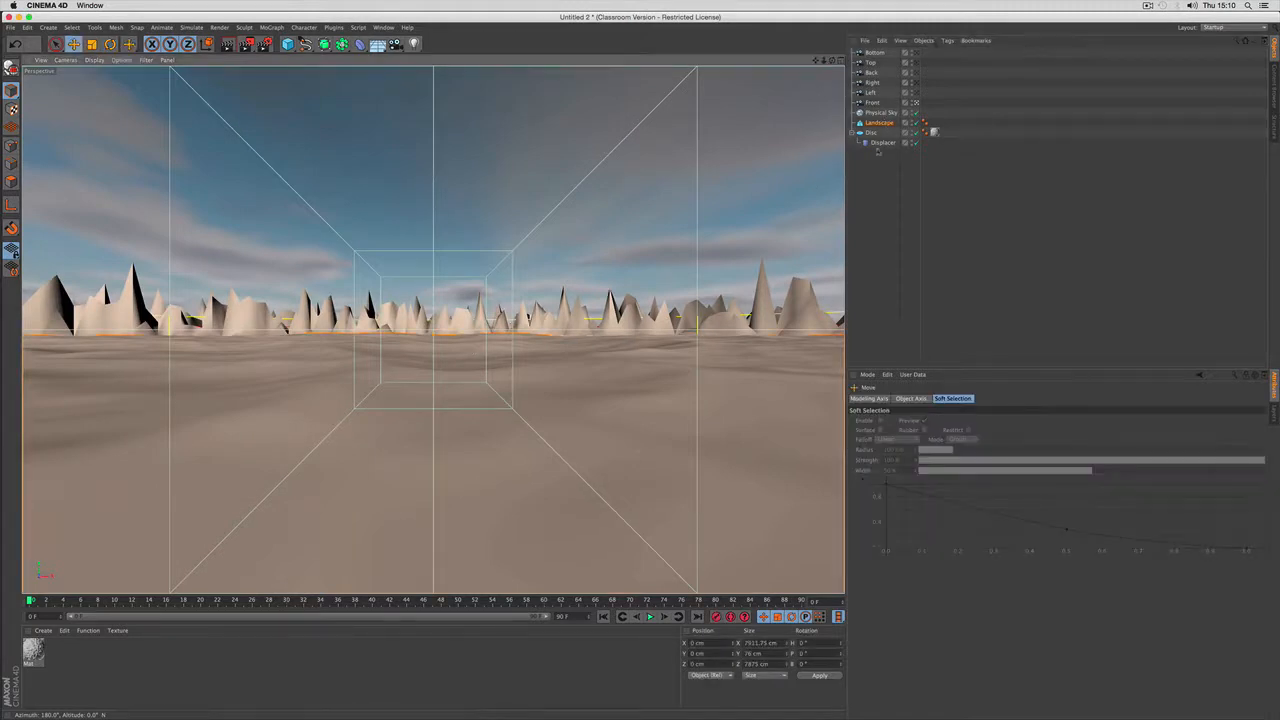
left_click(880, 122)
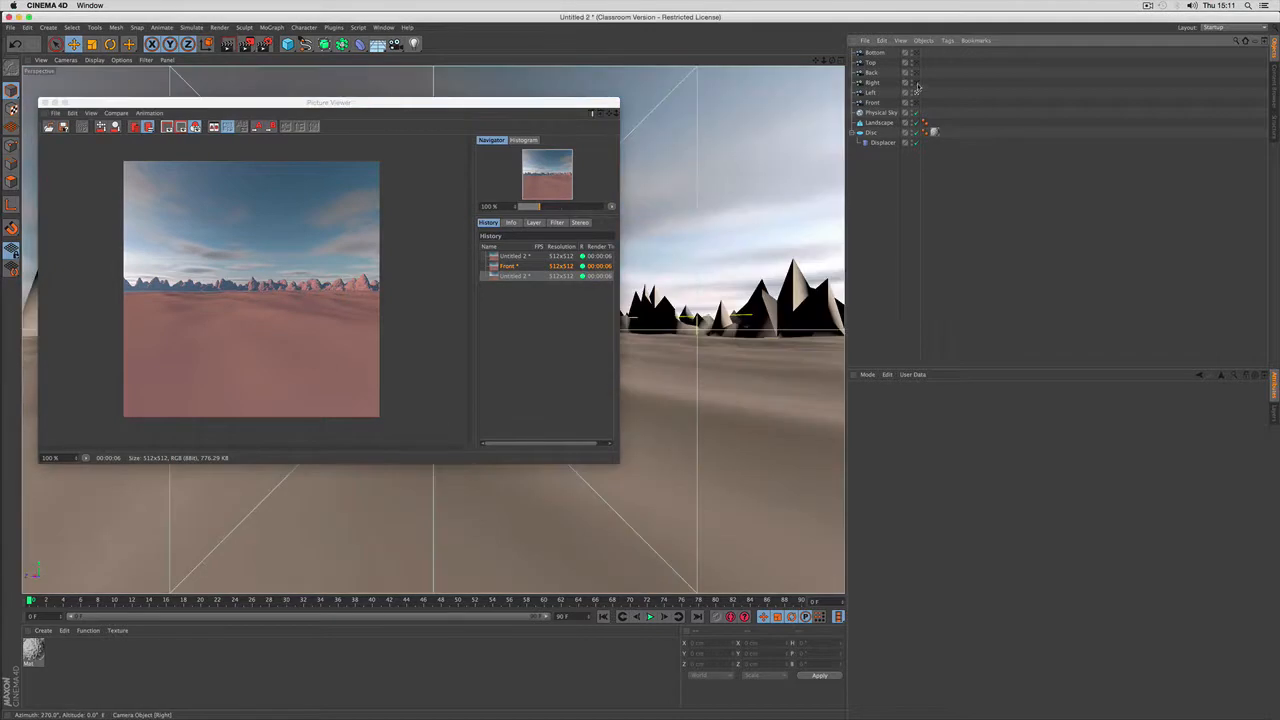
Inspect the six rendered faces in the Picture Viewer history, ending on the front view.
left_click(244, 44)
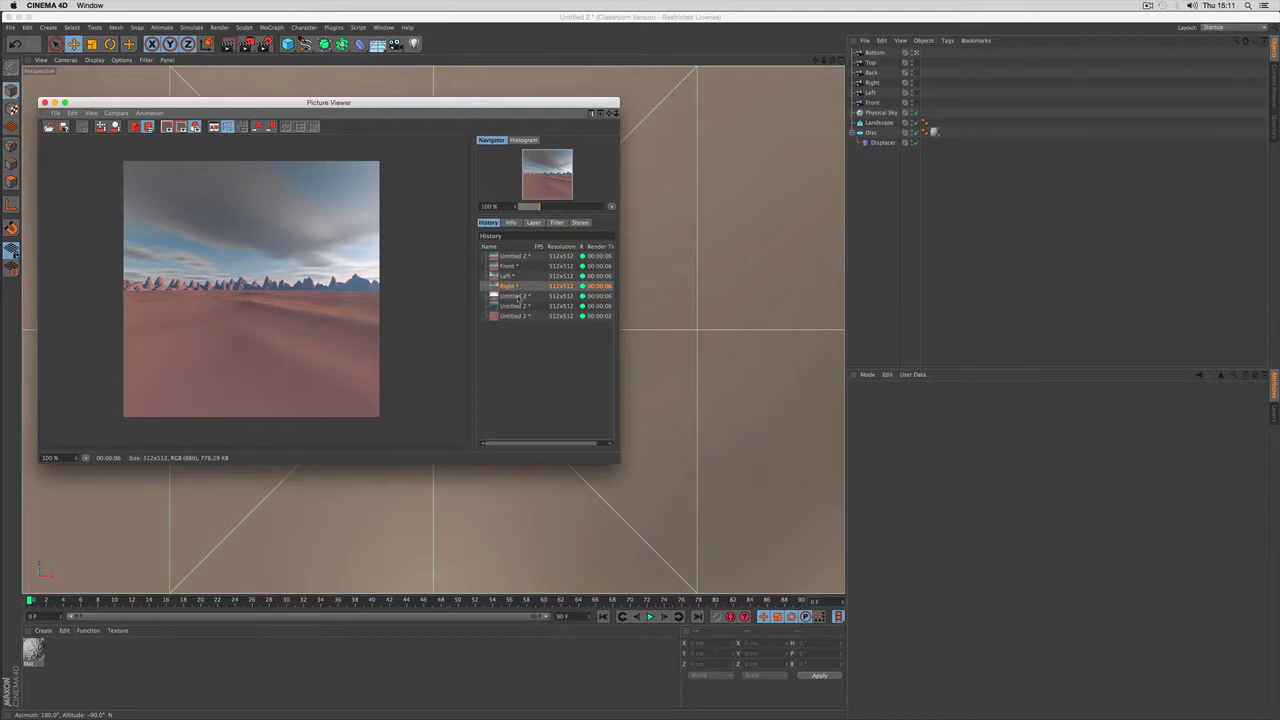
left_click(510, 306)
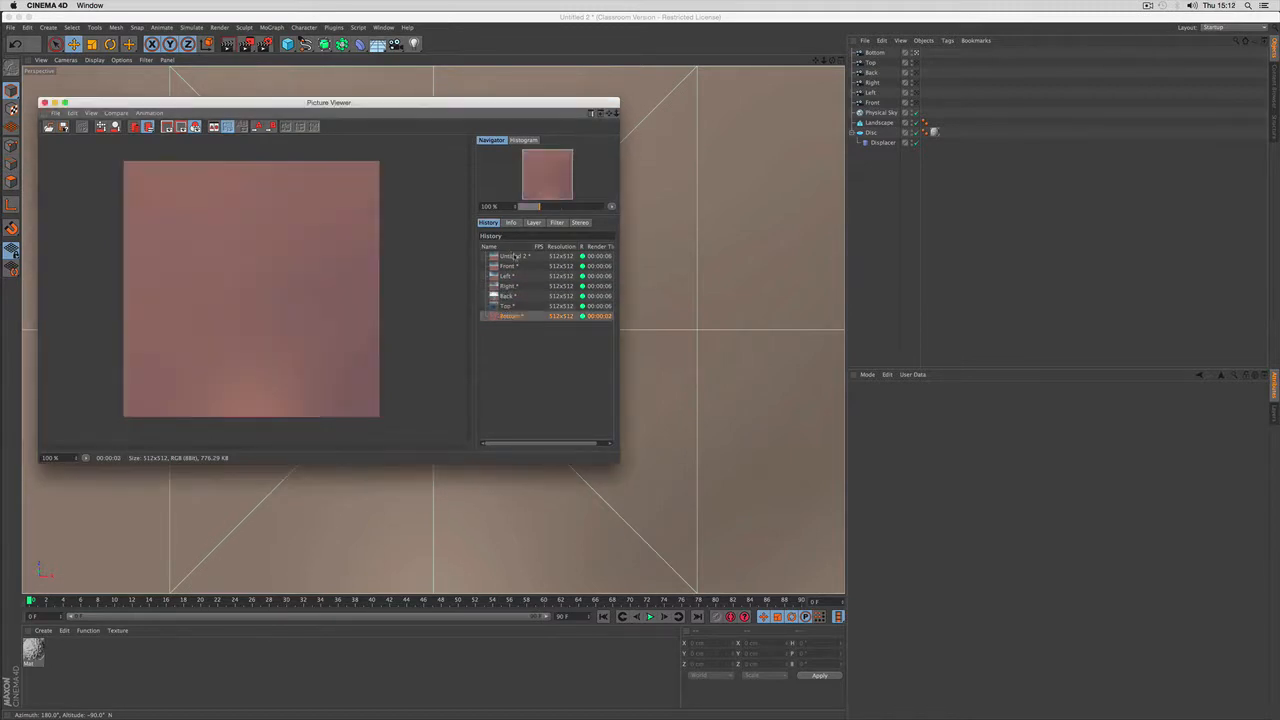
left_click(508, 256)
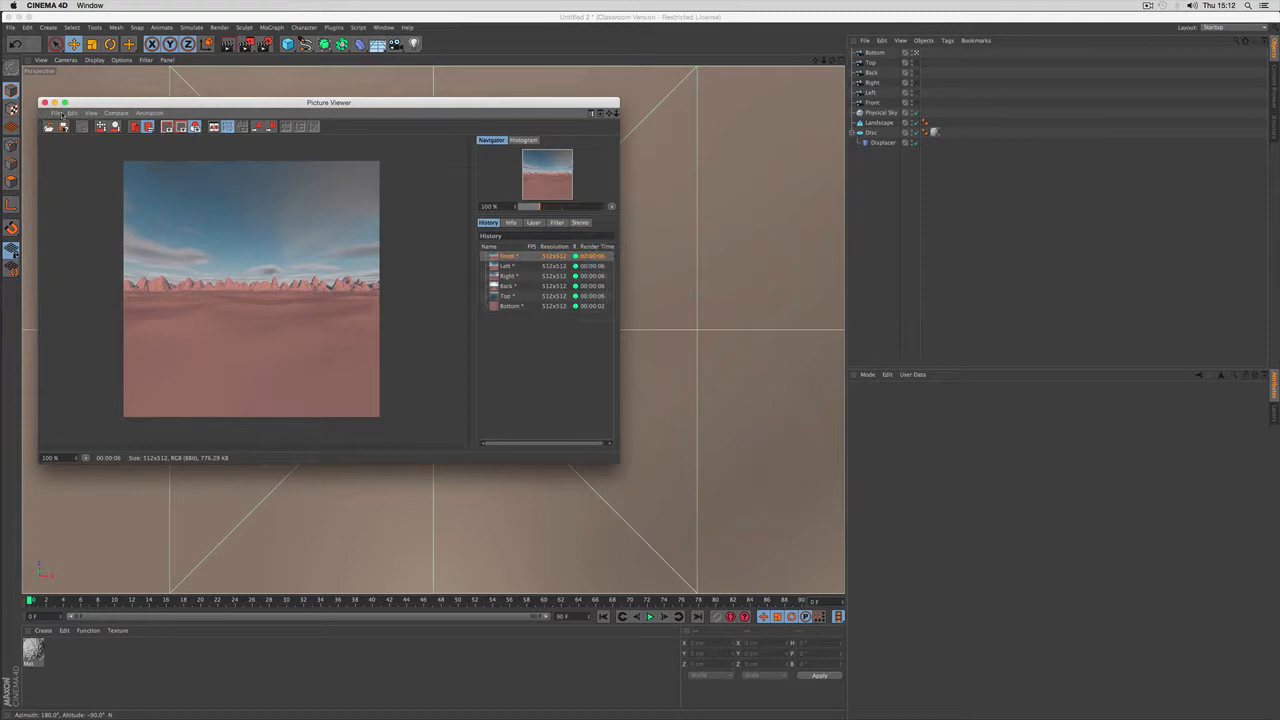
left_click(356, 284)
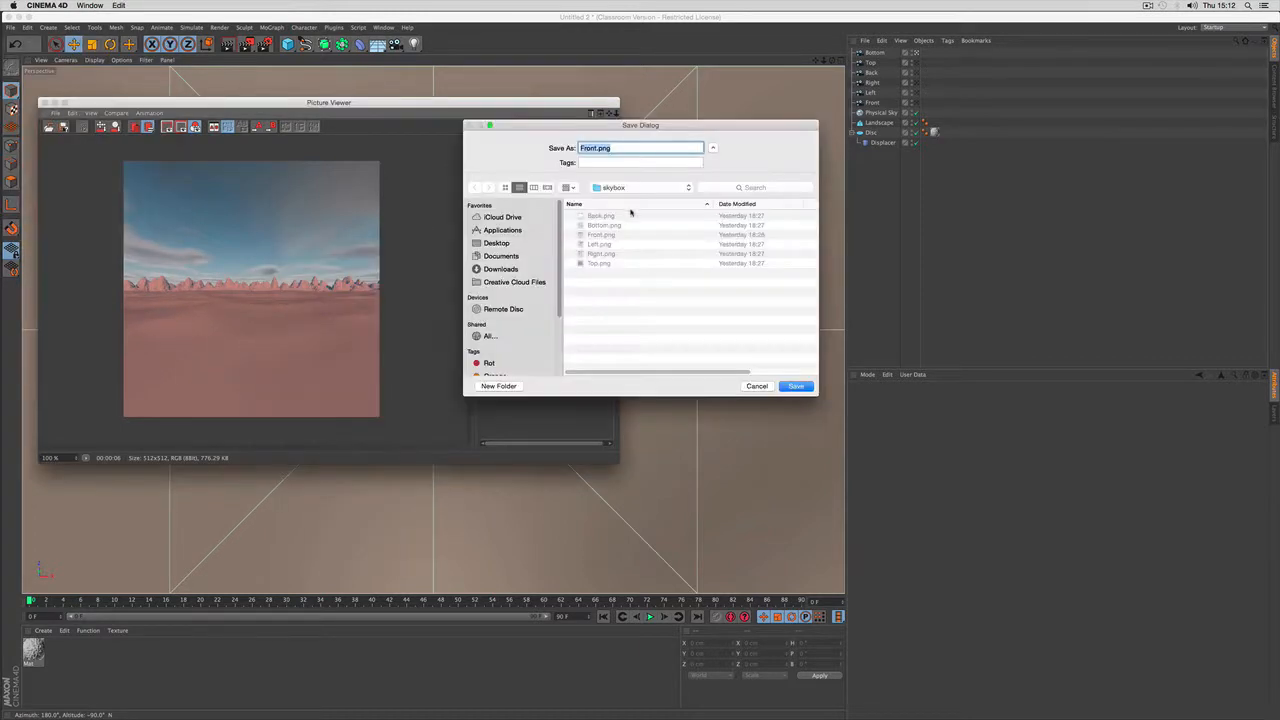
Save the face render as a PNG to the skybox folder, replacing the existing Right.png.
left_click(796, 386)
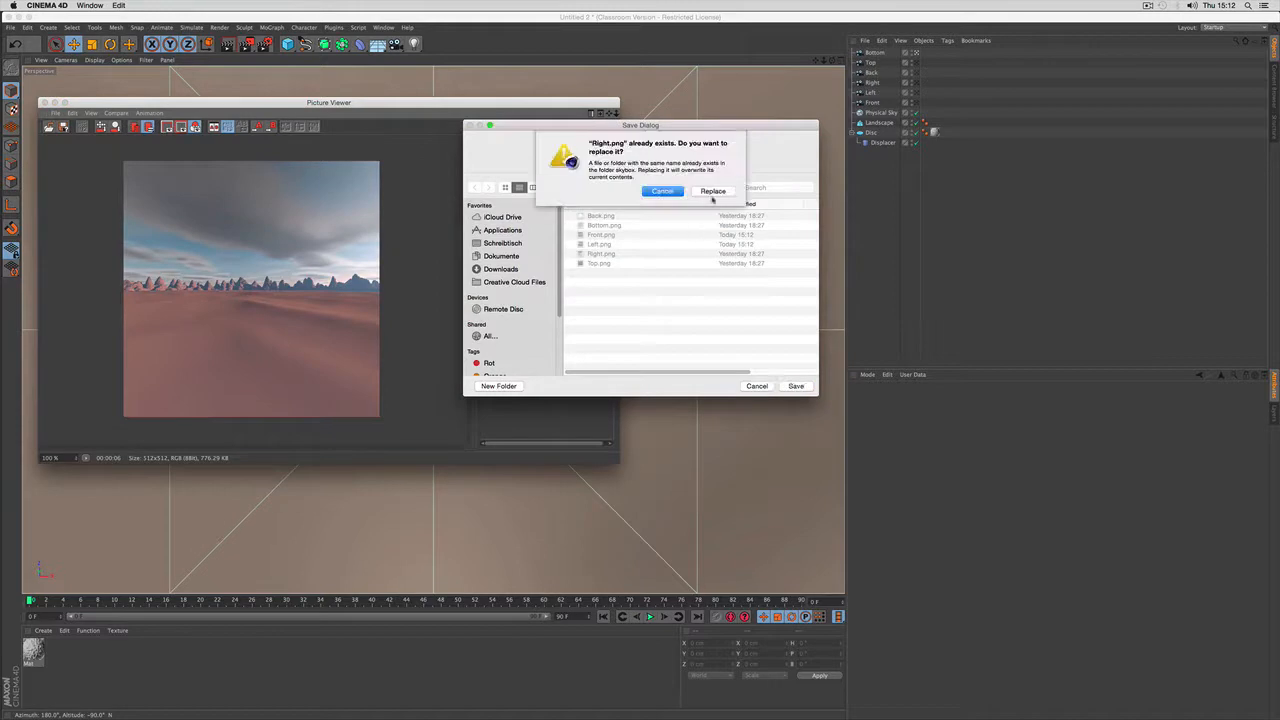
left_click(712, 192)
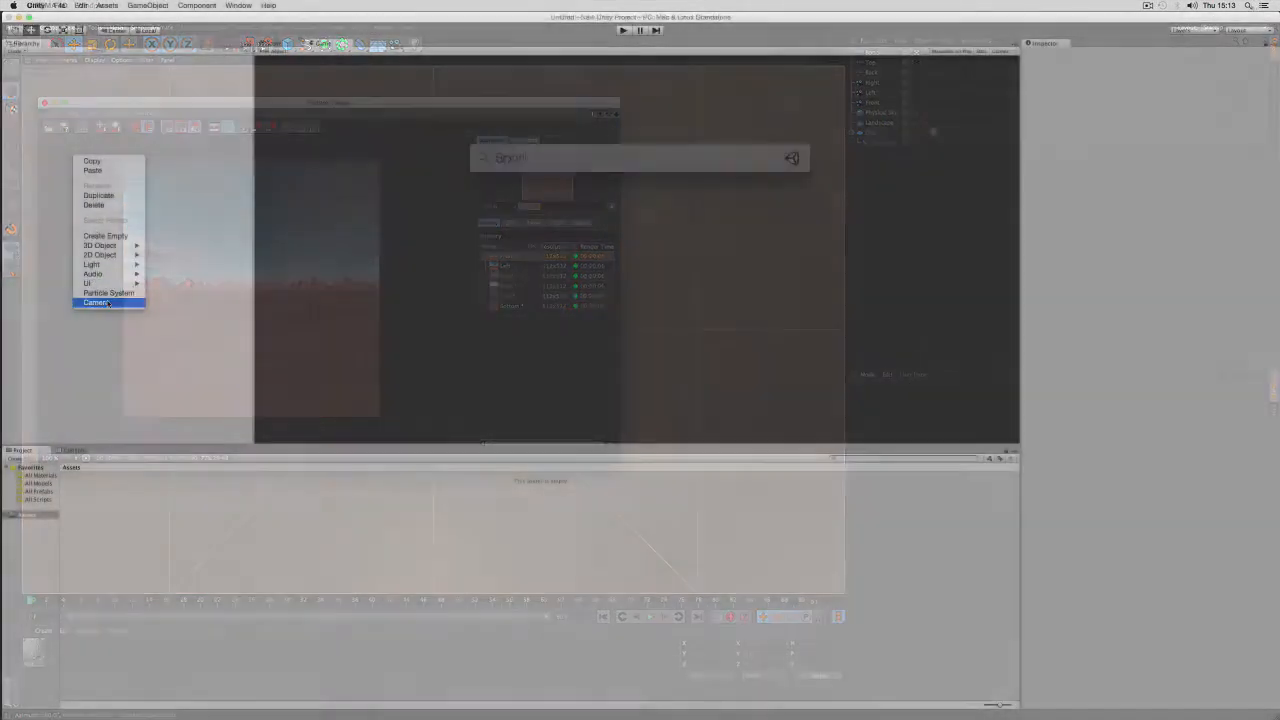
Create a new Cubemap Sky material with the Skybox 6-Sided shader in the Project.
left_click(96, 302)
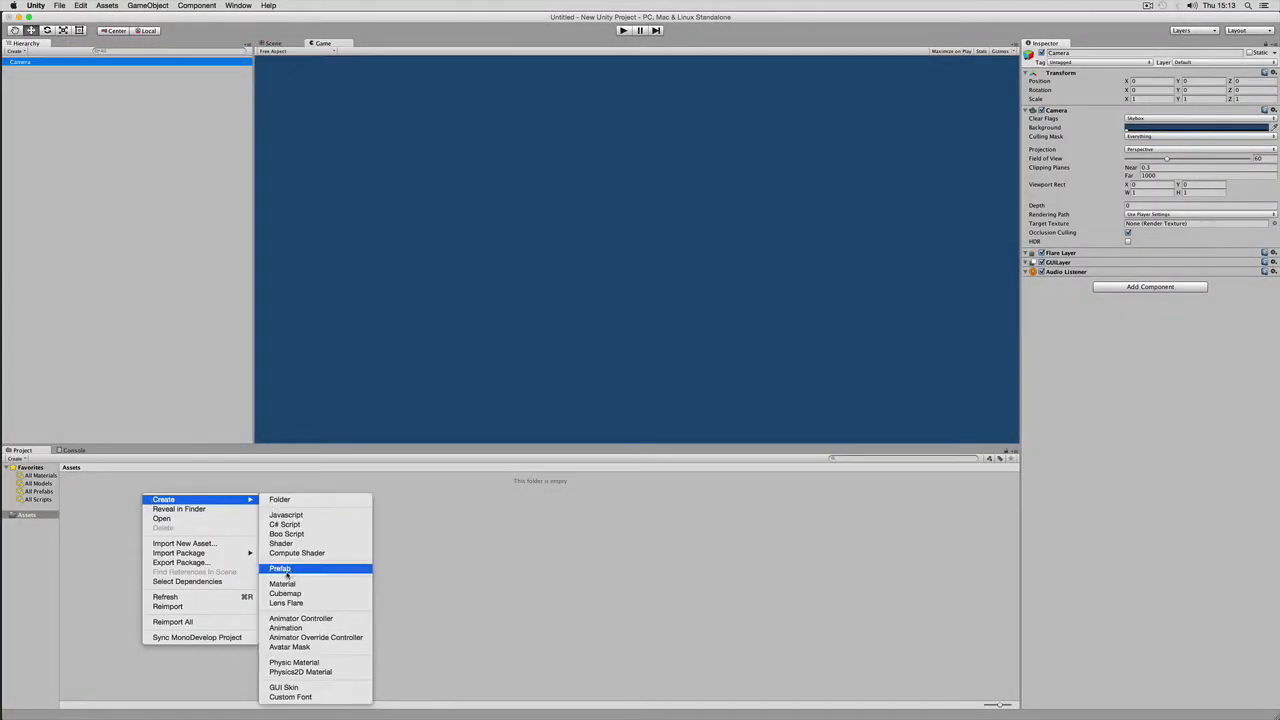
left_click(284, 584)
type("Cinema Sky")
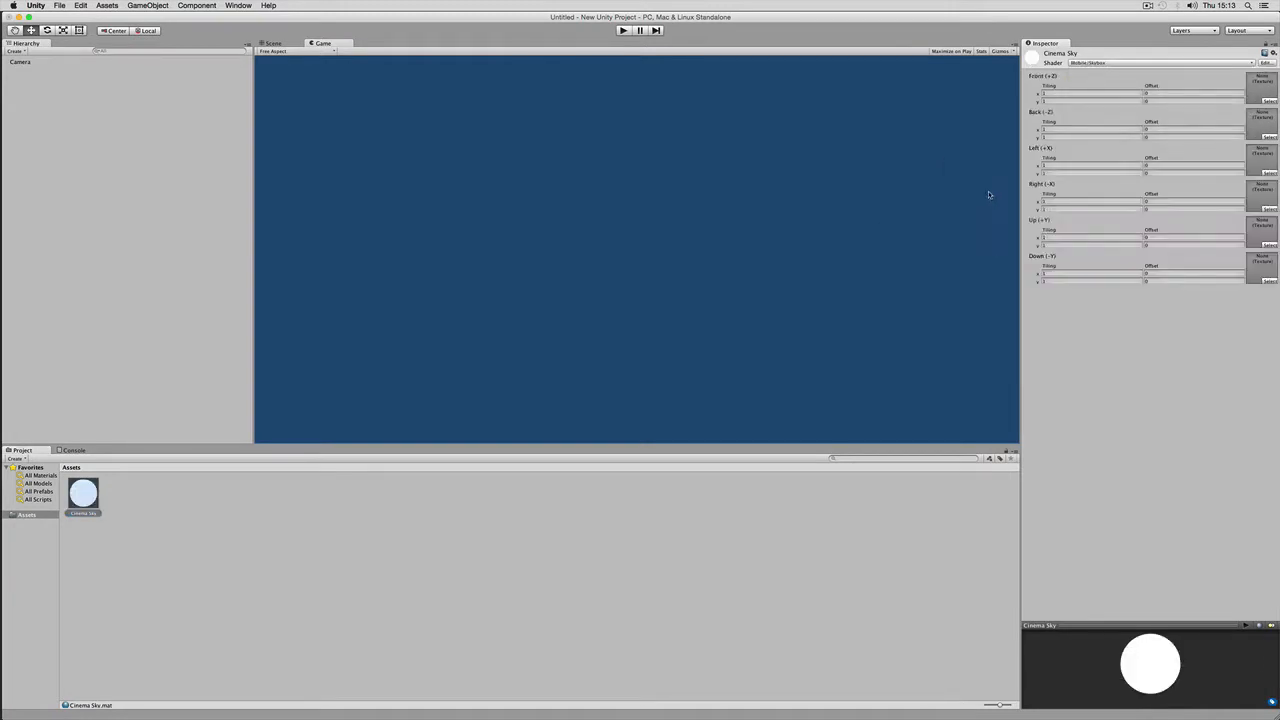
Drag the skybox folder of six PNG faces from Finder into the Unity Assets.
key("cmd+tab")
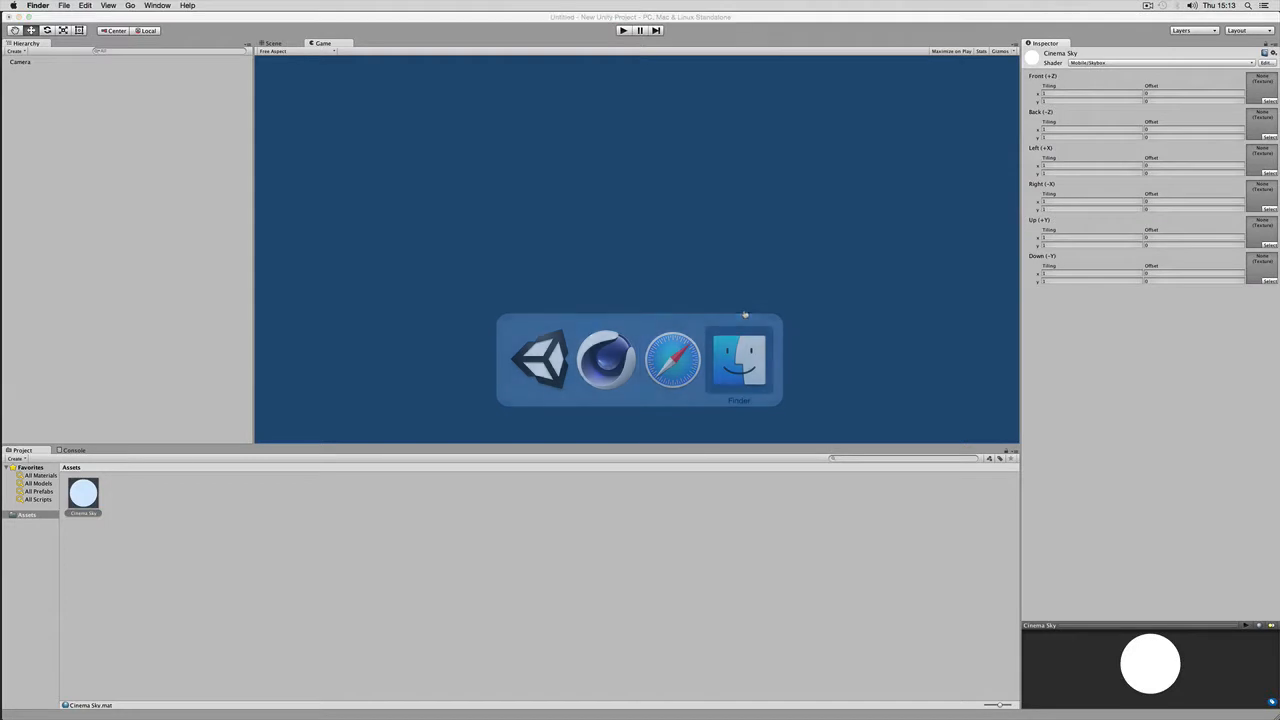
left_click(740, 360)
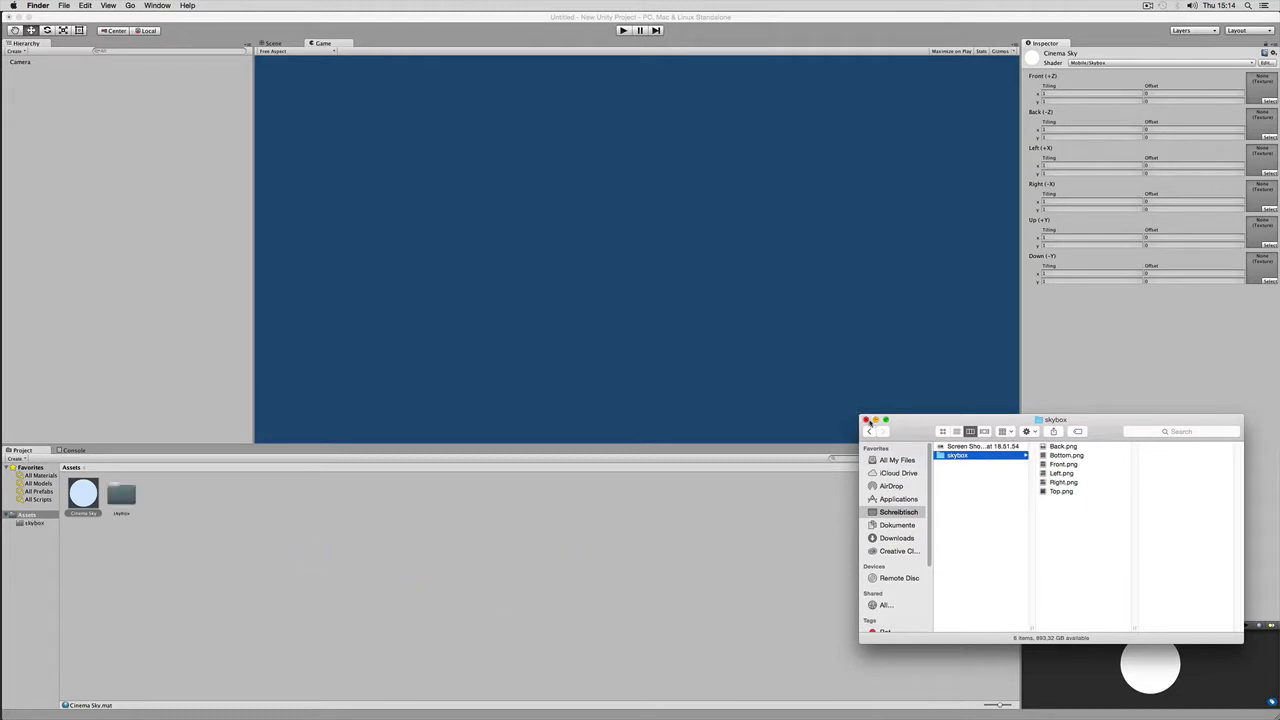
left_click(866, 420)
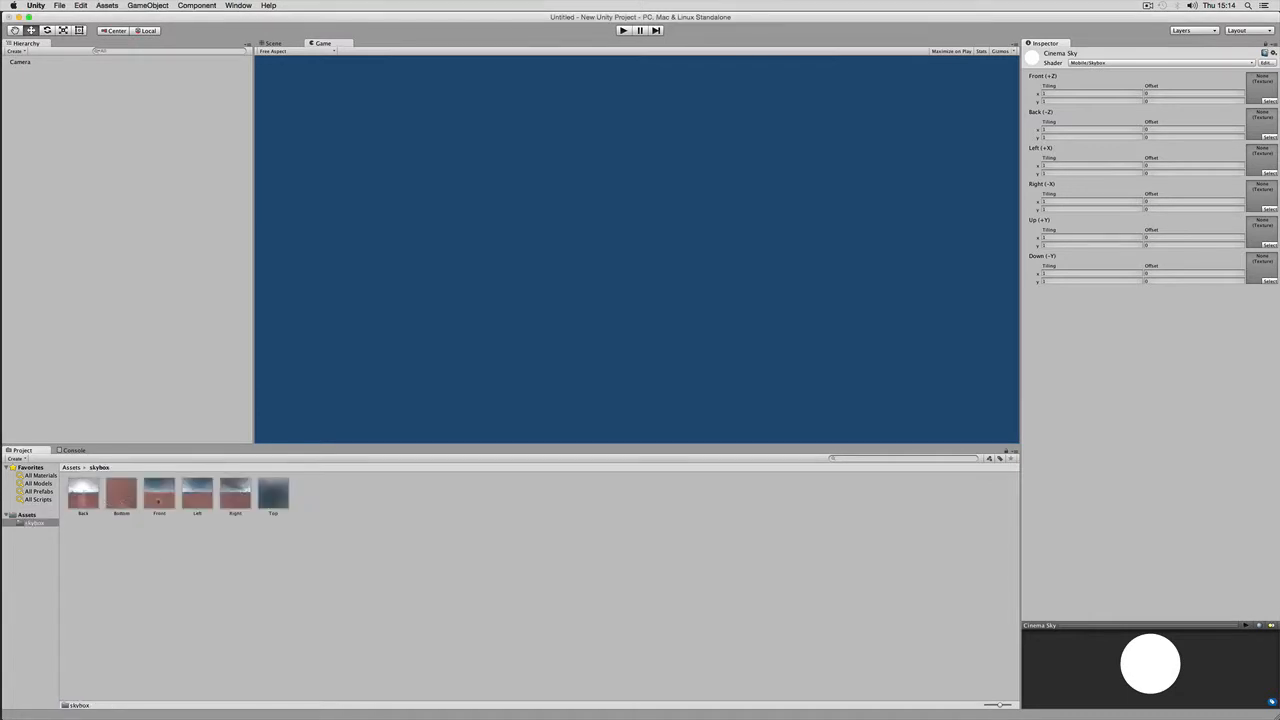
Assign the Front, Left and remaining face images to the matching slots of the Cinema Sky material.
left_click(160, 496)
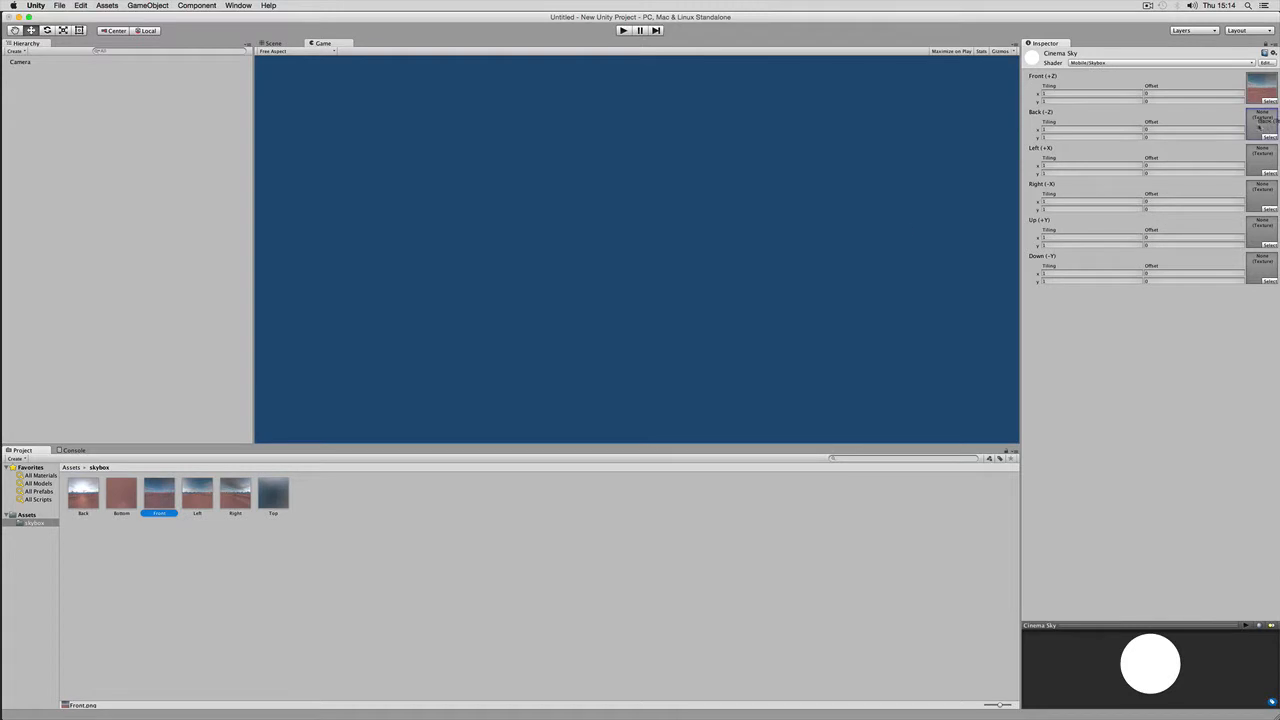
left_click(196, 490)
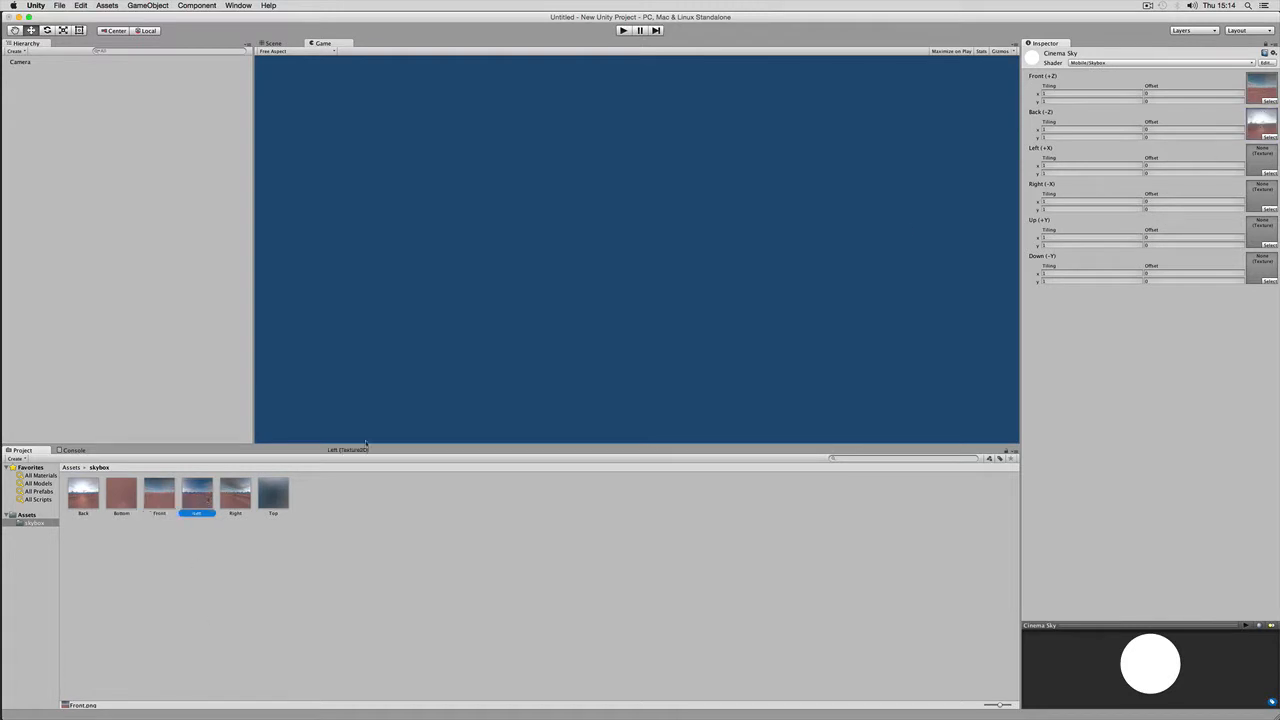
left_click(160, 496)
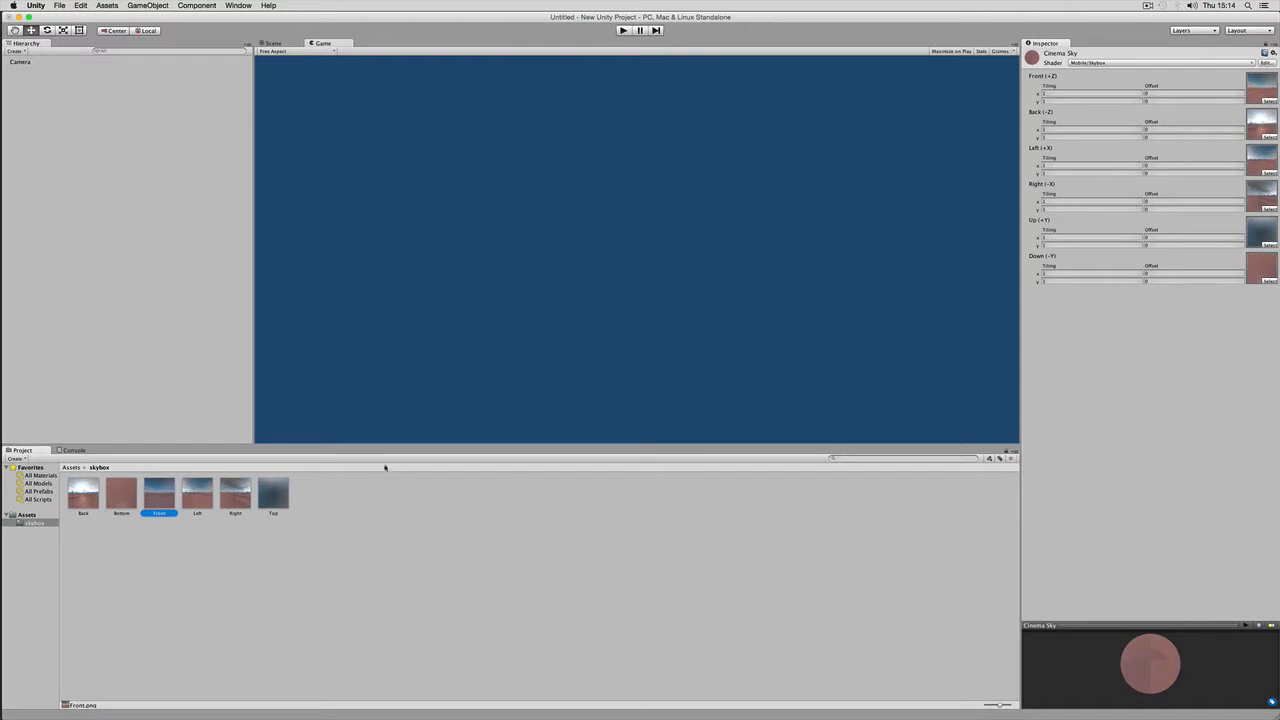
mouse_move(232, 292)
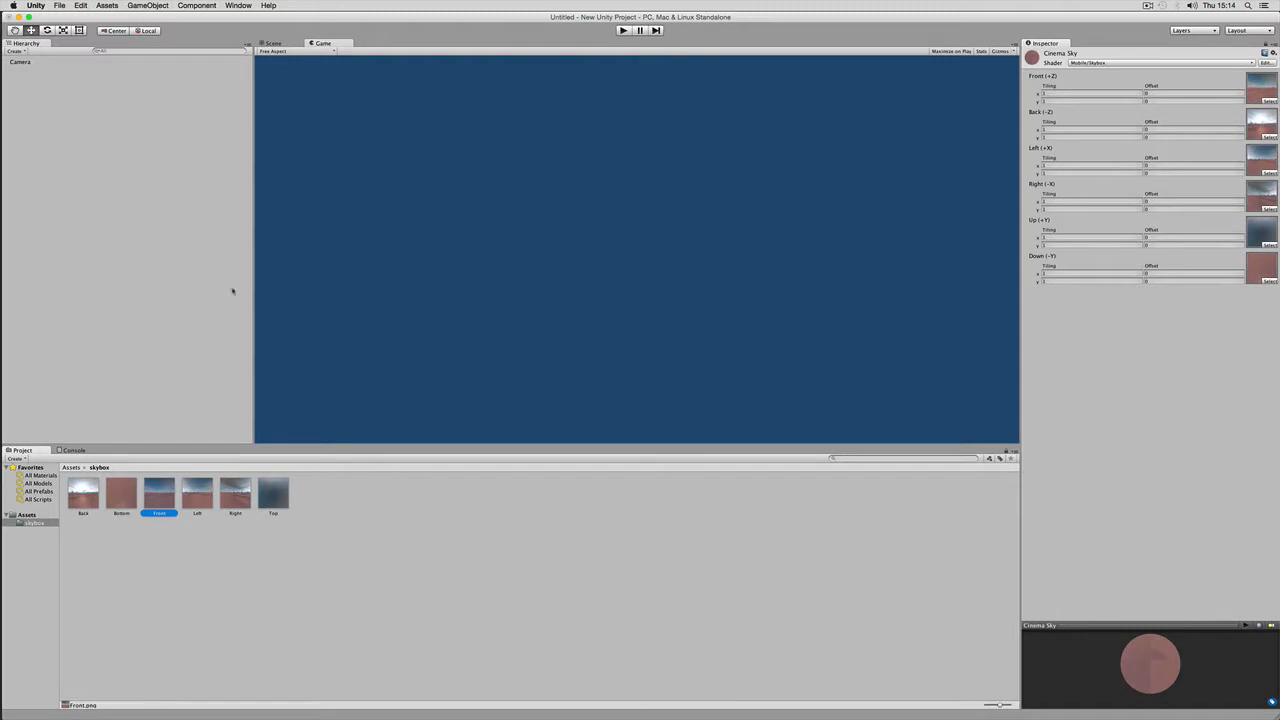
Add a Rendering > Skybox component to the main camera using the Cinema Sky material.
left_click(20, 60)
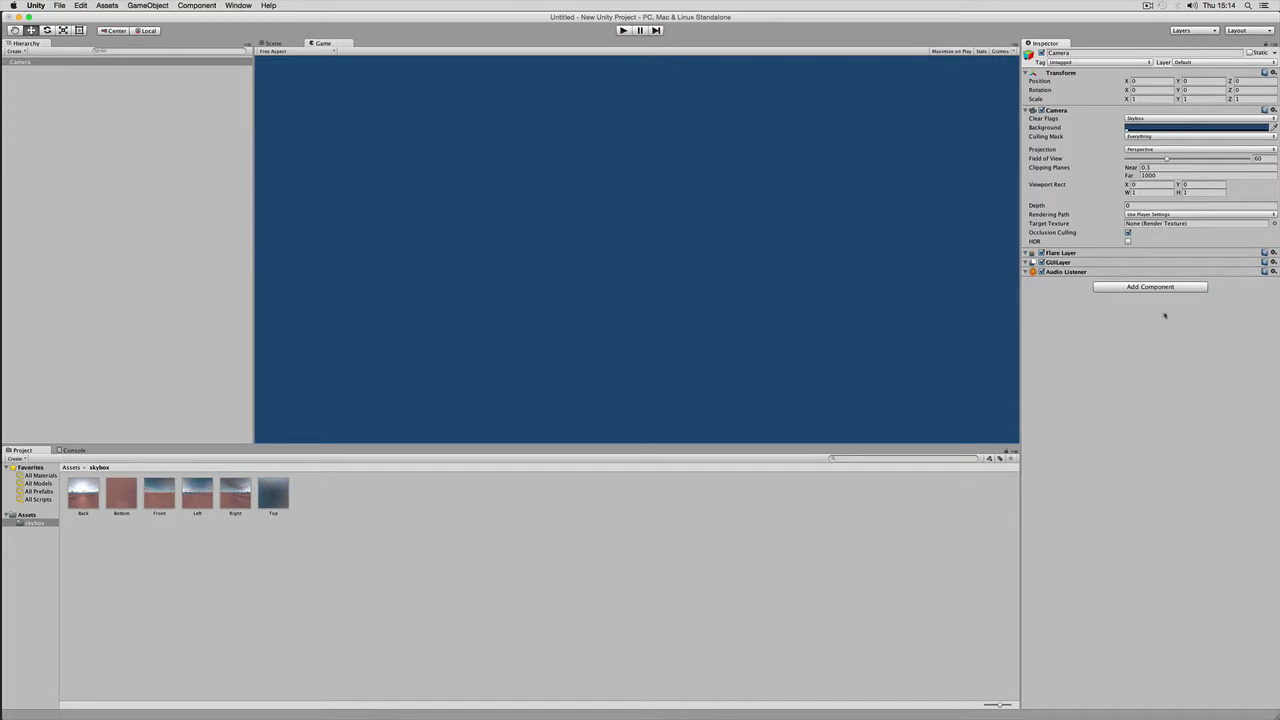
left_click(1150, 288)
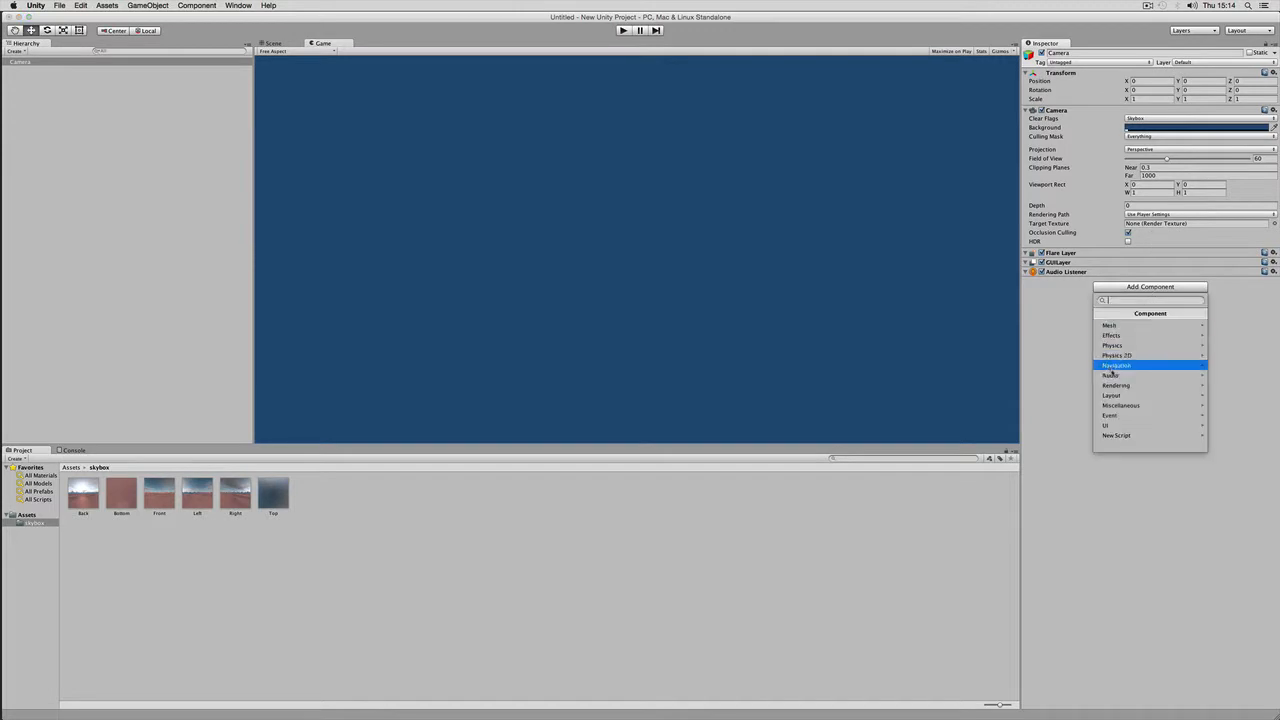
left_click(1116, 384)
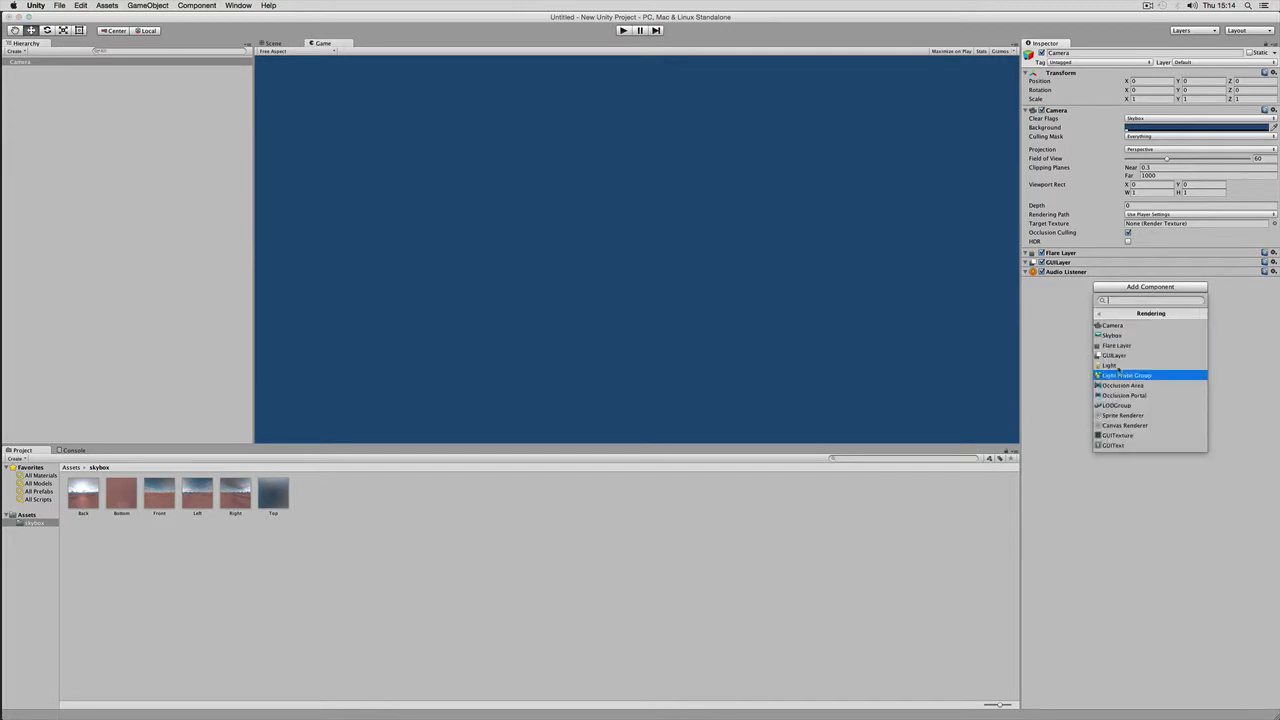
left_click(1112, 336)
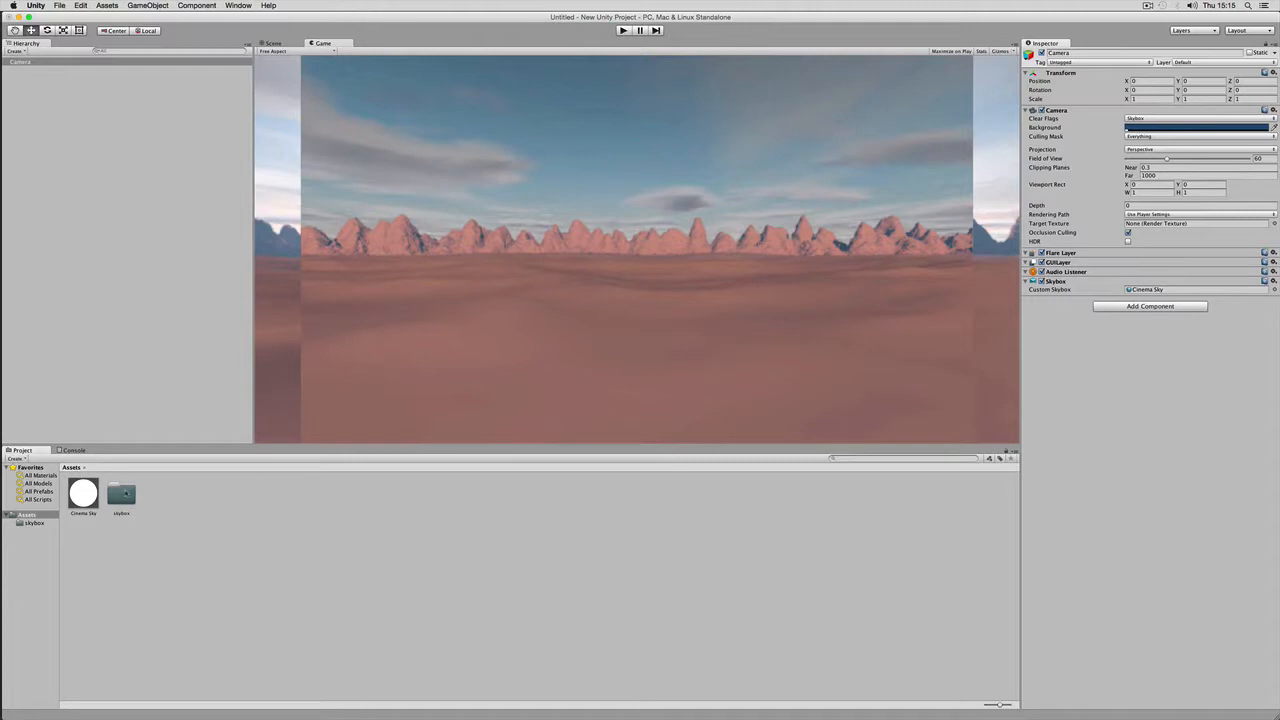
Browse the skybox folder's Right face render, then reselect the Cinema Sky material in Assets.
left_click(84, 492)
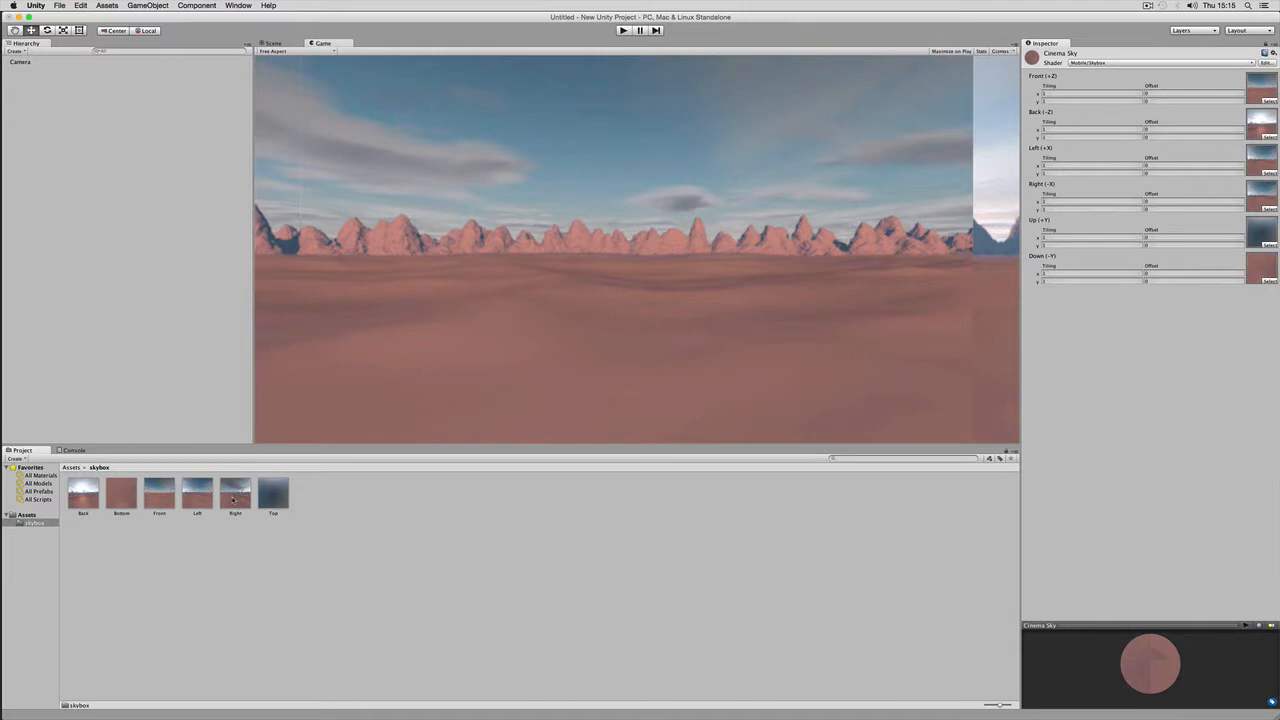
left_click(234, 492)
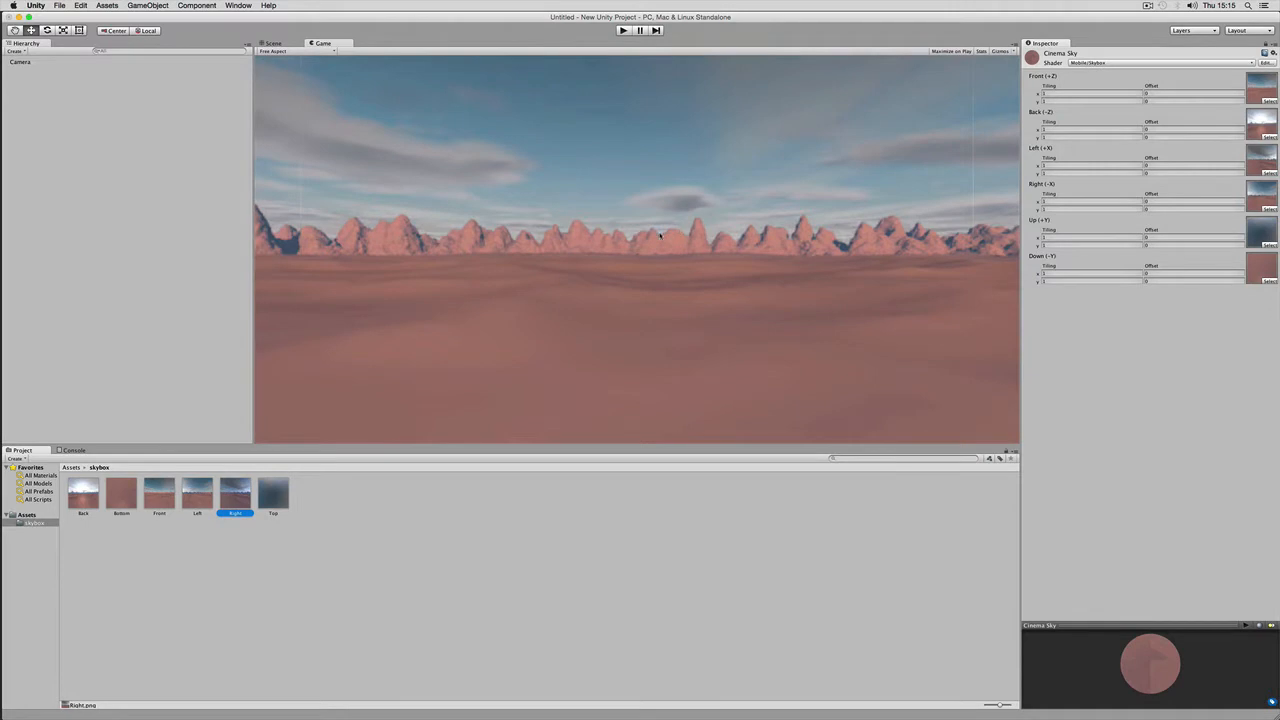
mouse_move(632, 276)
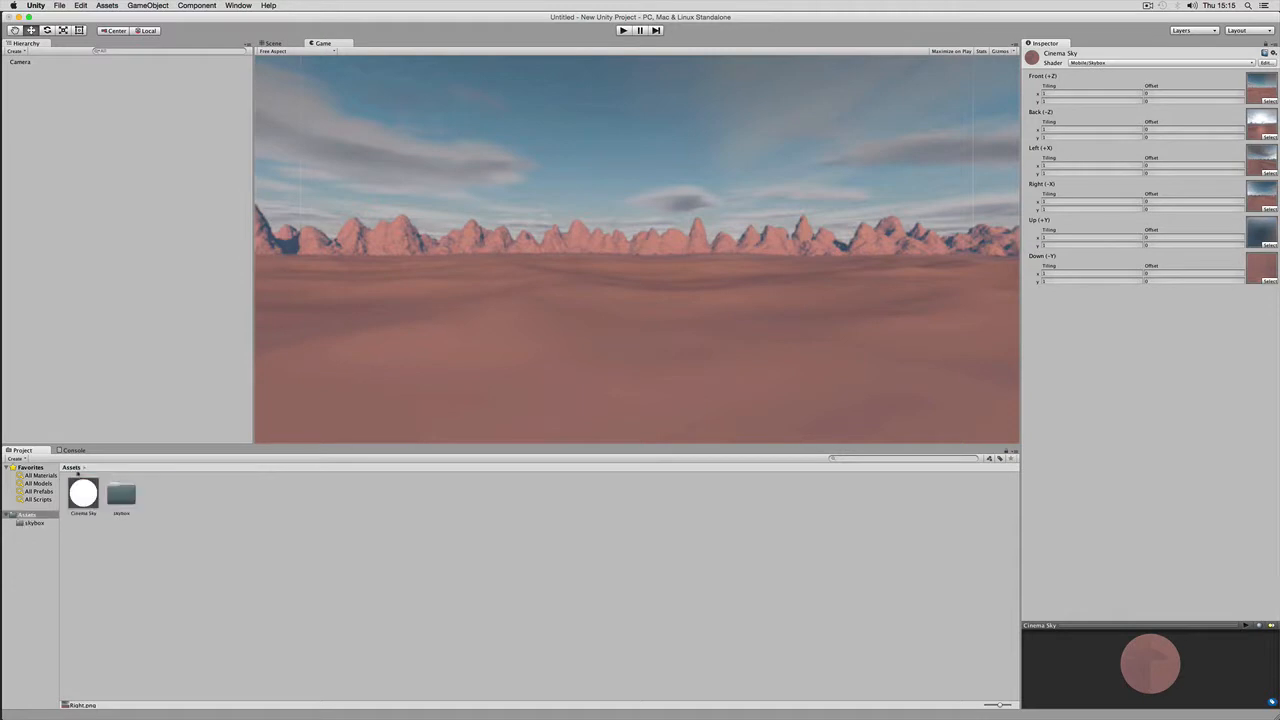
left_click(84, 492)
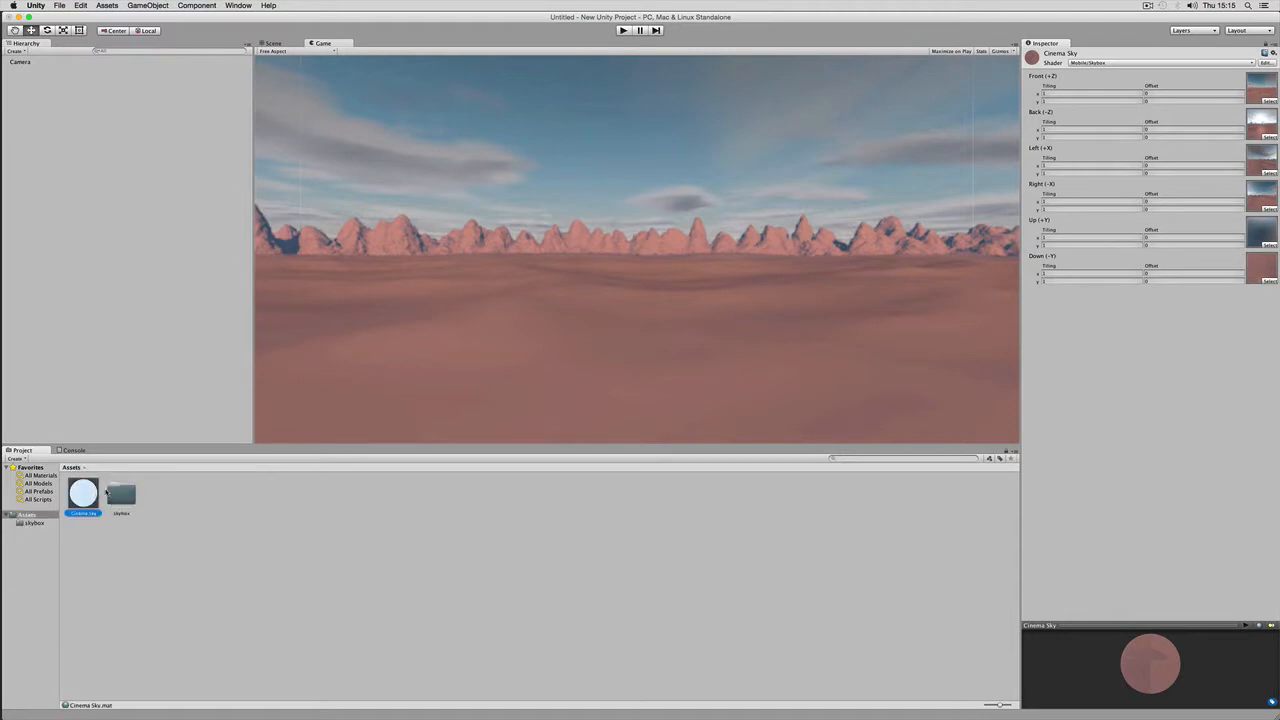
left_click(272, 44)
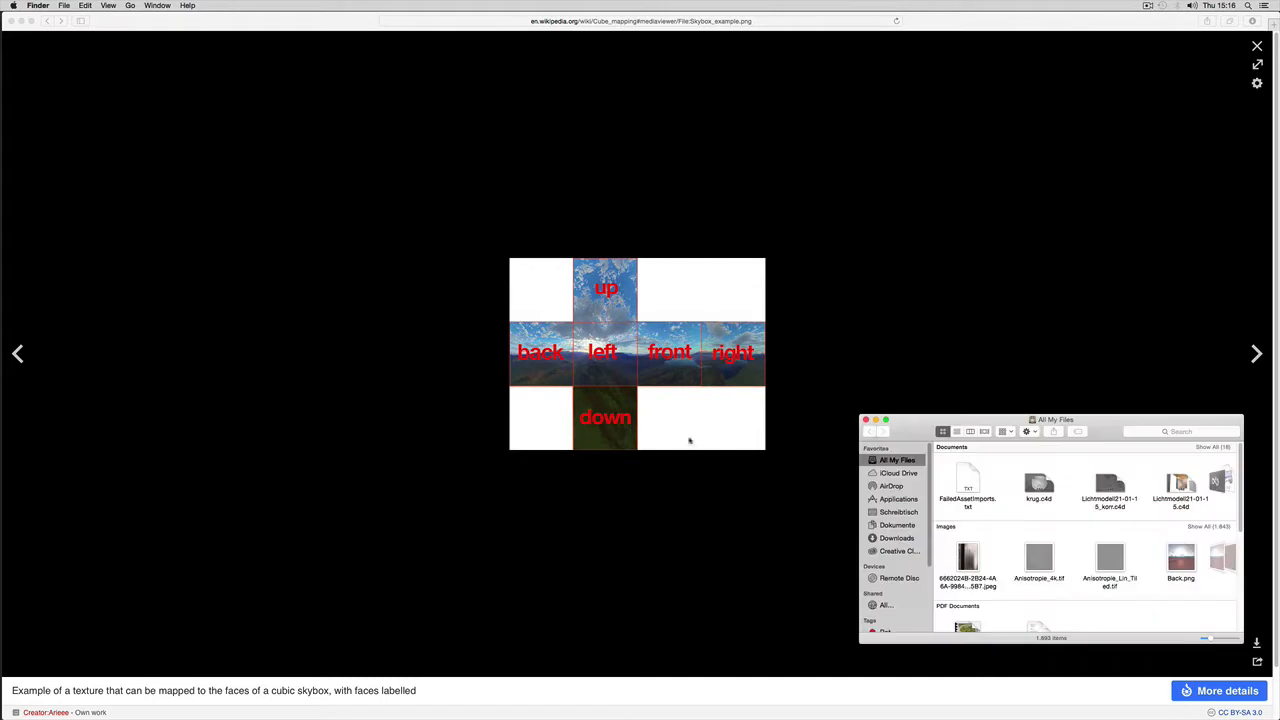
Leave the Wikipedia cubemap example for Photoshop and select Back.png in the skybox folder.
left_click(898, 512)
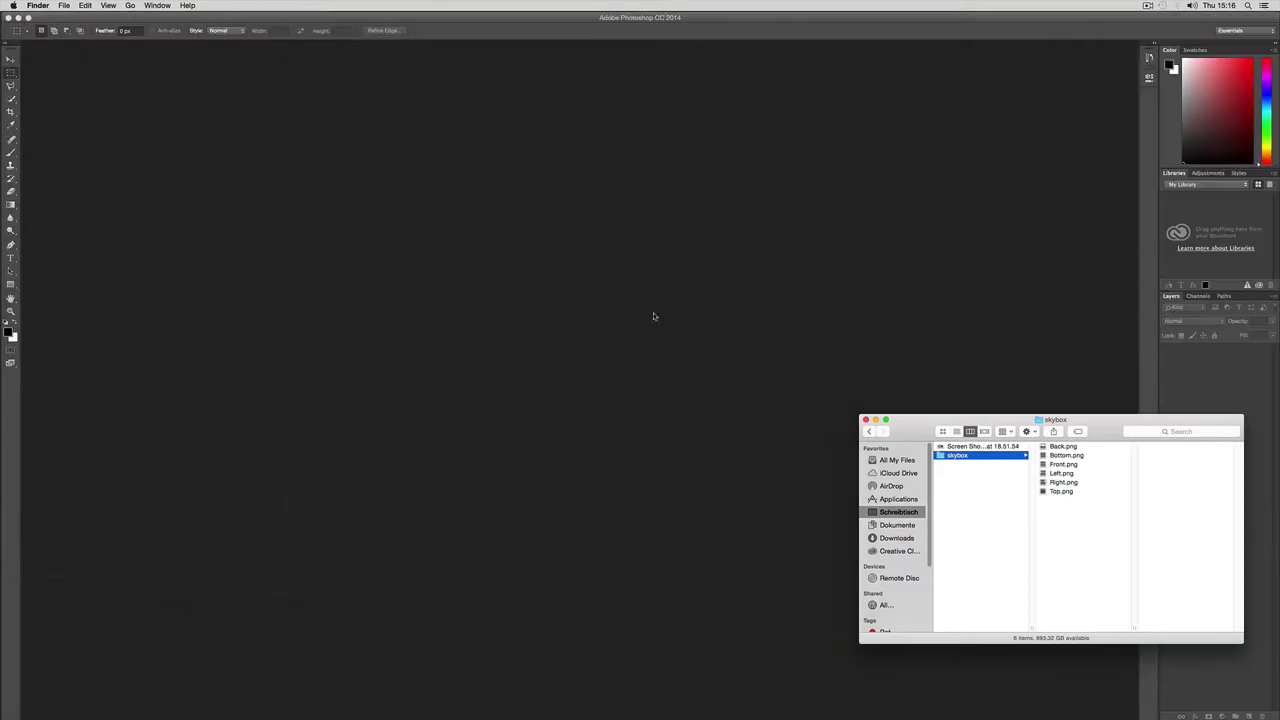
left_click(1064, 446)
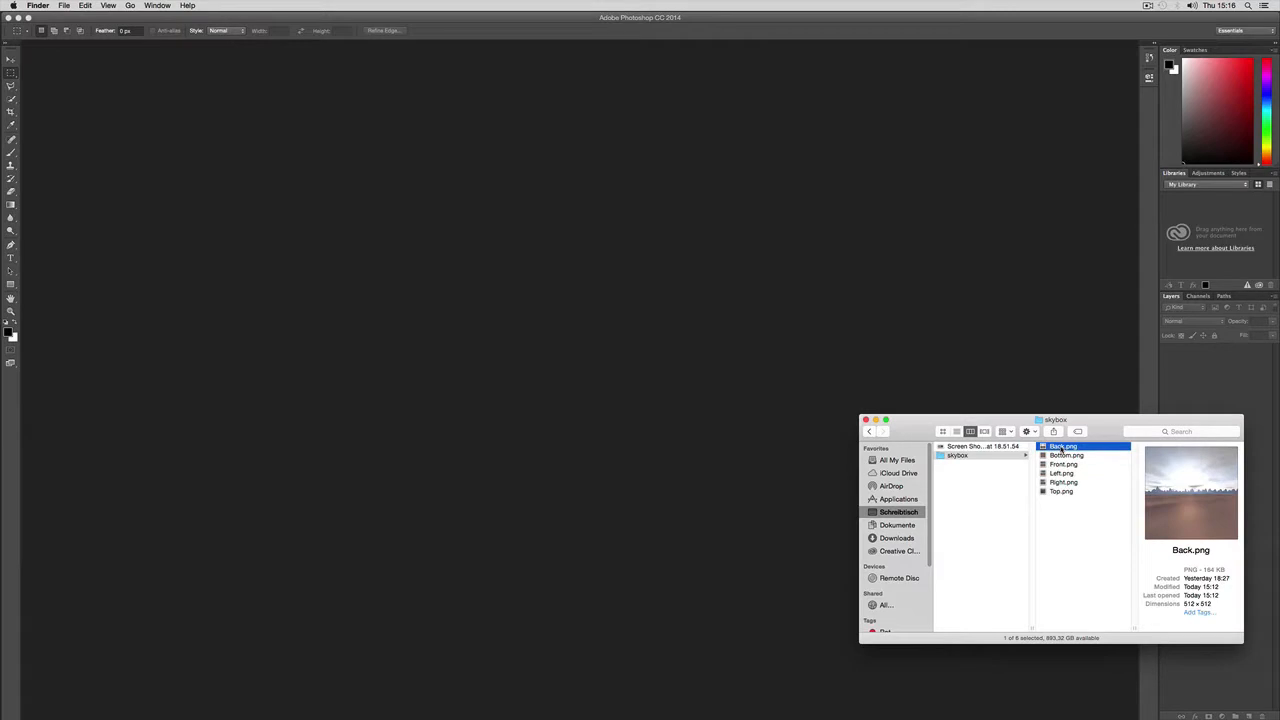
Open Back.png and enlarge its canvas in Percent units to width 400.
double_click(1062, 444)
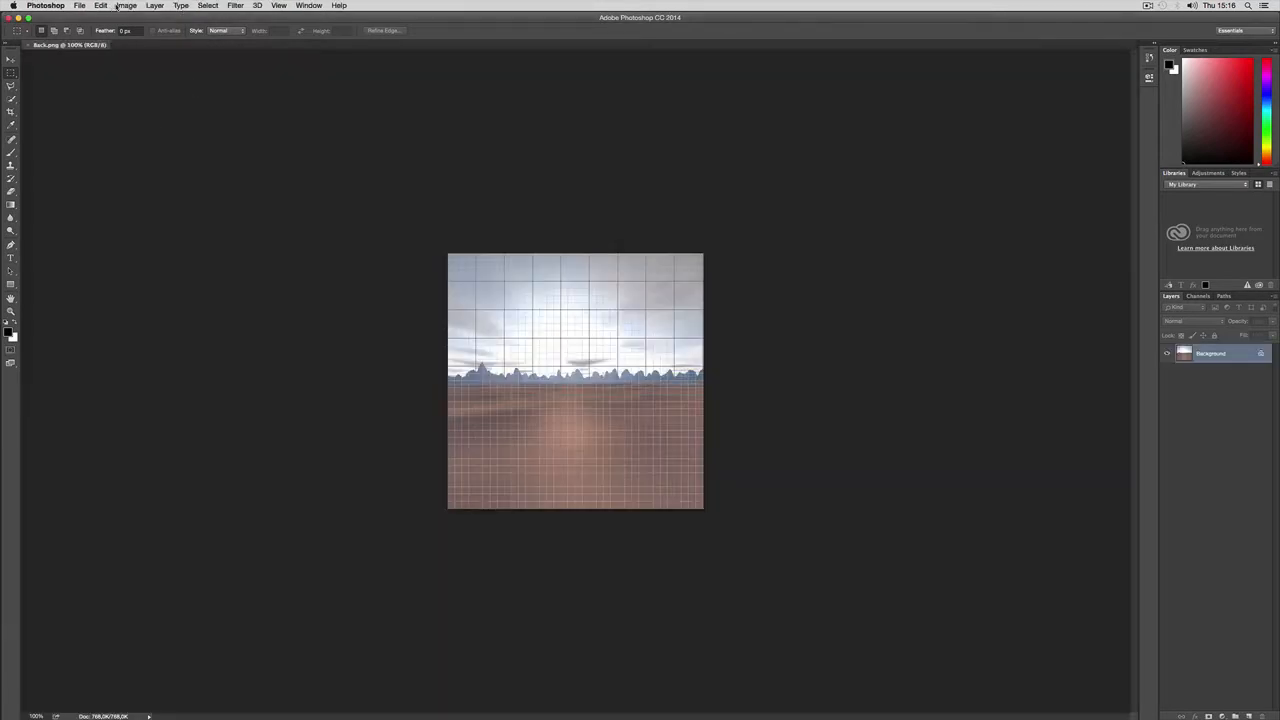
left_click(126, 6)
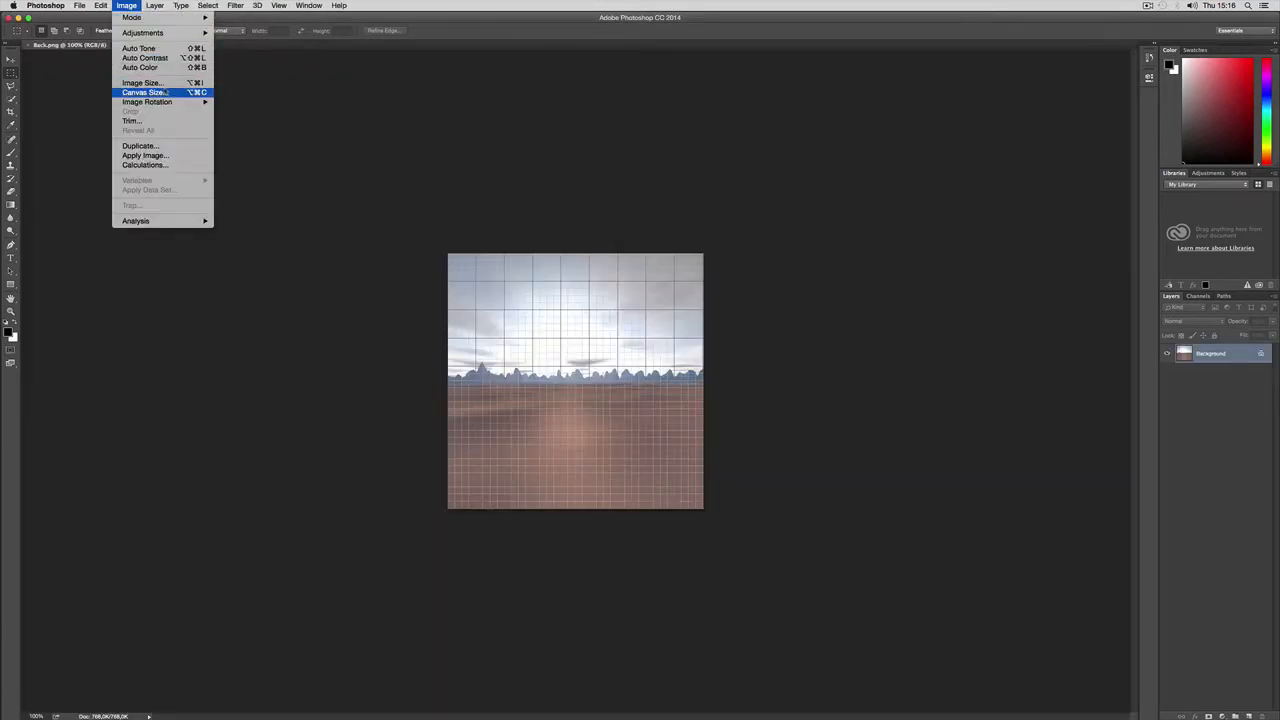
left_click(144, 92)
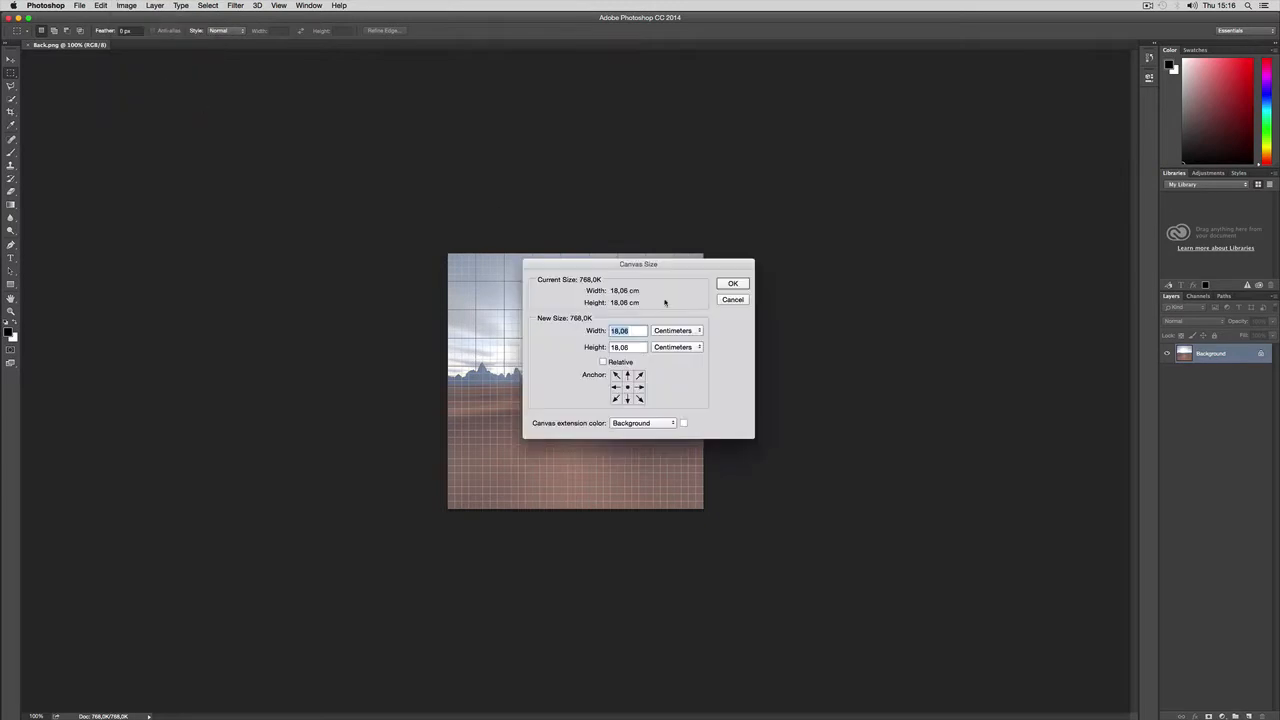
left_click(676, 330)
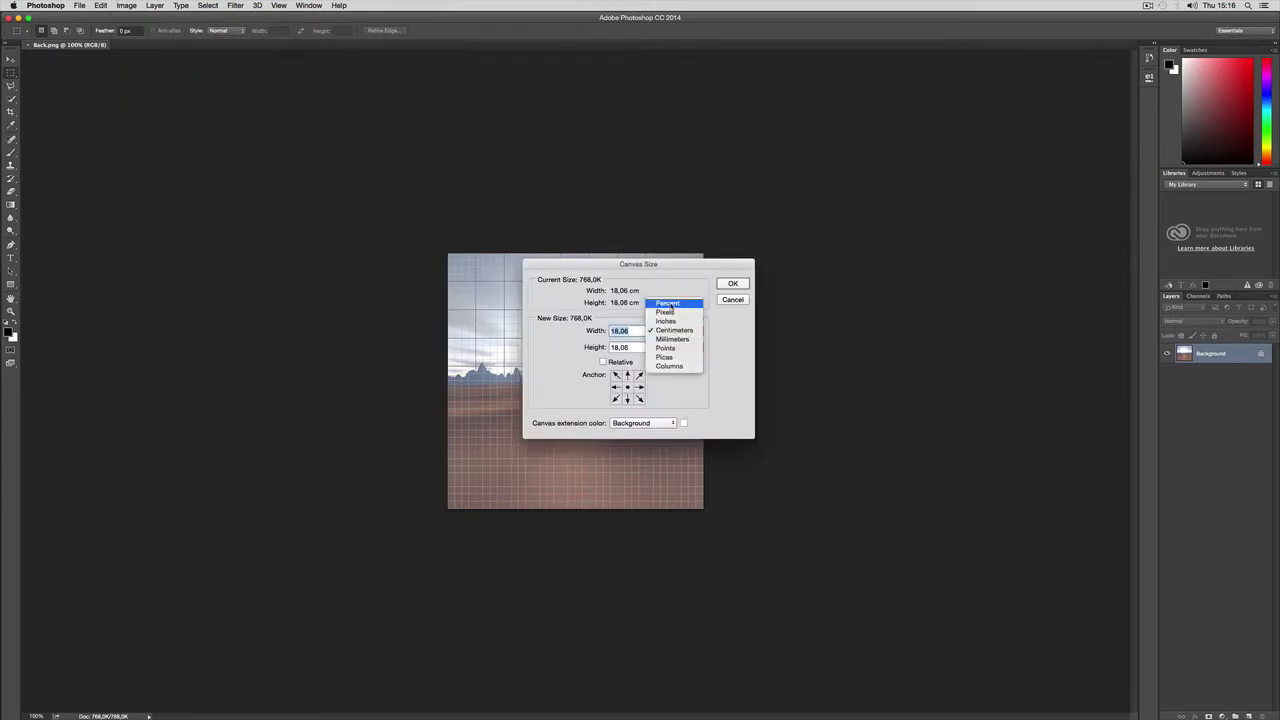
left_click(664, 330)
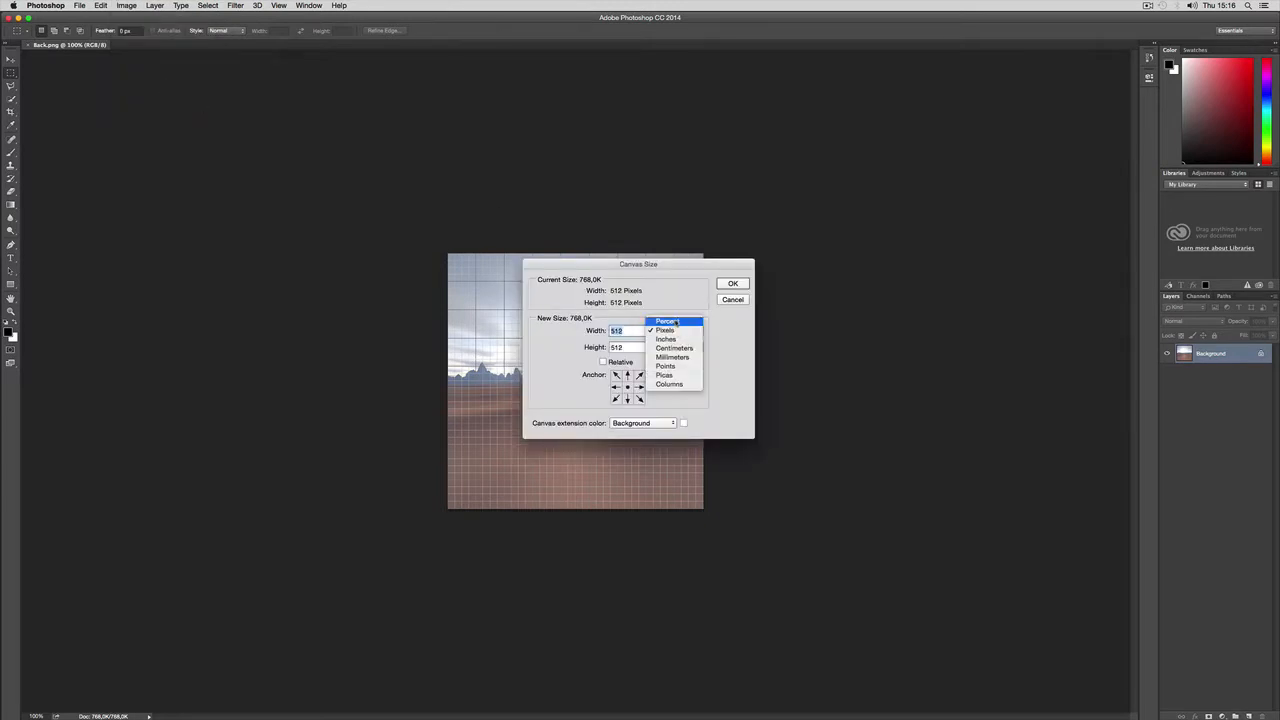
left_click(664, 320)
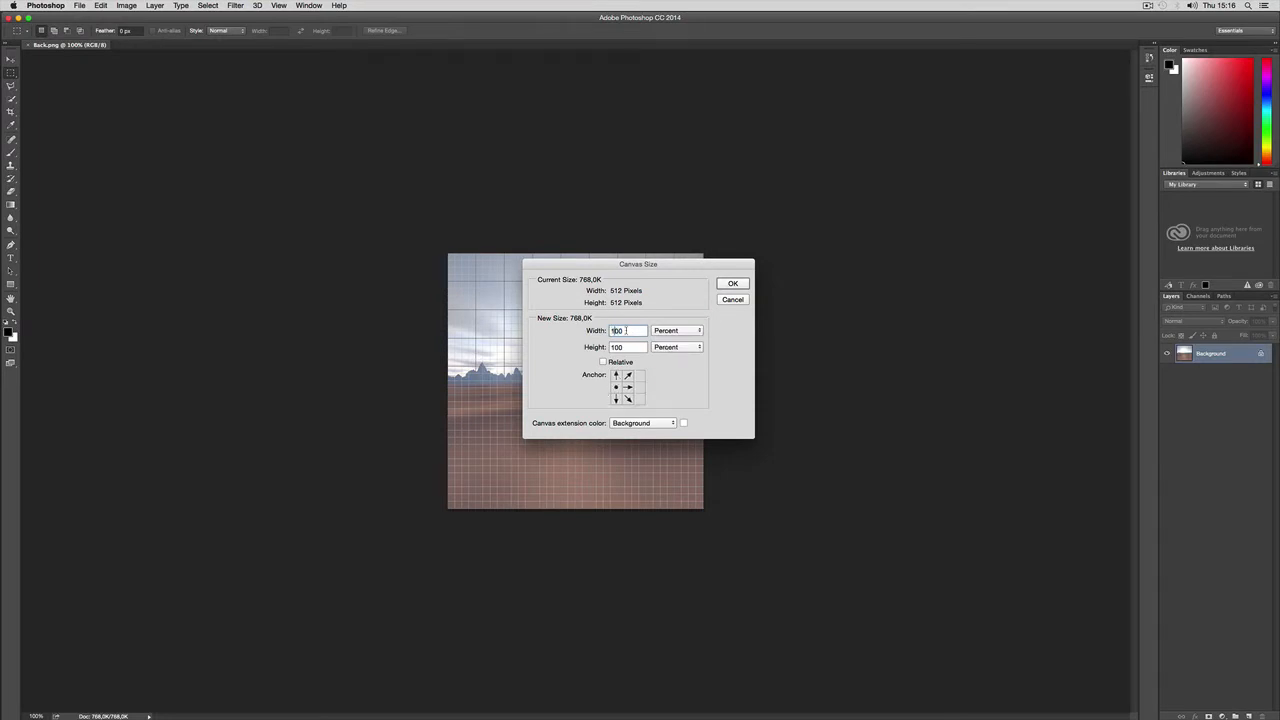
type("400")
left_click(628, 346)
type("300")
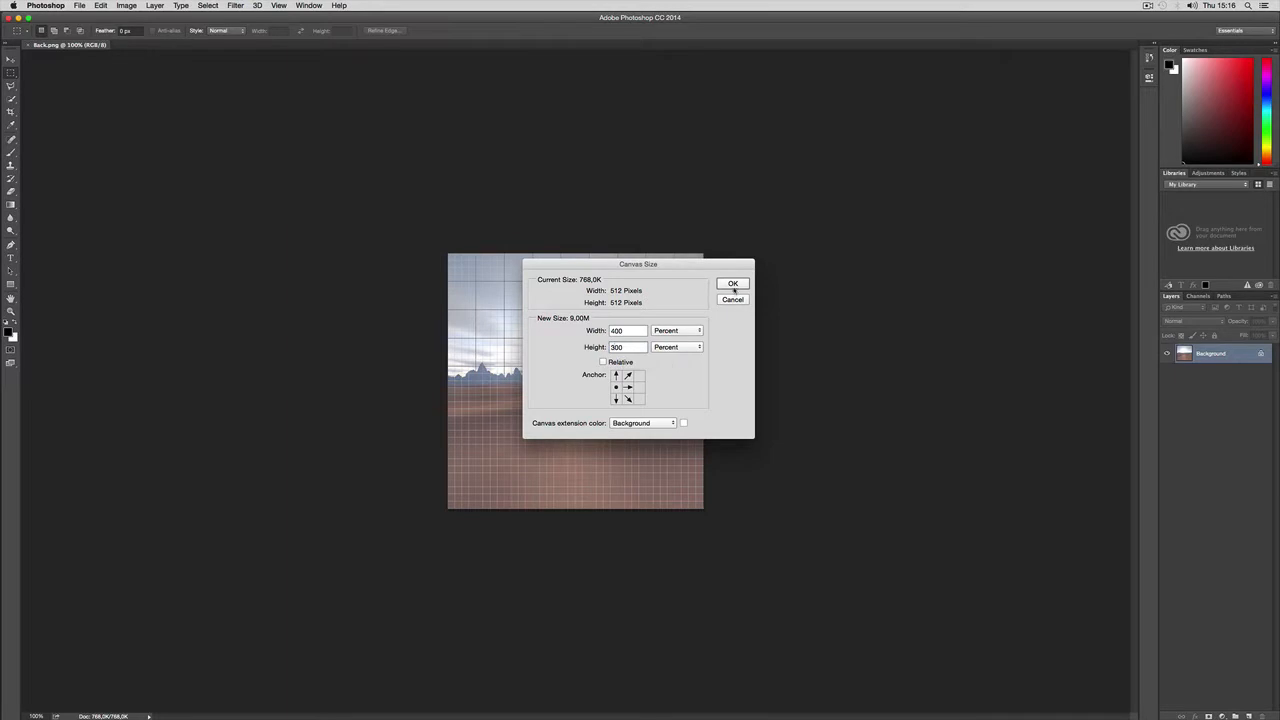
left_click(732, 284)
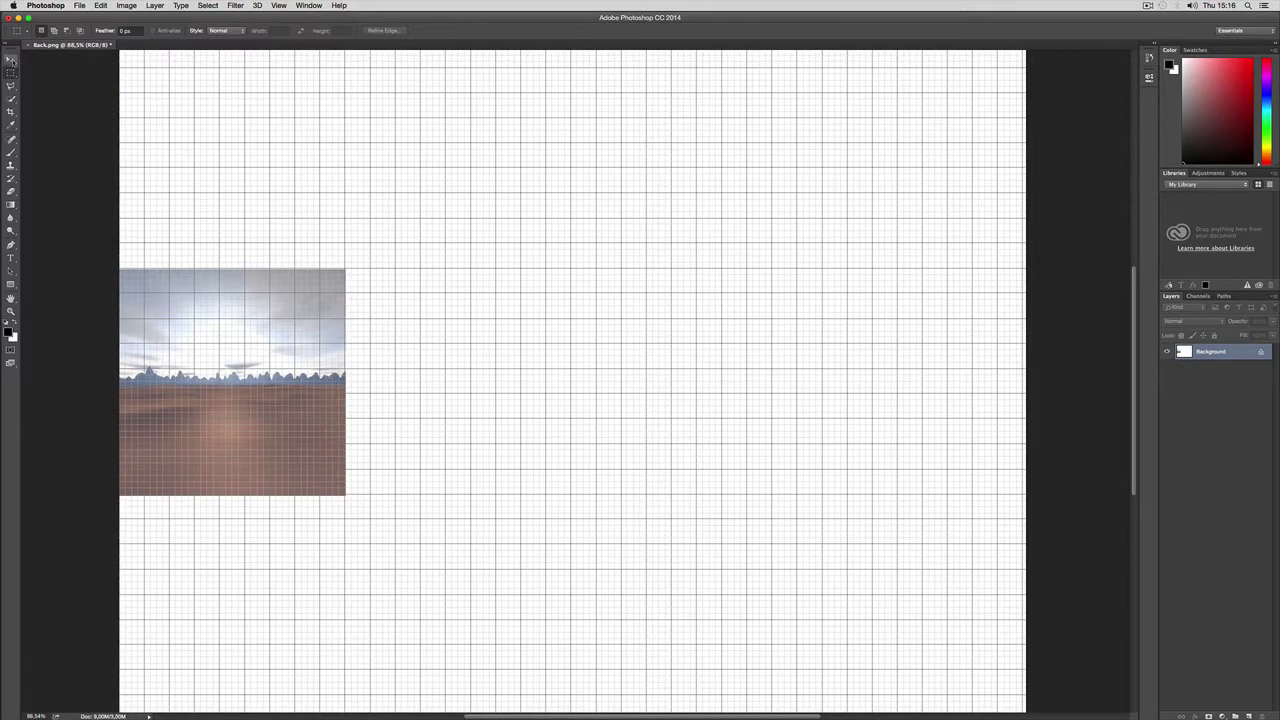
Redo the Canvas Size change with 400 percent width and the face anchored at left-middle.
left_click(10, 60)
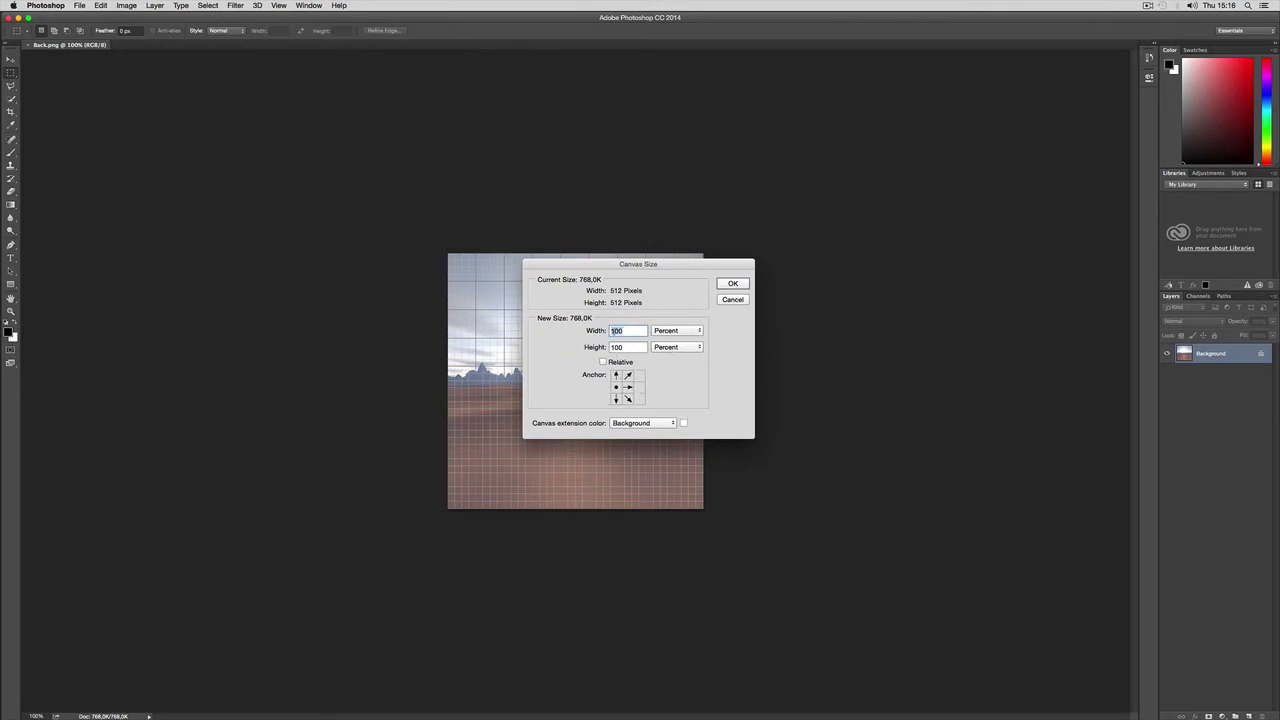
type("400")
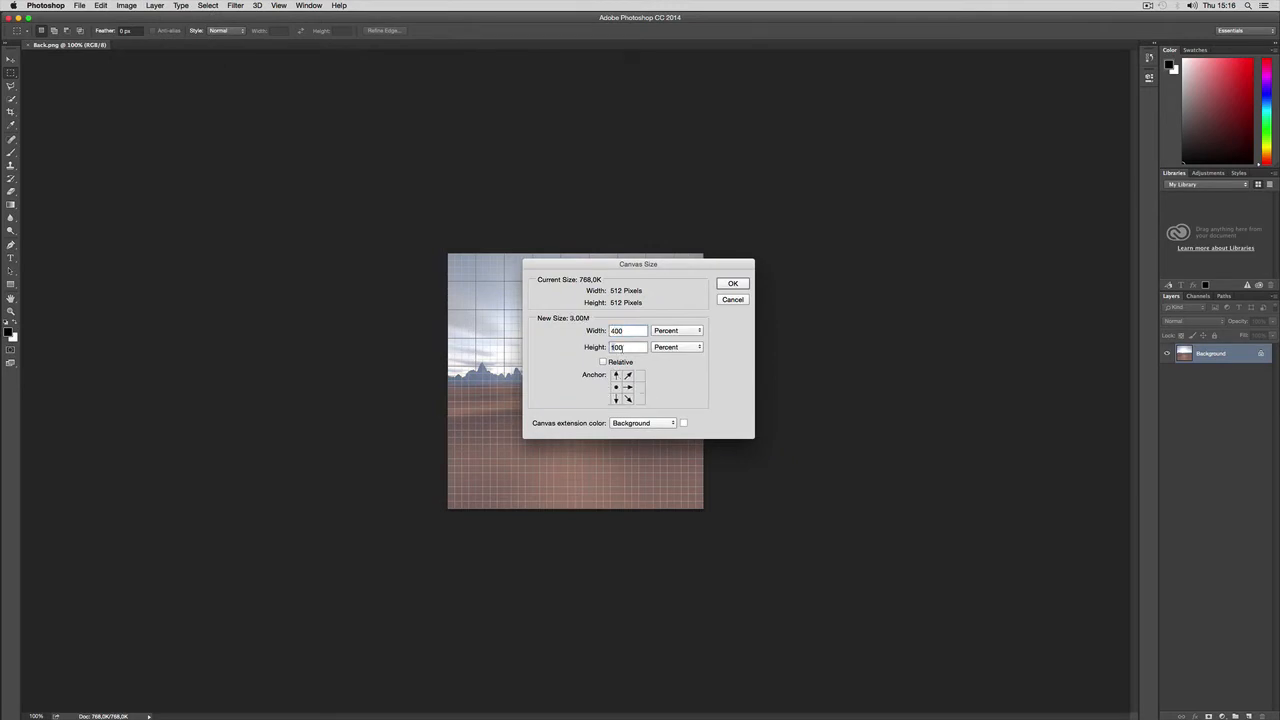
left_click(732, 284)
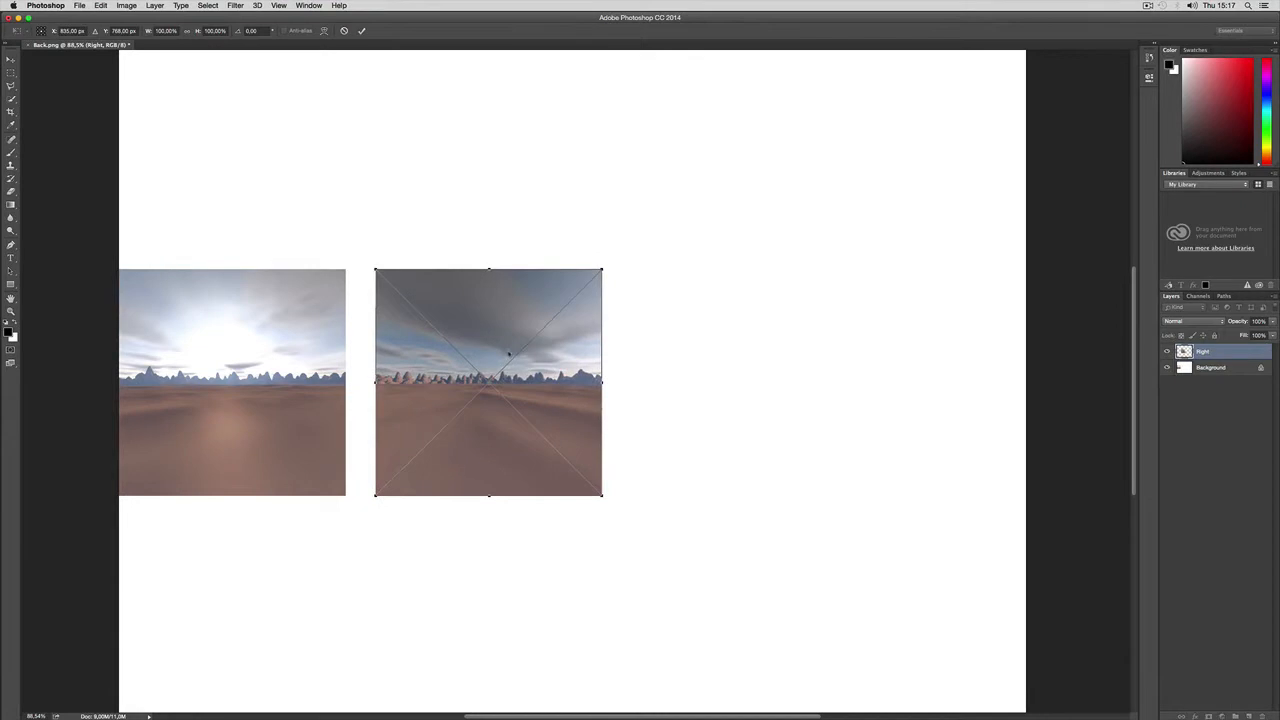
Position the placed Right face render flush beside the Back face image.
left_click_drag(488, 382, 464, 382)
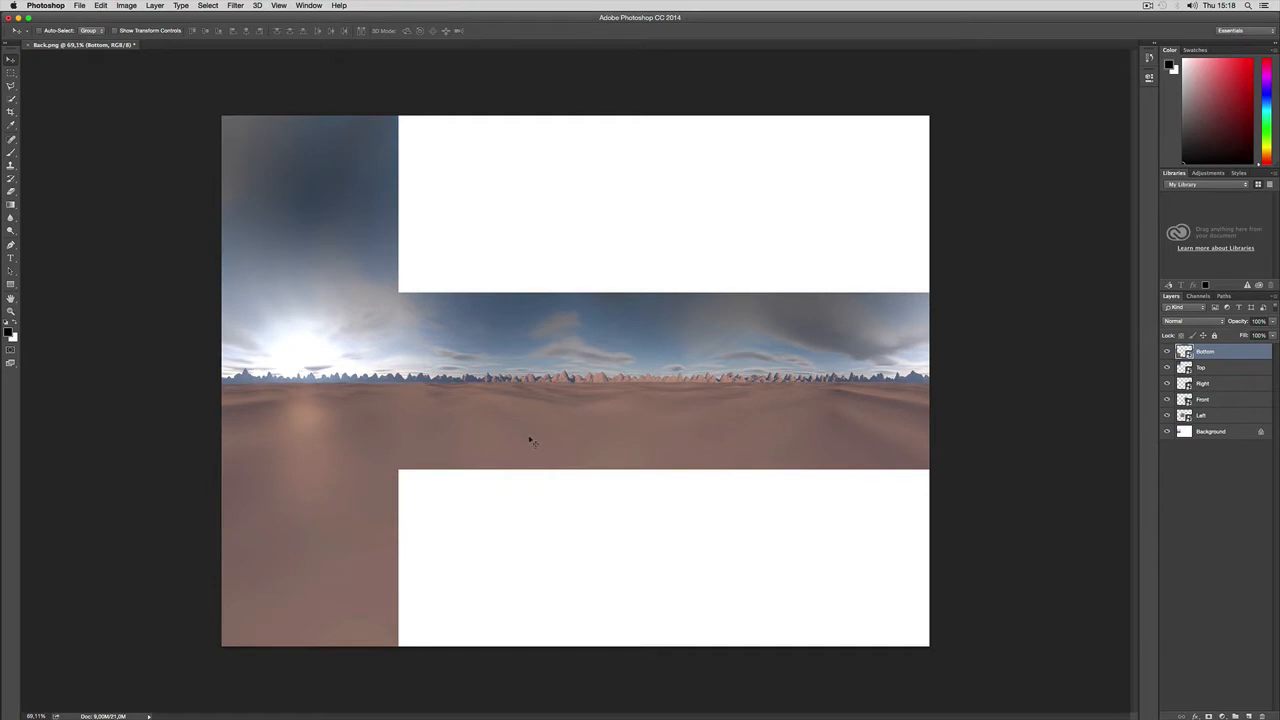
Select the Top and Bottom face layers to shift them over the second column.
left_click(1204, 368)
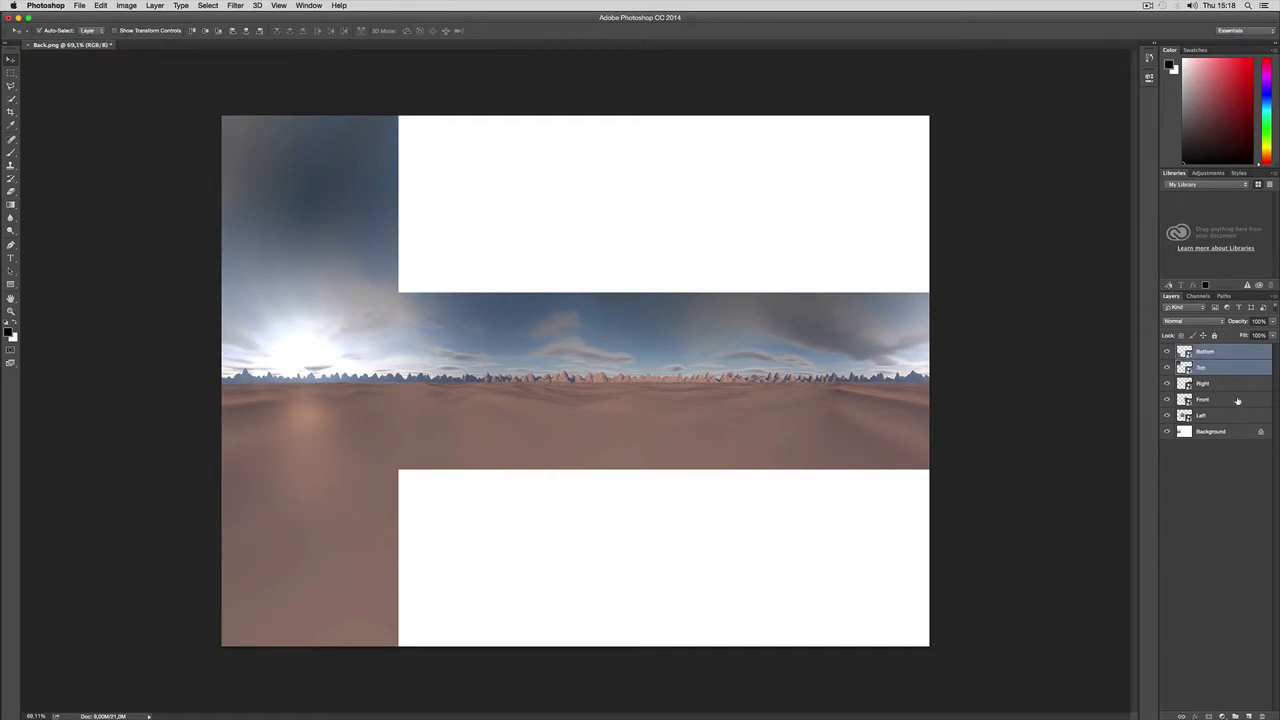
left_click(1212, 432)
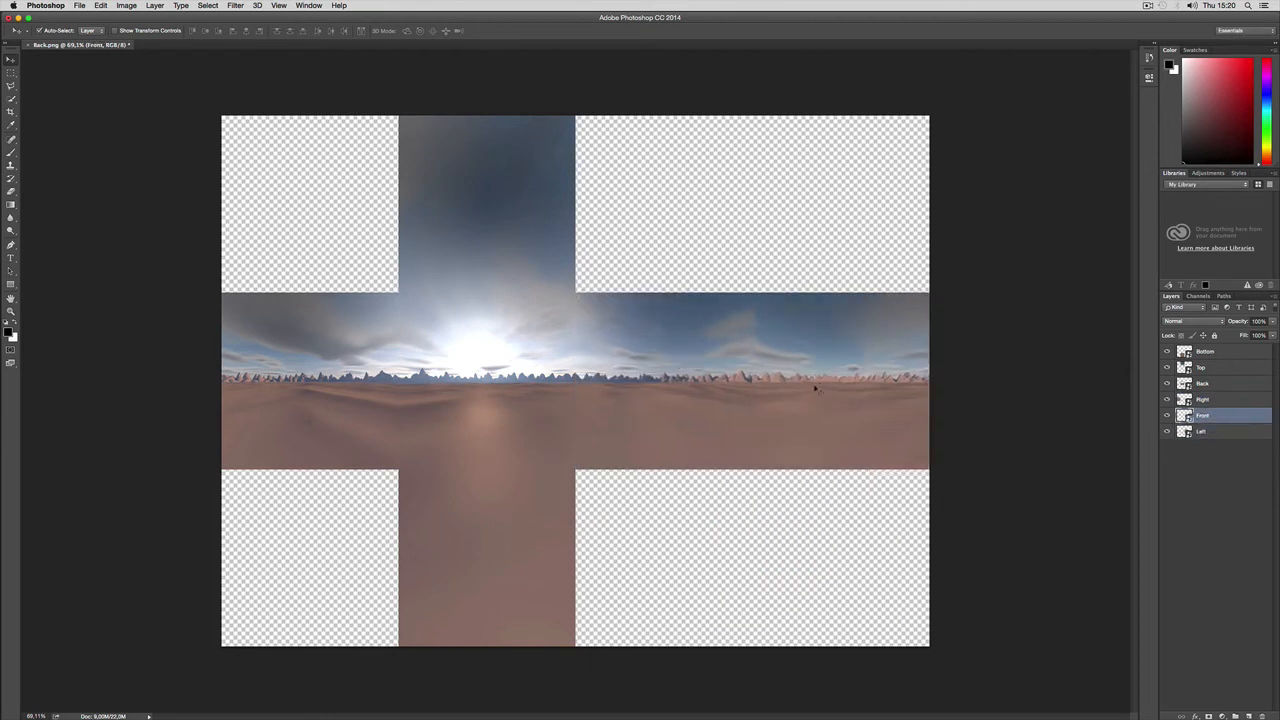
mouse_move(762, 366)
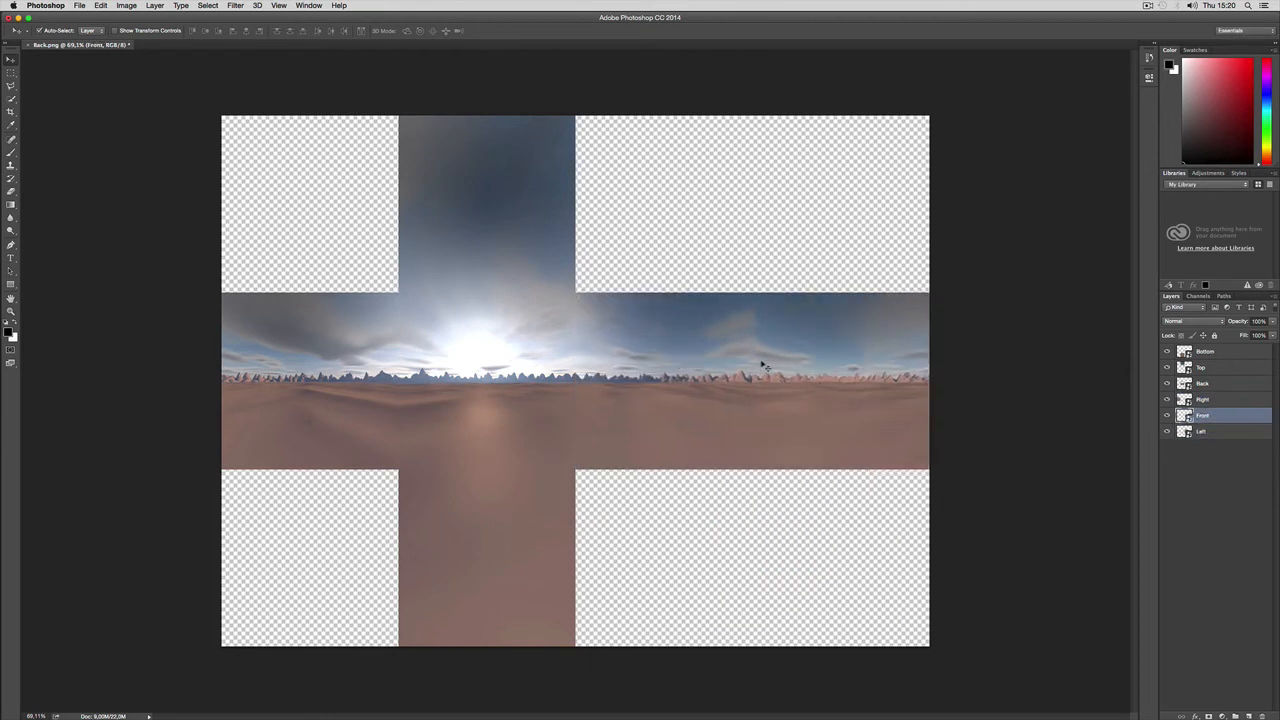